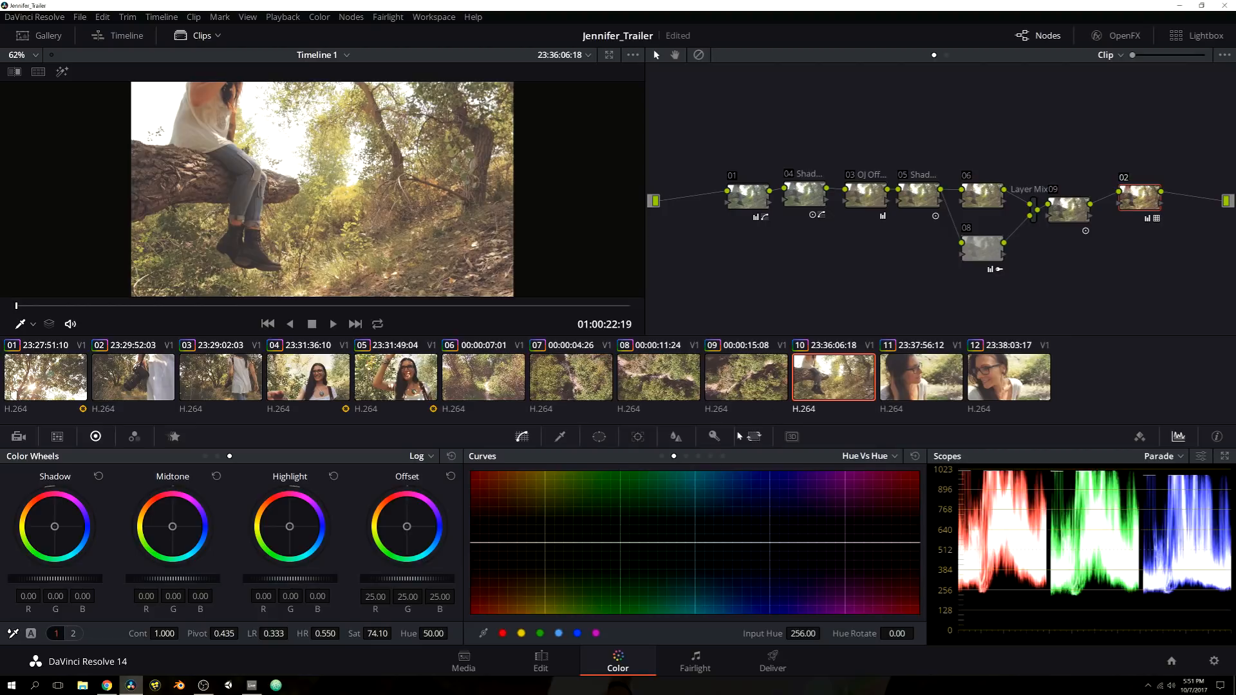
mouse_move(750, 417)
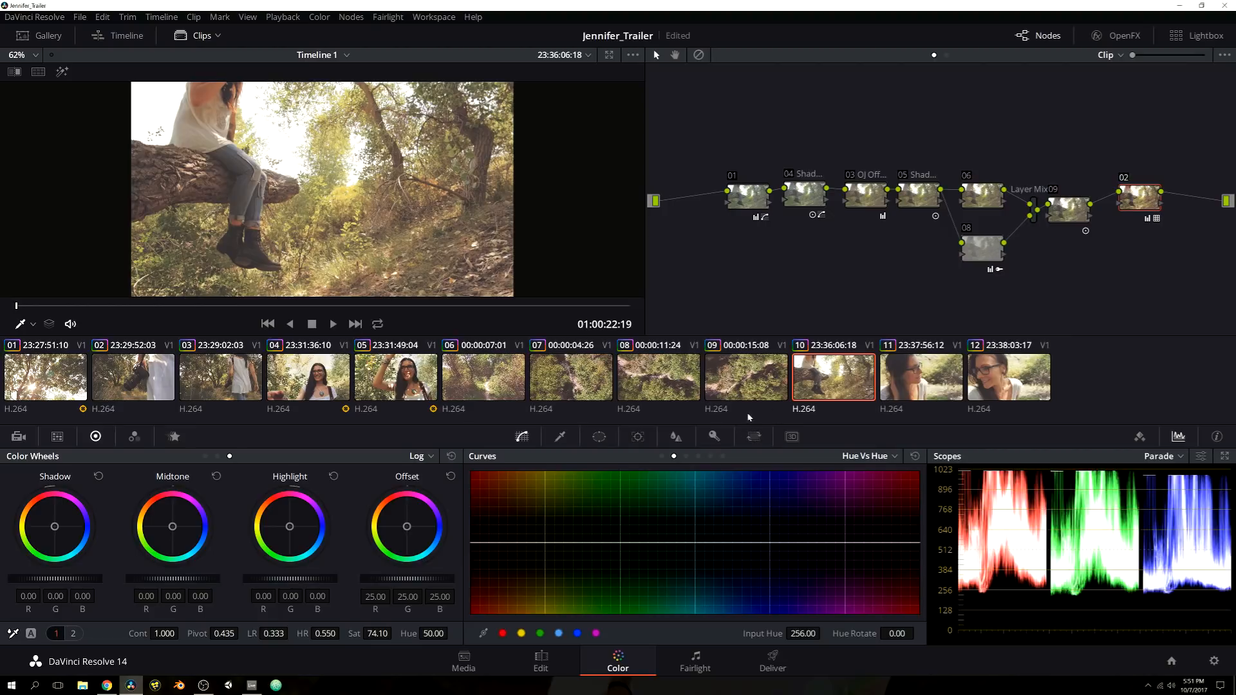
mouse_move(750, 512)
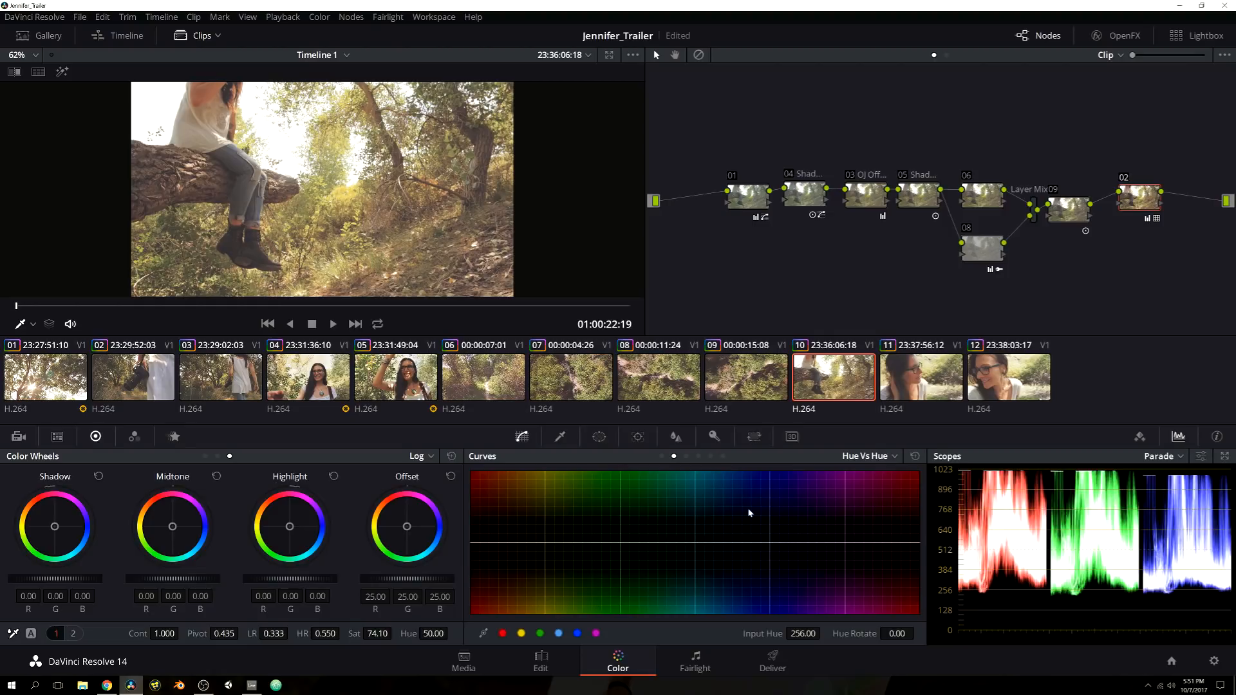
mouse_move(742, 512)
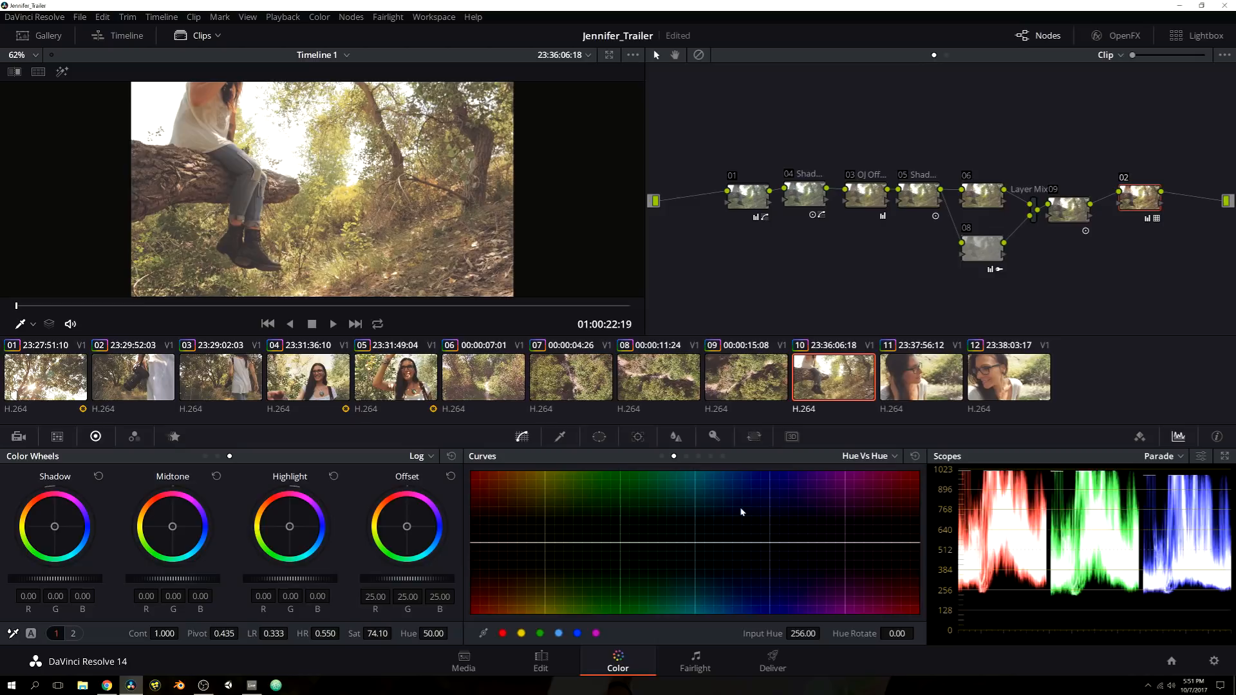
mouse_move(734, 505)
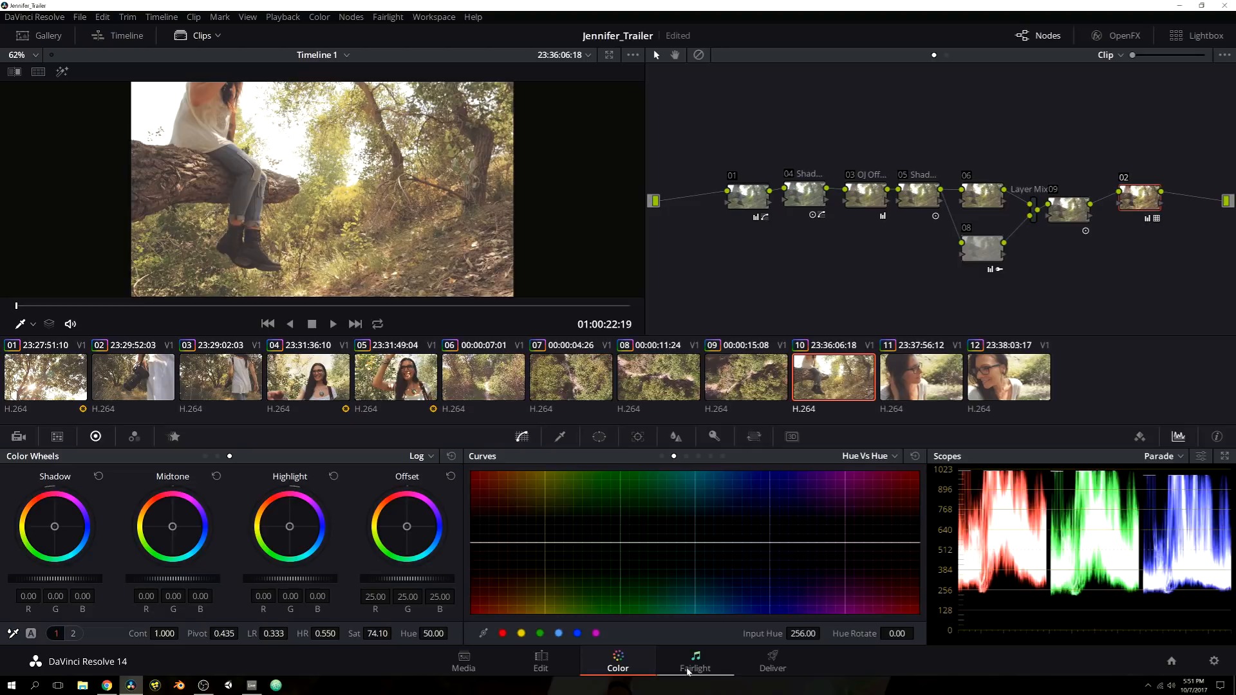
mouse_move(835, 409)
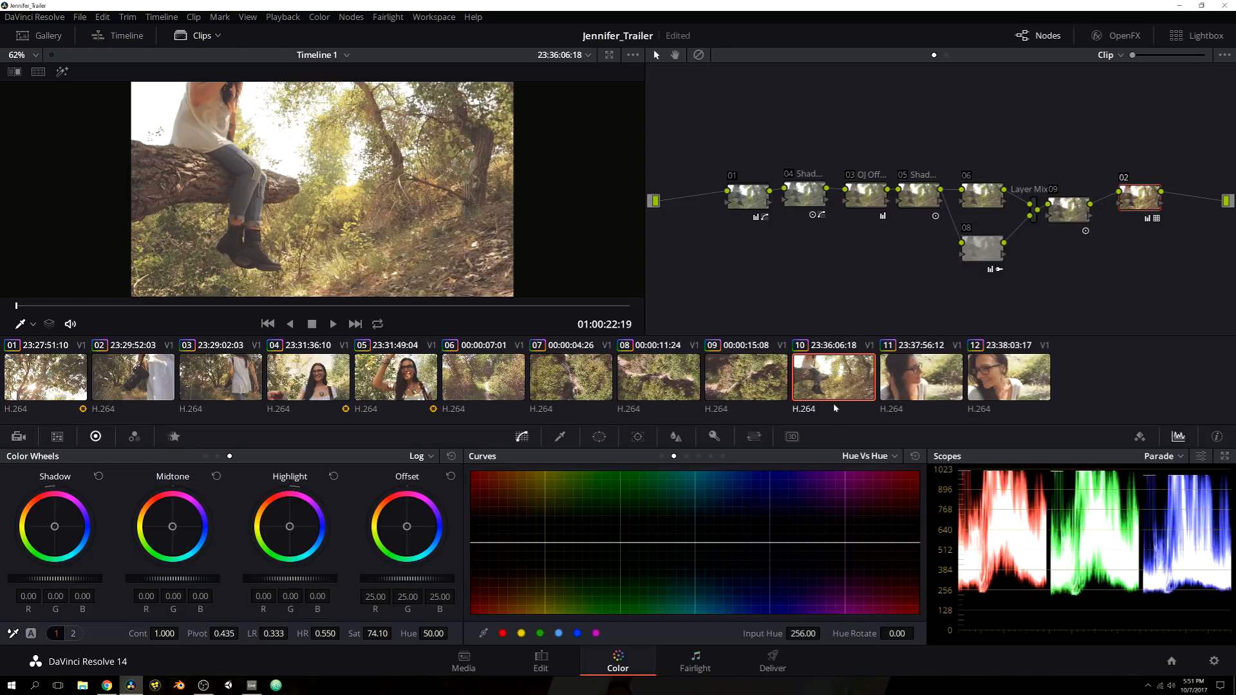
mouse_move(636, 412)
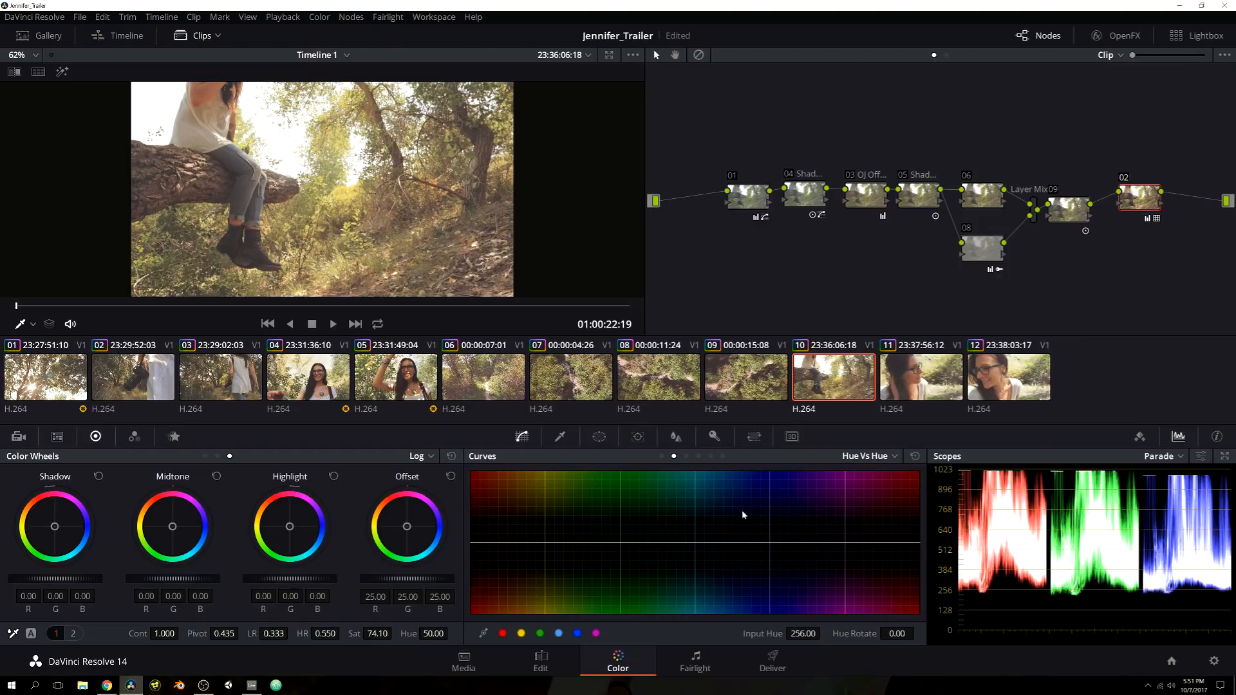
mouse_move(678, 640)
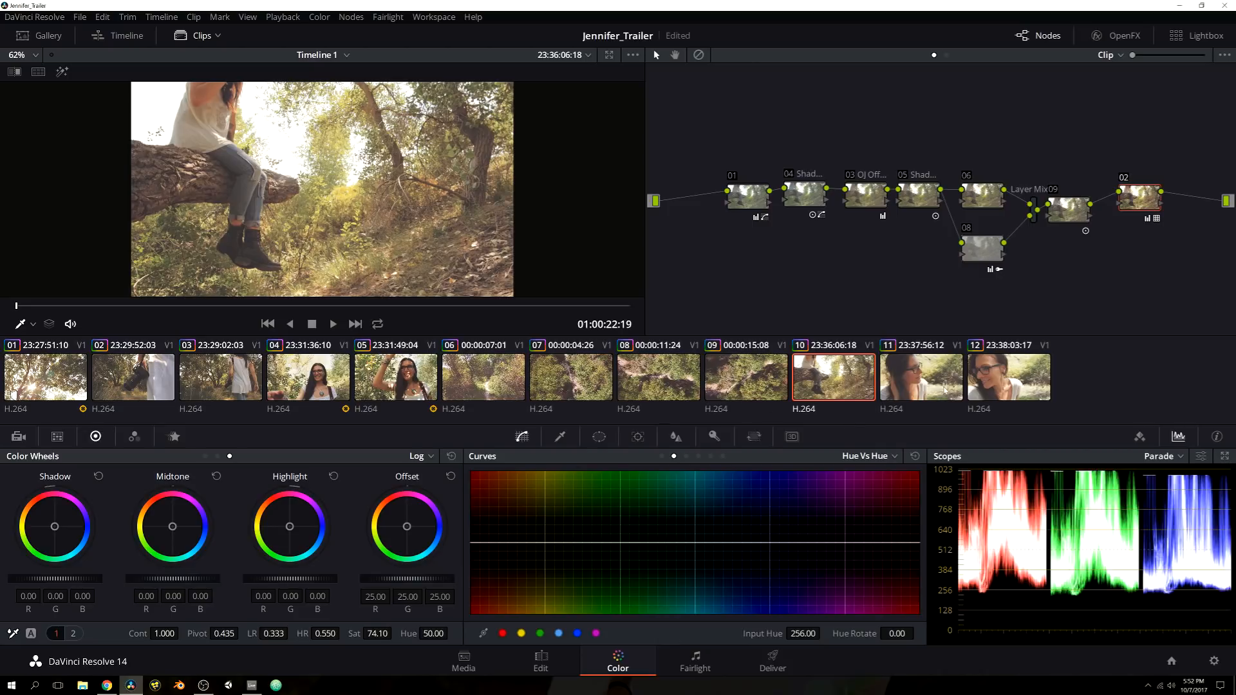
mouse_move(742, 544)
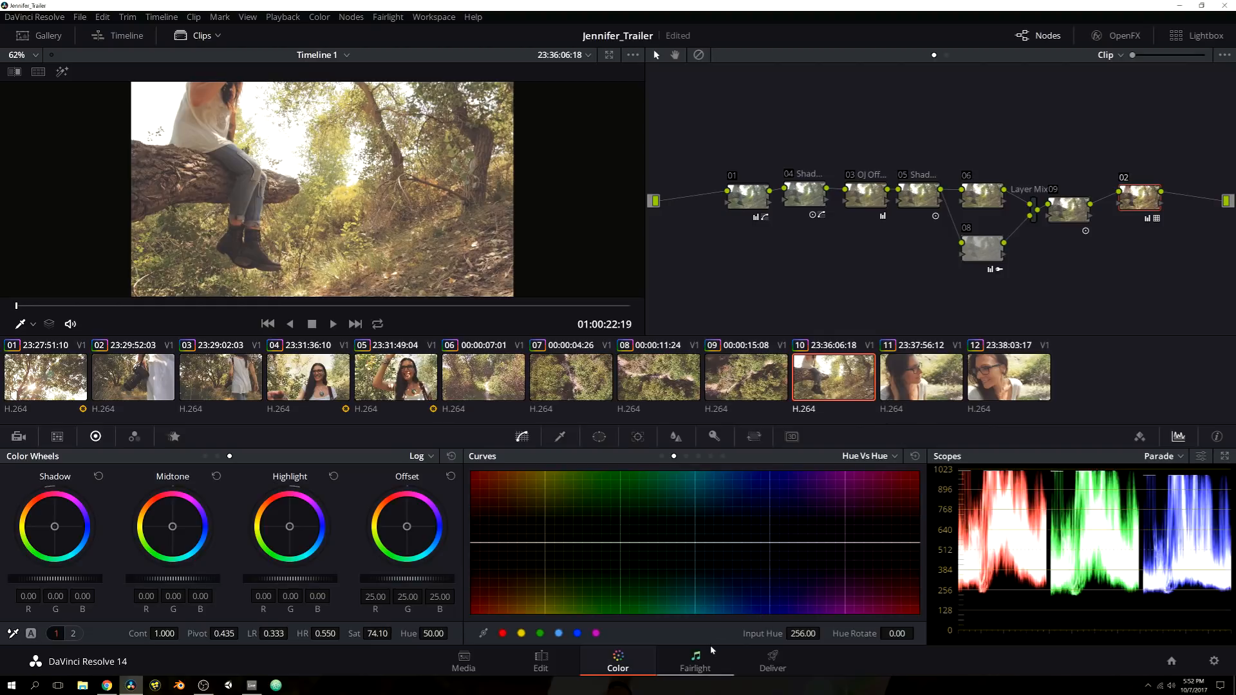
Step: Switch from the Color page to the Fairlight audio page for Jennifer_Trailer
click(694, 660)
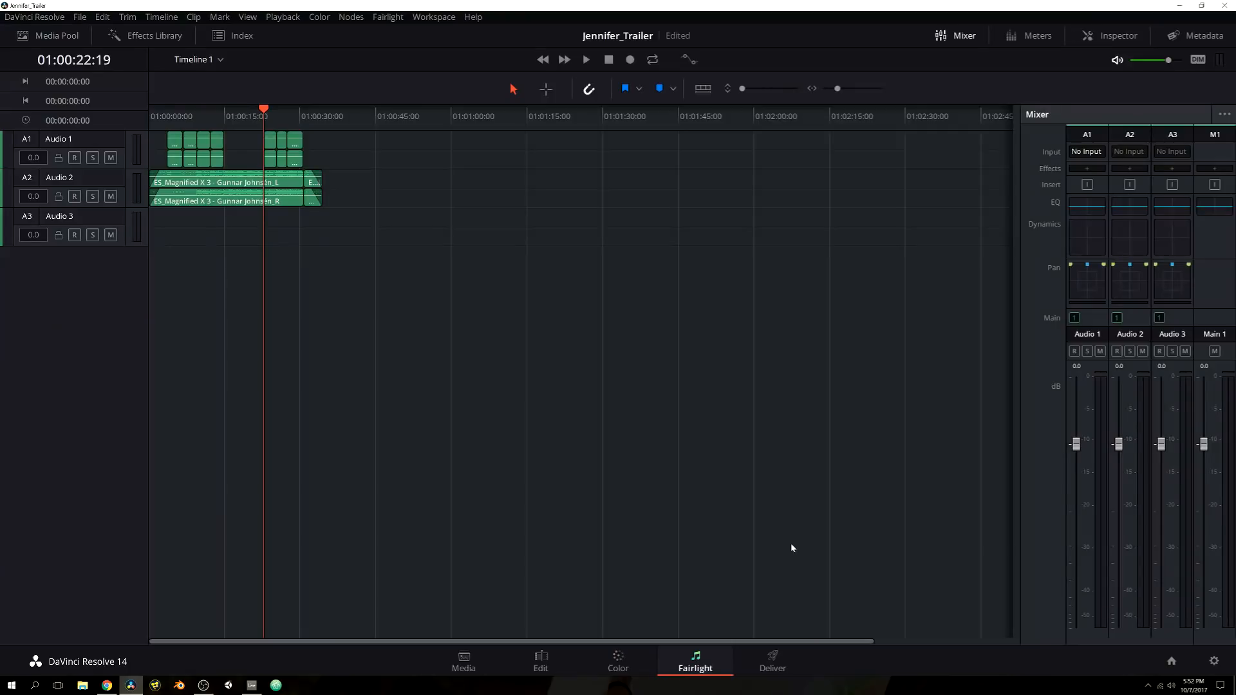
mouse_move(707, 639)
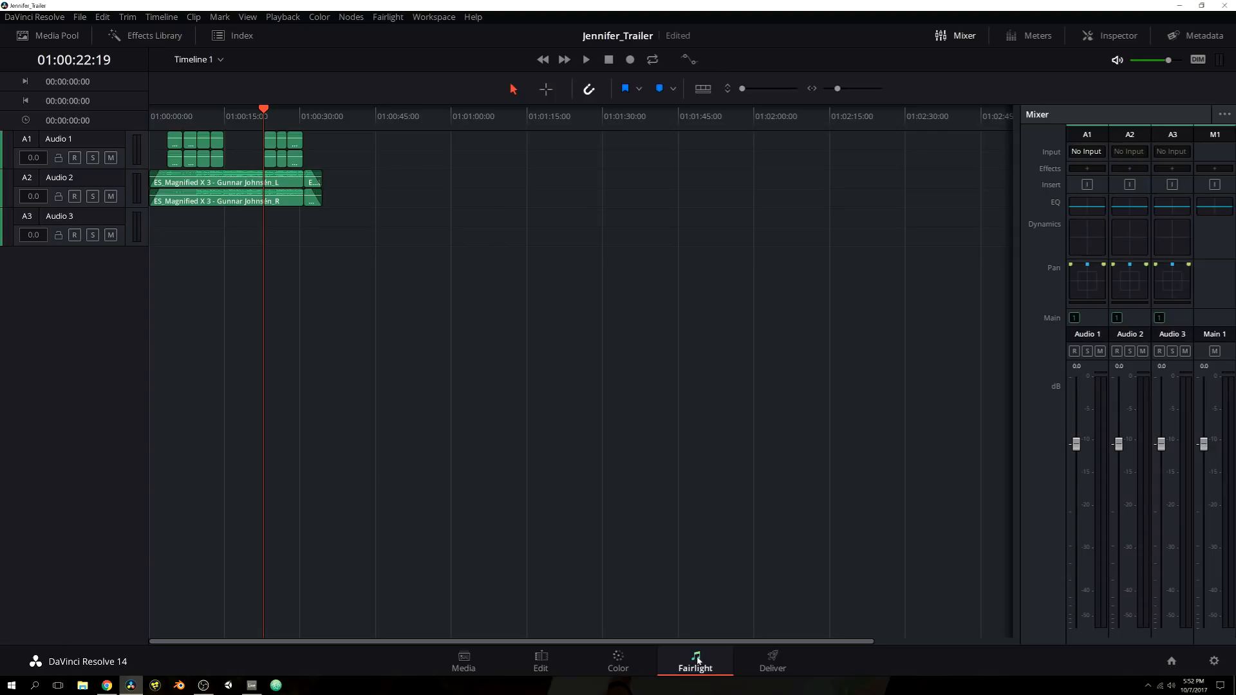
mouse_move(515, 273)
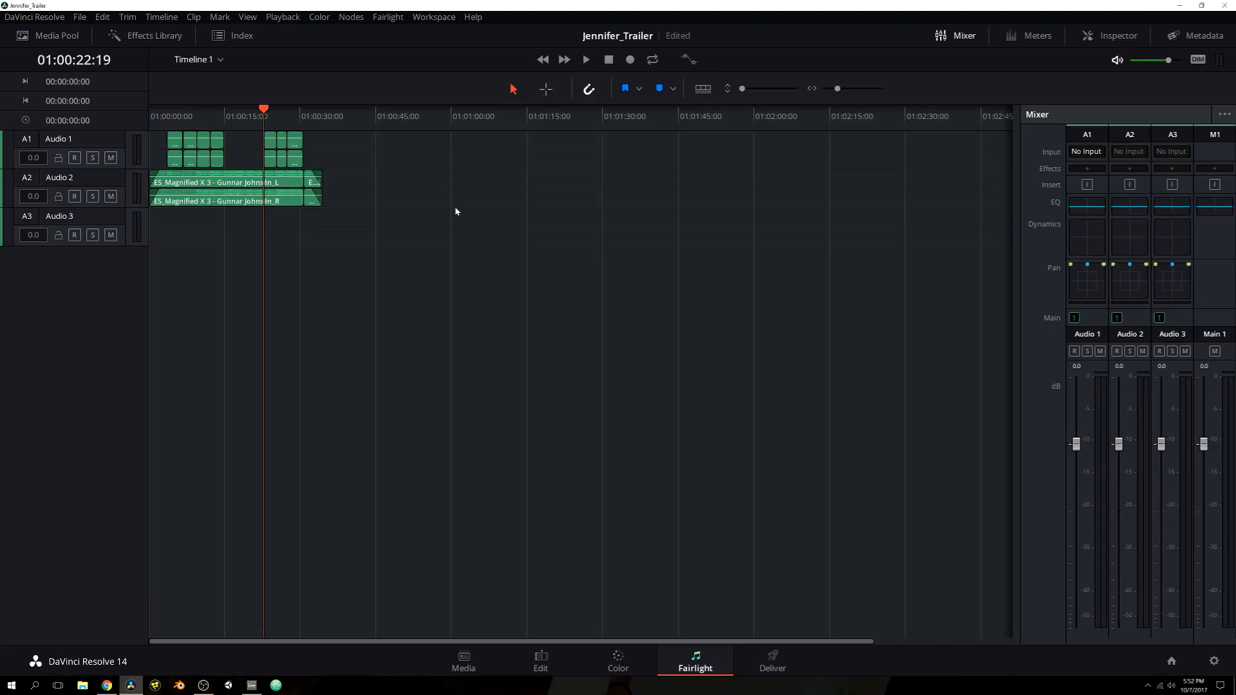
mouse_move(476, 221)
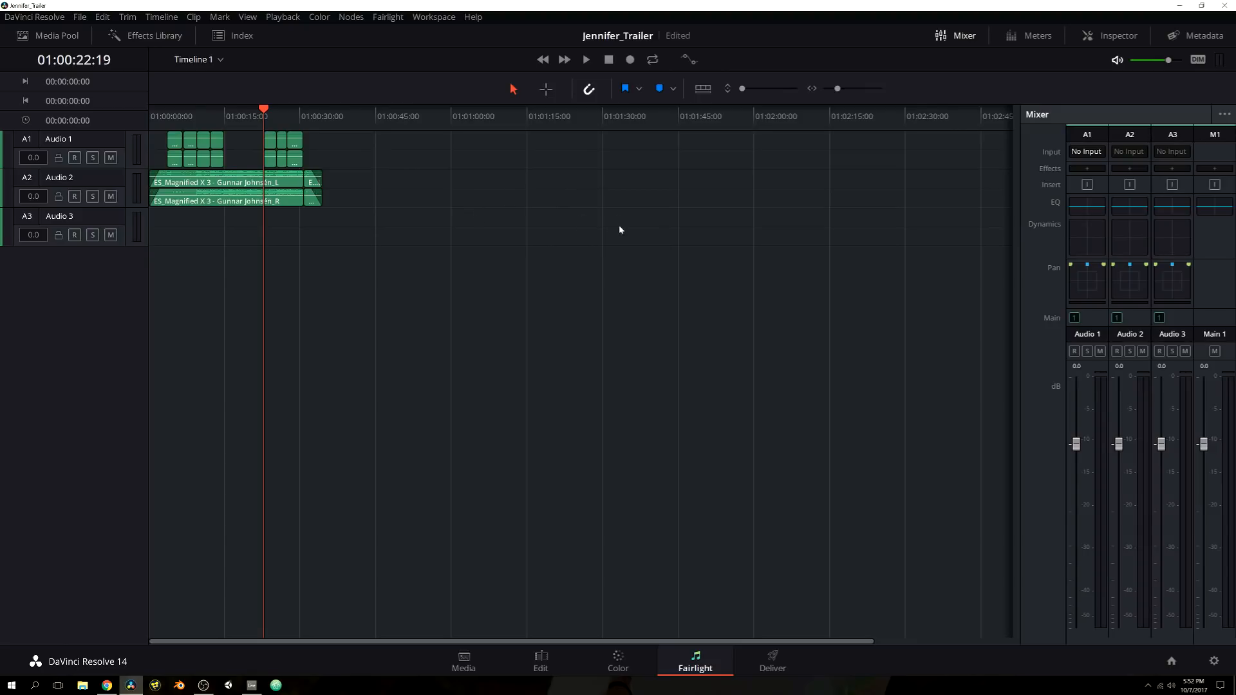
mouse_move(67, 63)
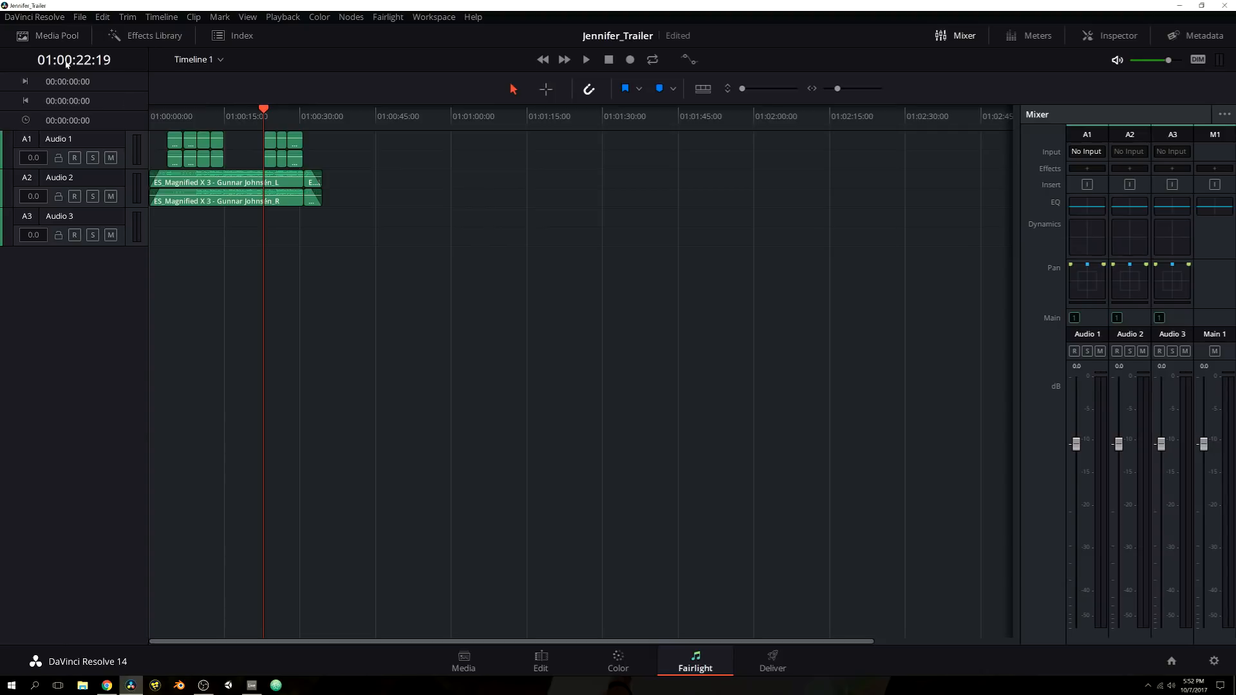
click(53, 36)
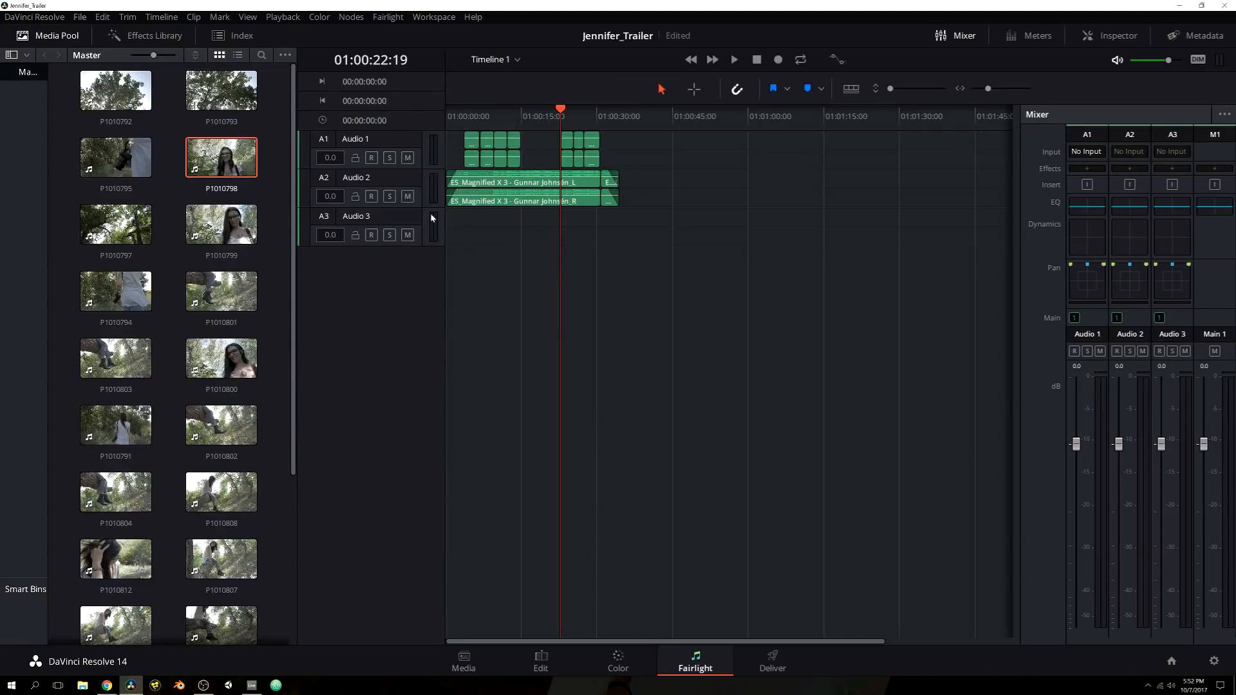
click(40, 36)
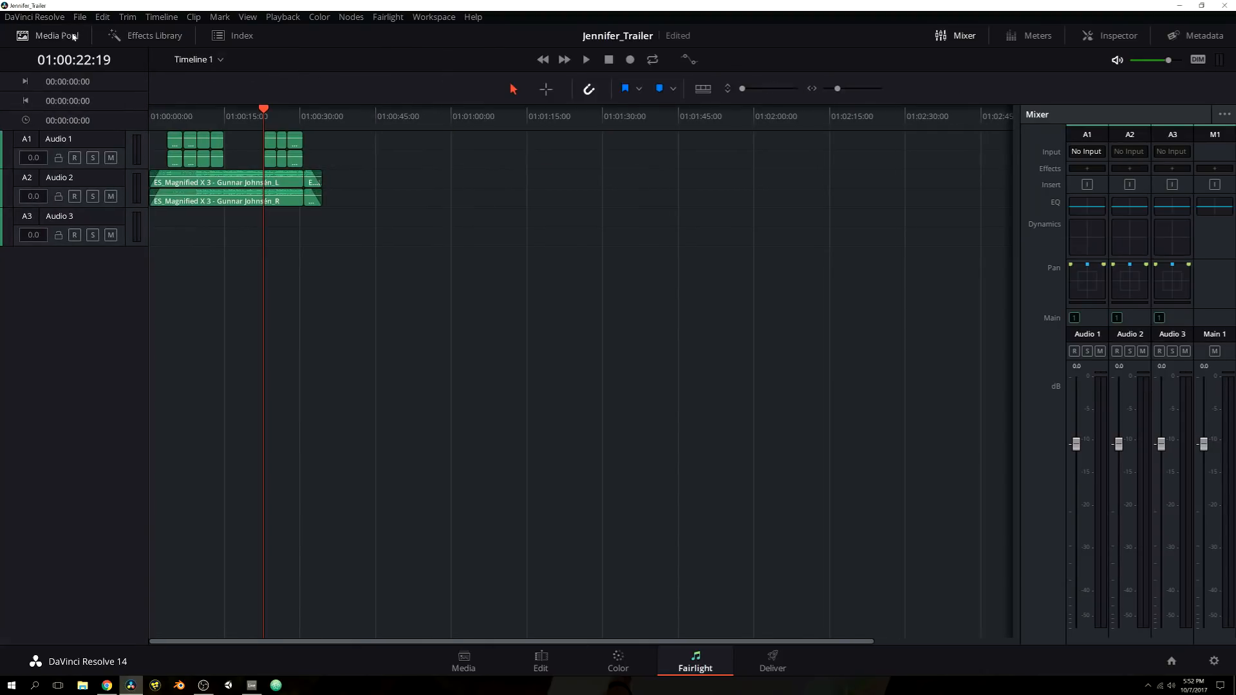
click(152, 36)
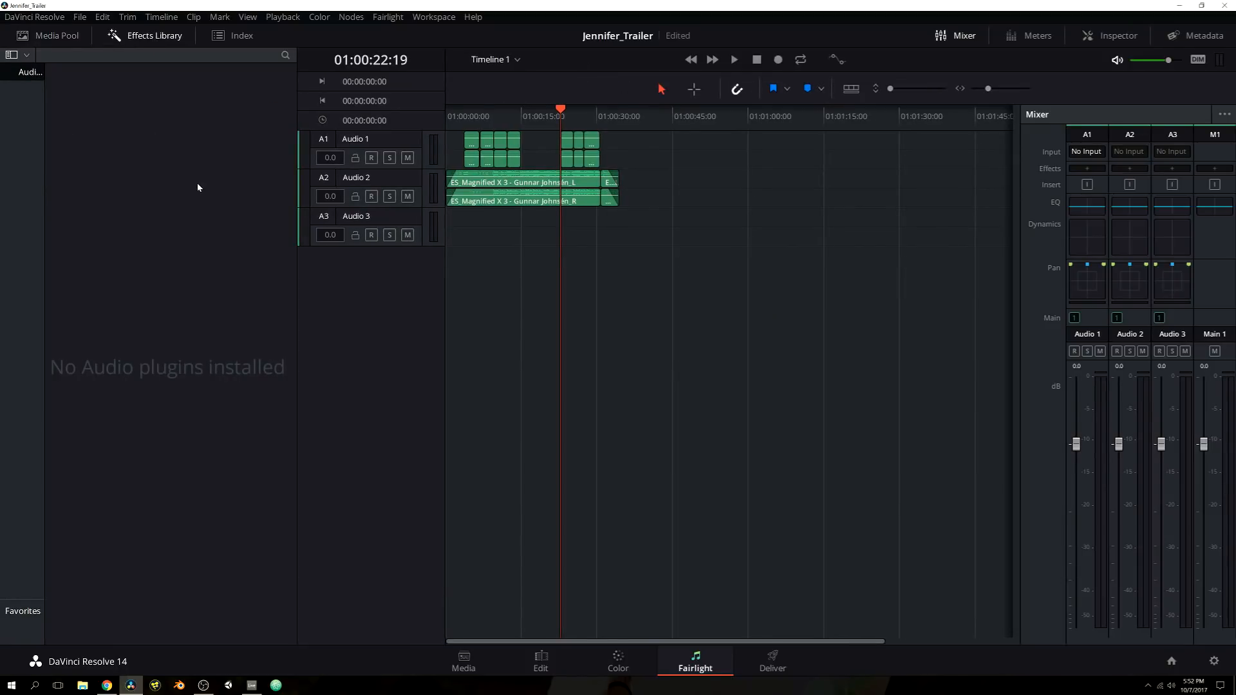
mouse_move(528, 357)
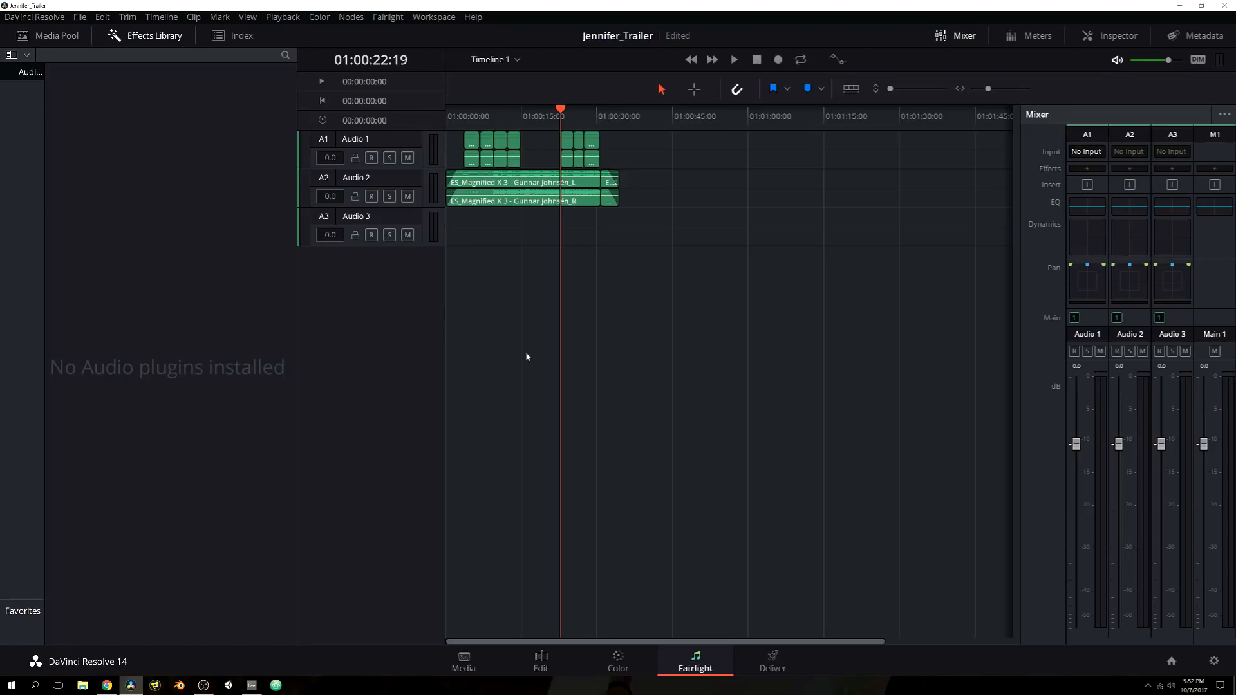
mouse_move(248, 132)
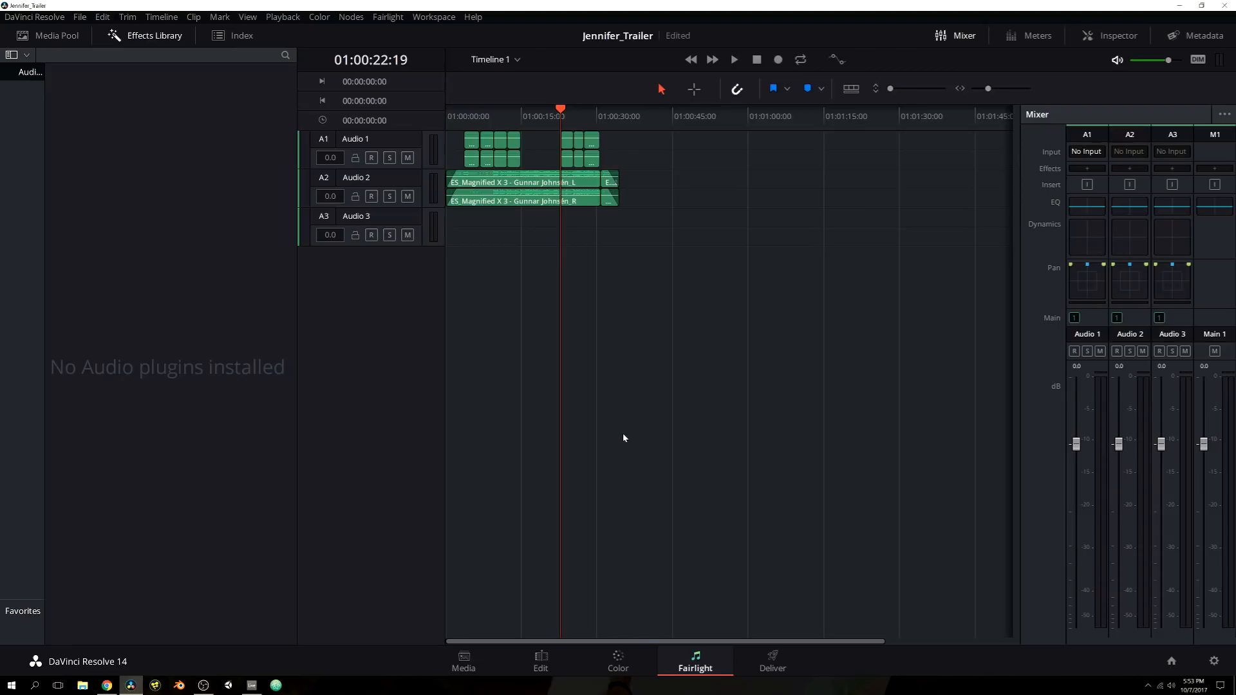
mouse_move(584, 381)
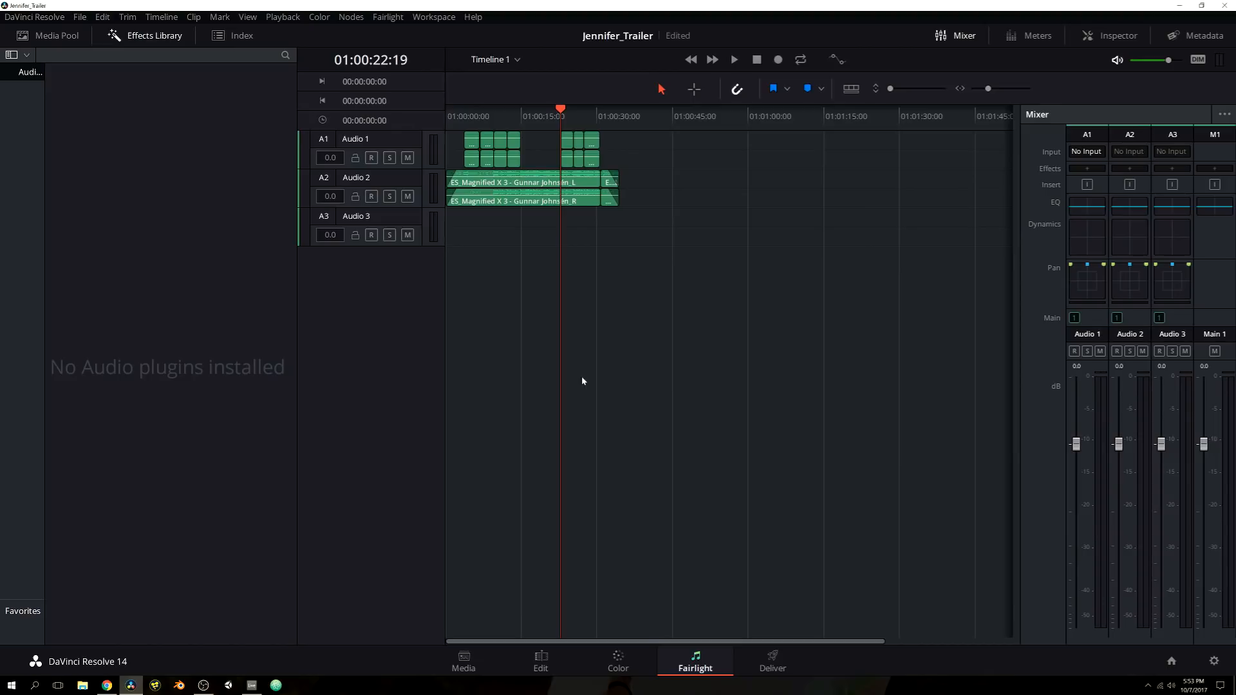
mouse_move(602, 353)
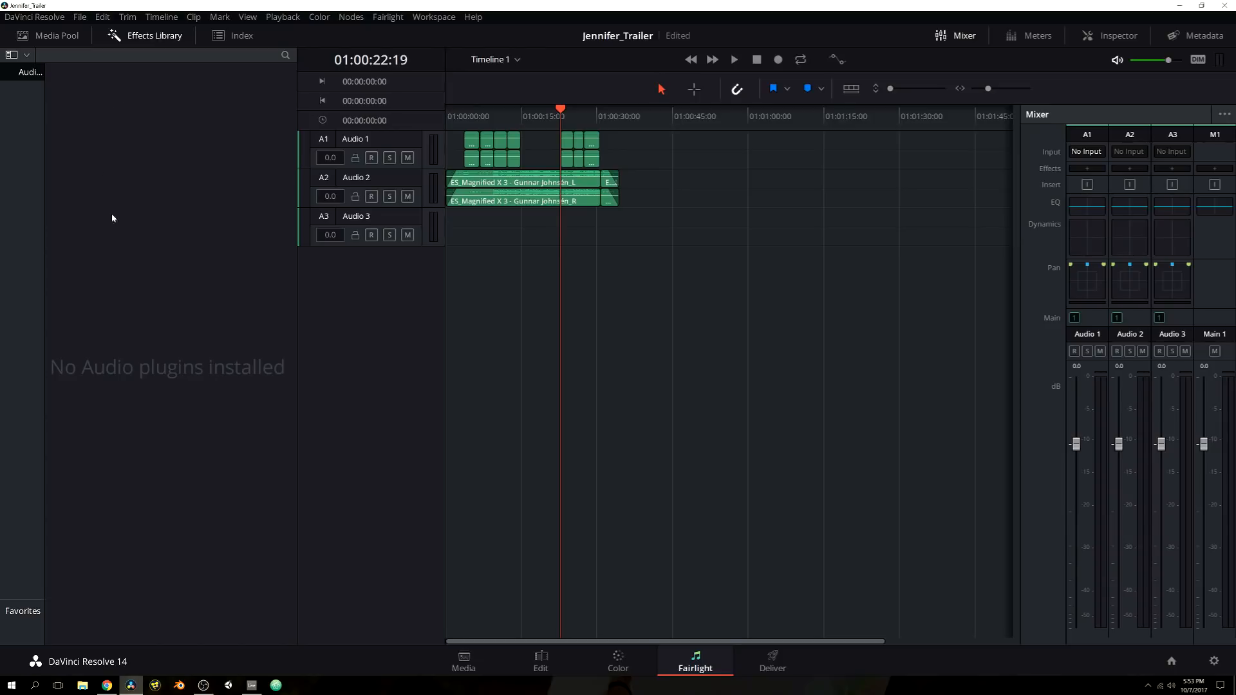
mouse_move(164, 212)
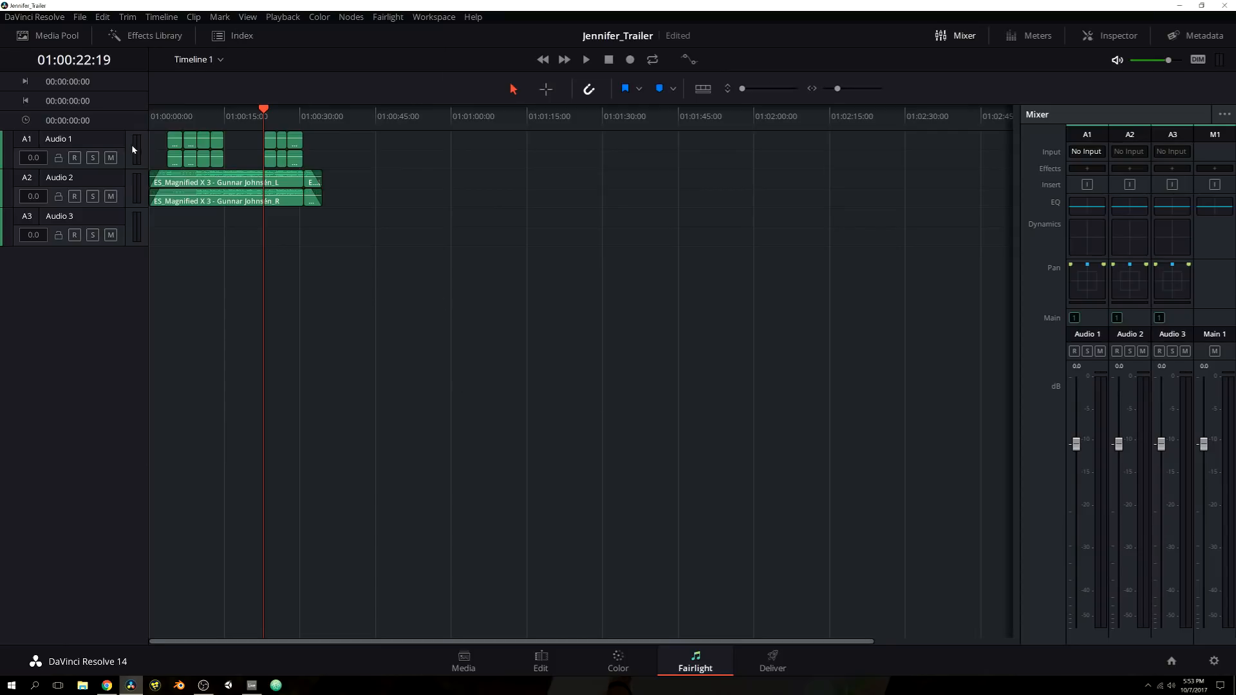
Step: Show the track index, hide and re-show Audio 2, then switch the index to Markers
click(232, 36)
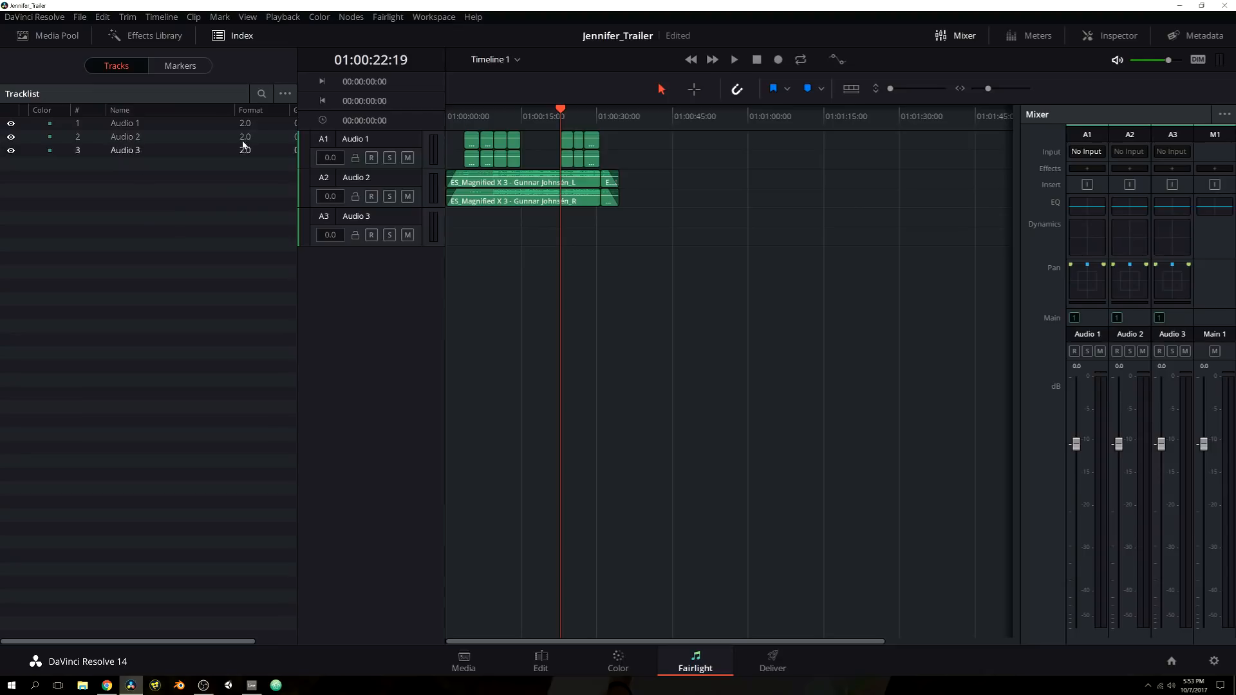
mouse_move(399, 164)
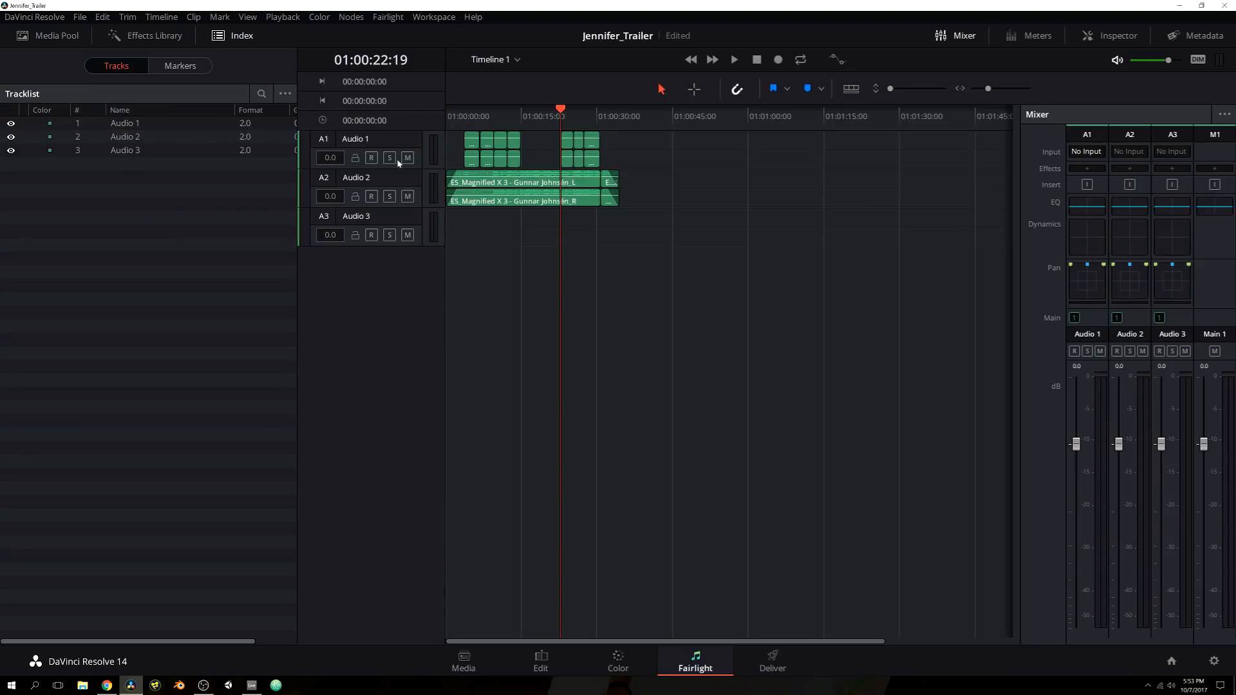
mouse_move(557, 175)
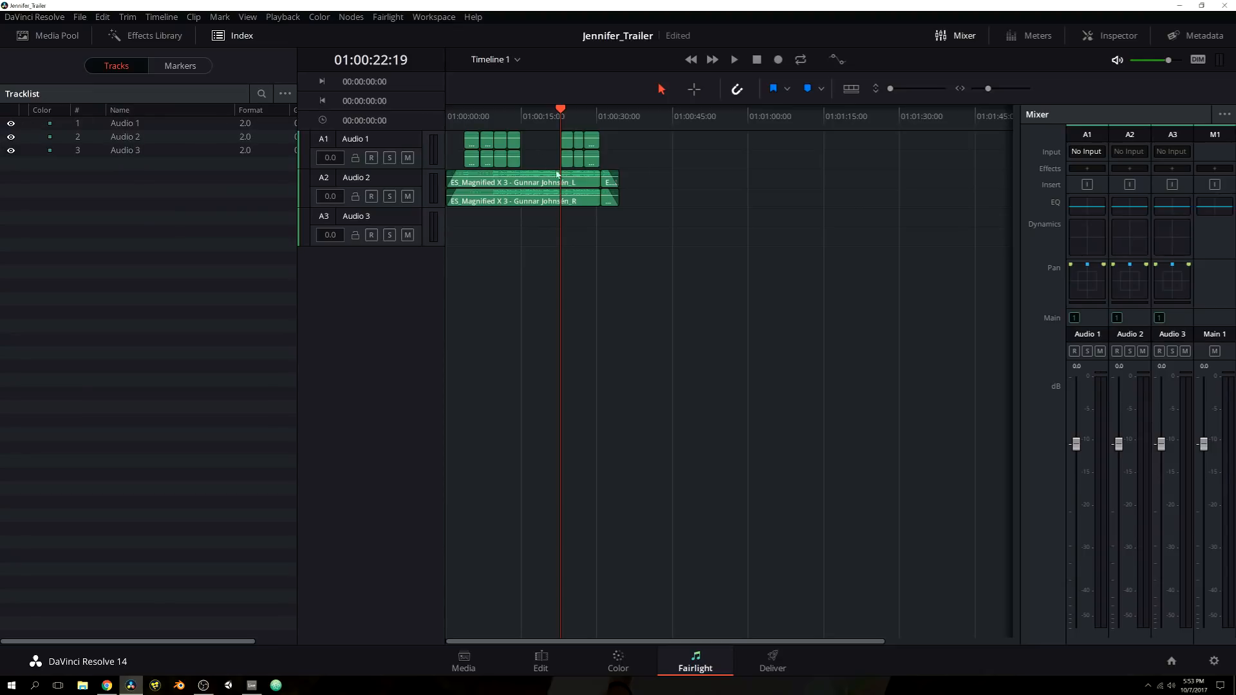
click(13, 123)
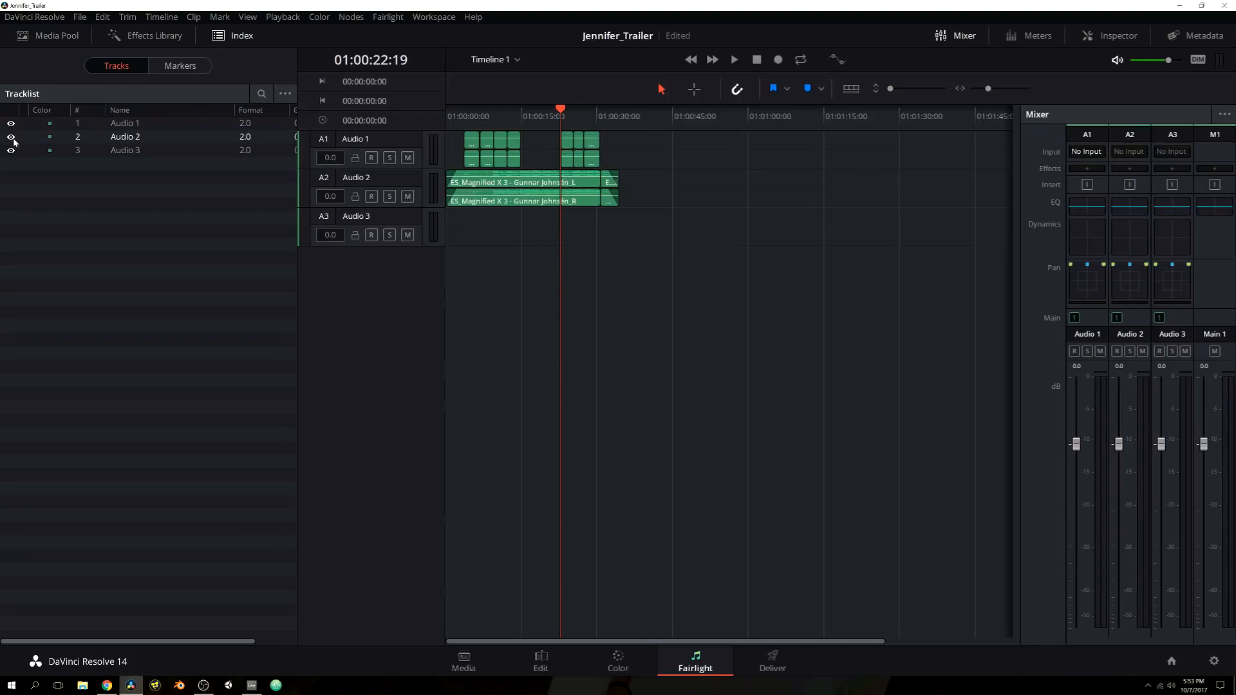
click(11, 137)
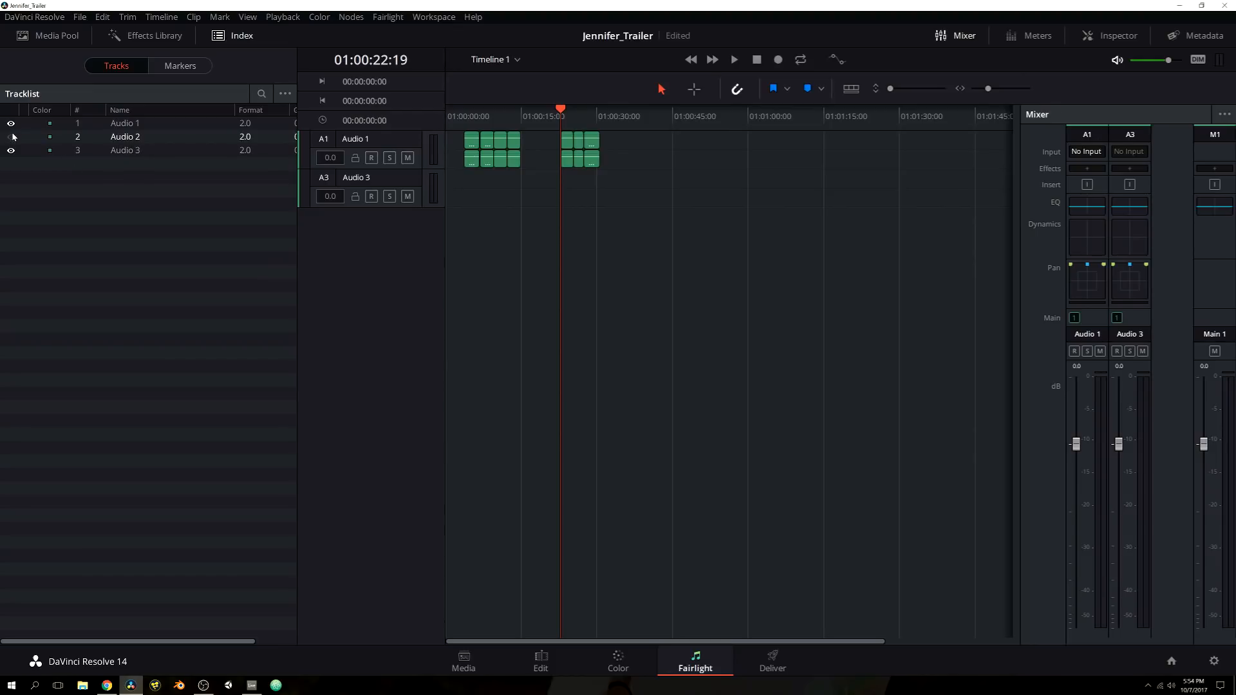
click(12, 136)
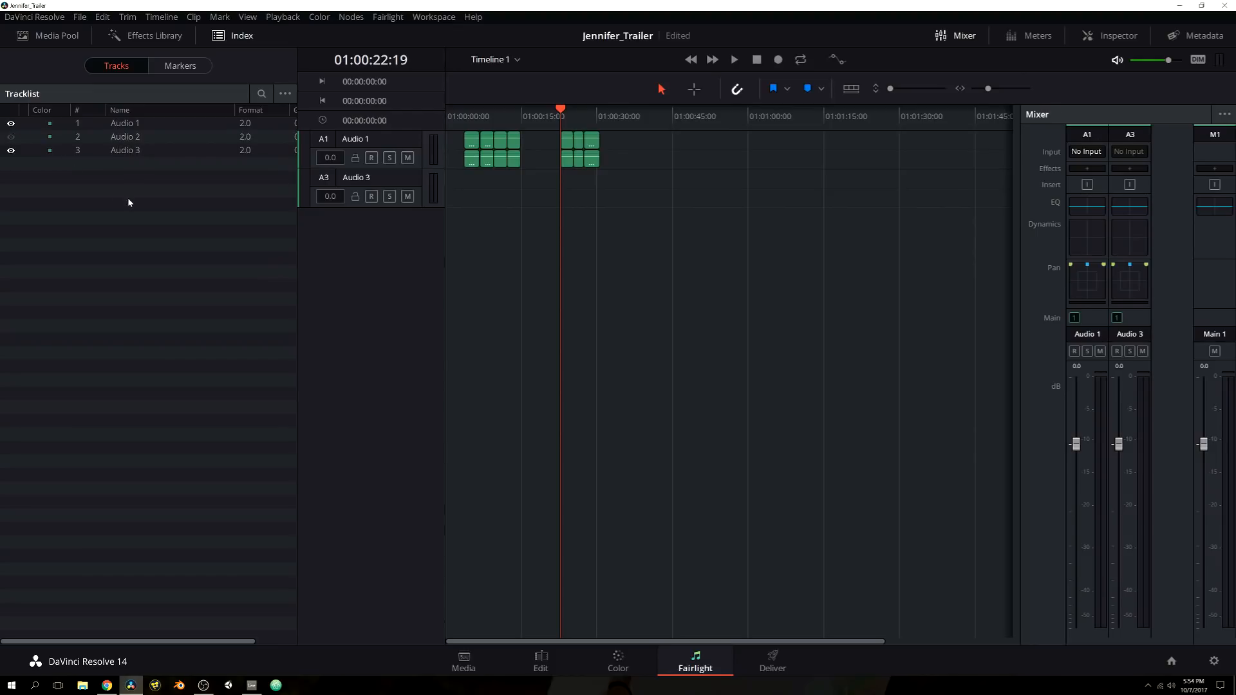
mouse_move(133, 212)
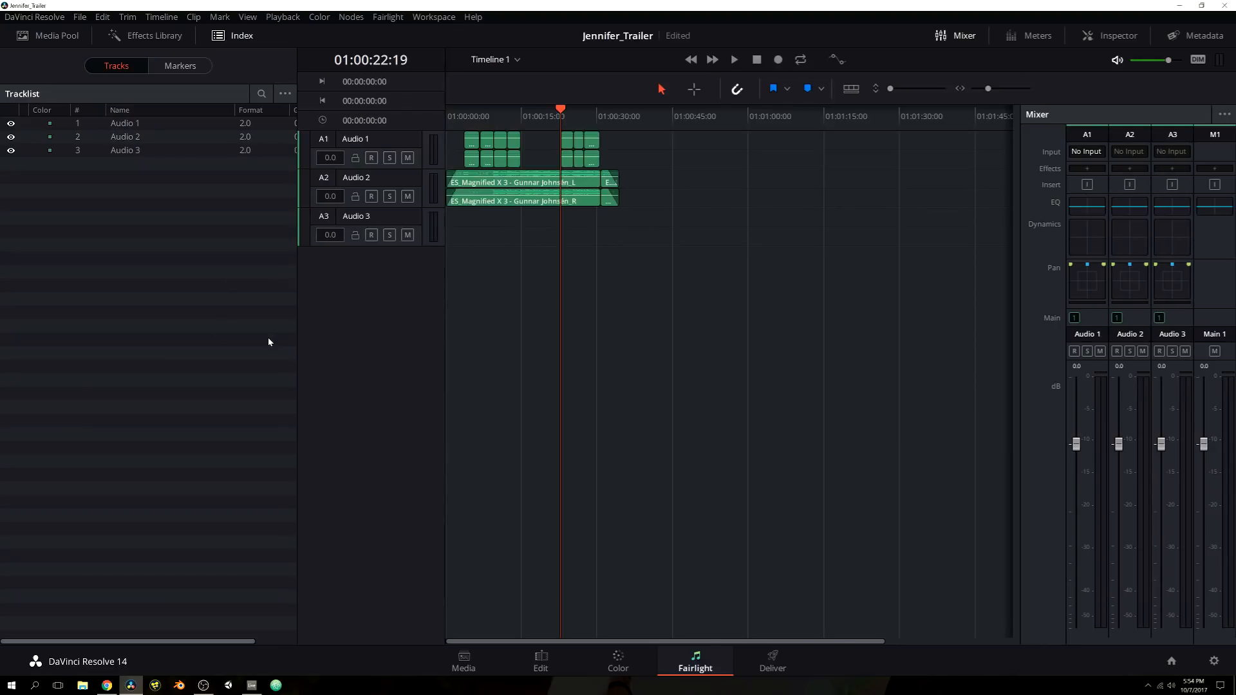
mouse_move(211, 94)
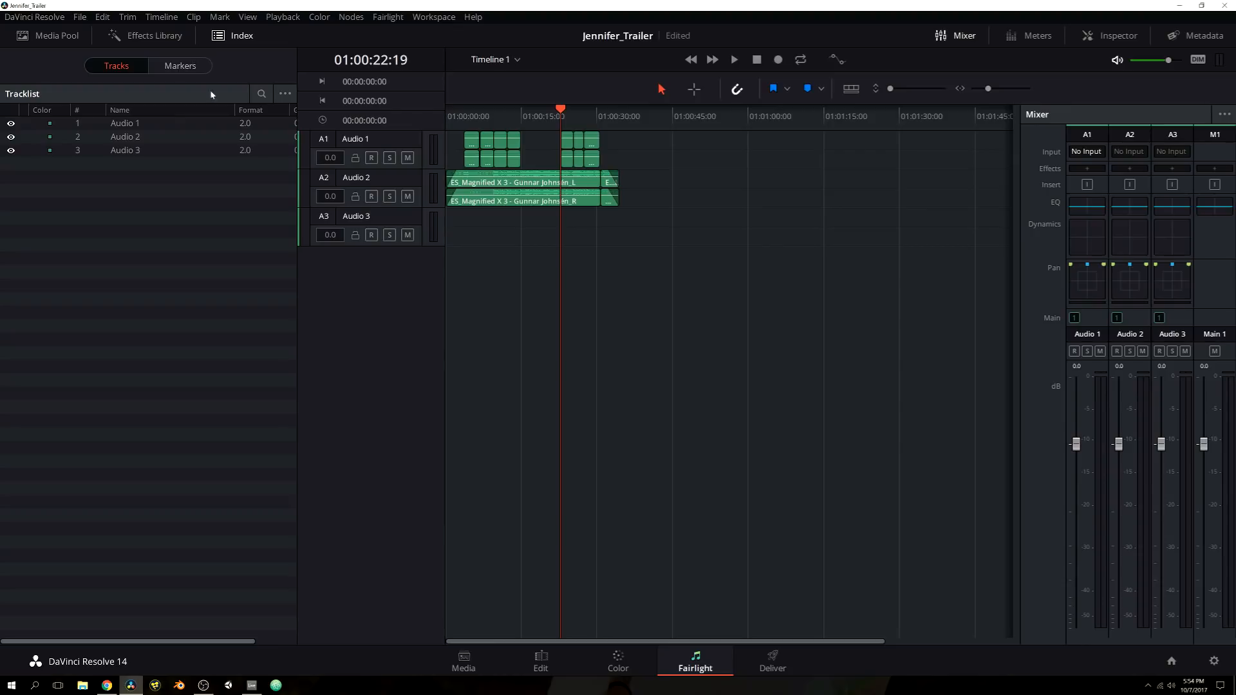
mouse_move(196, 67)
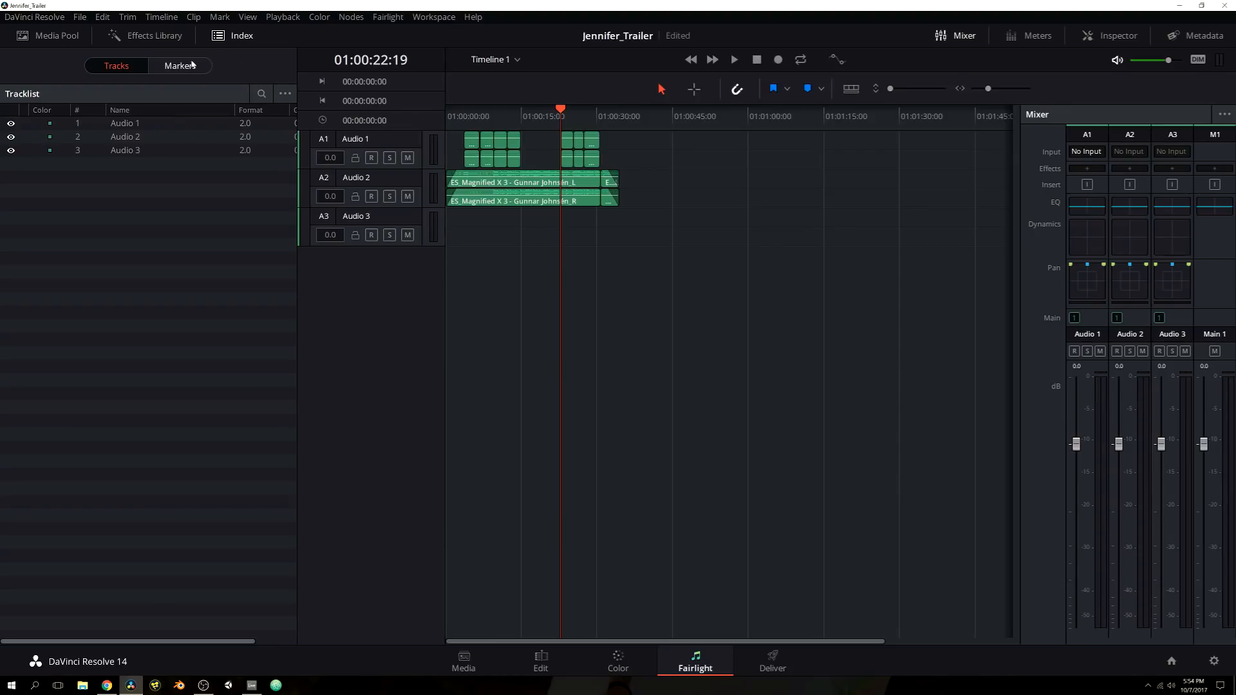
click(180, 65)
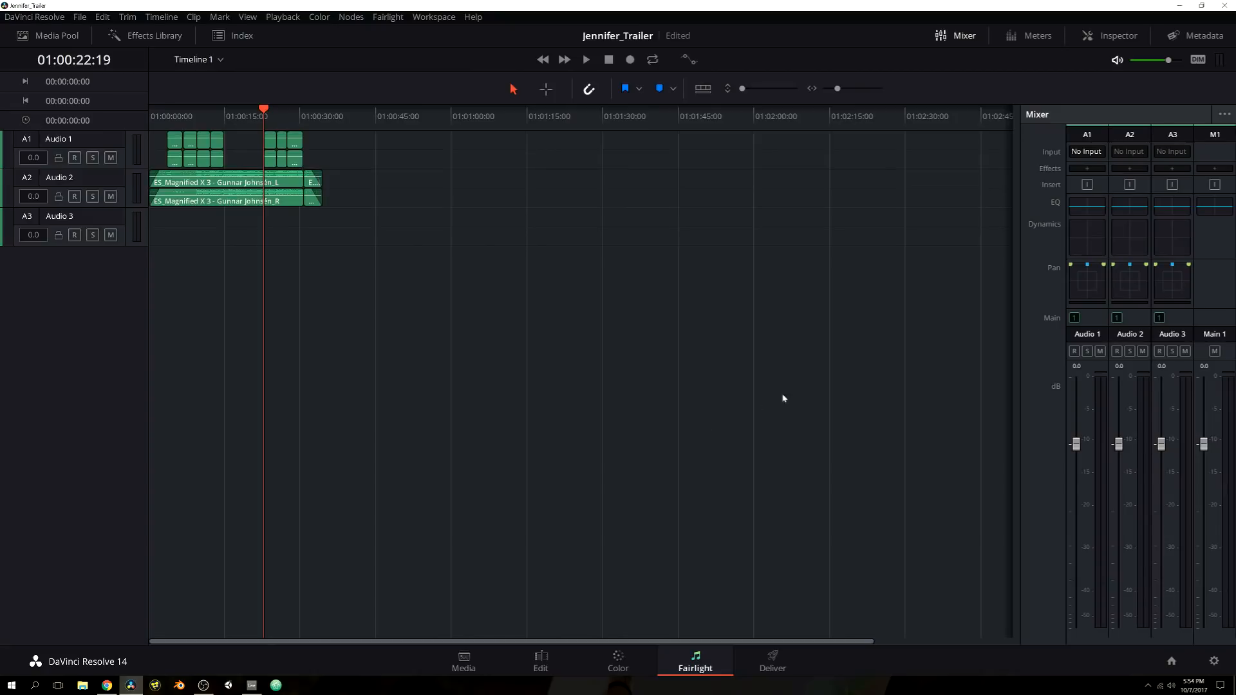
mouse_move(863, 285)
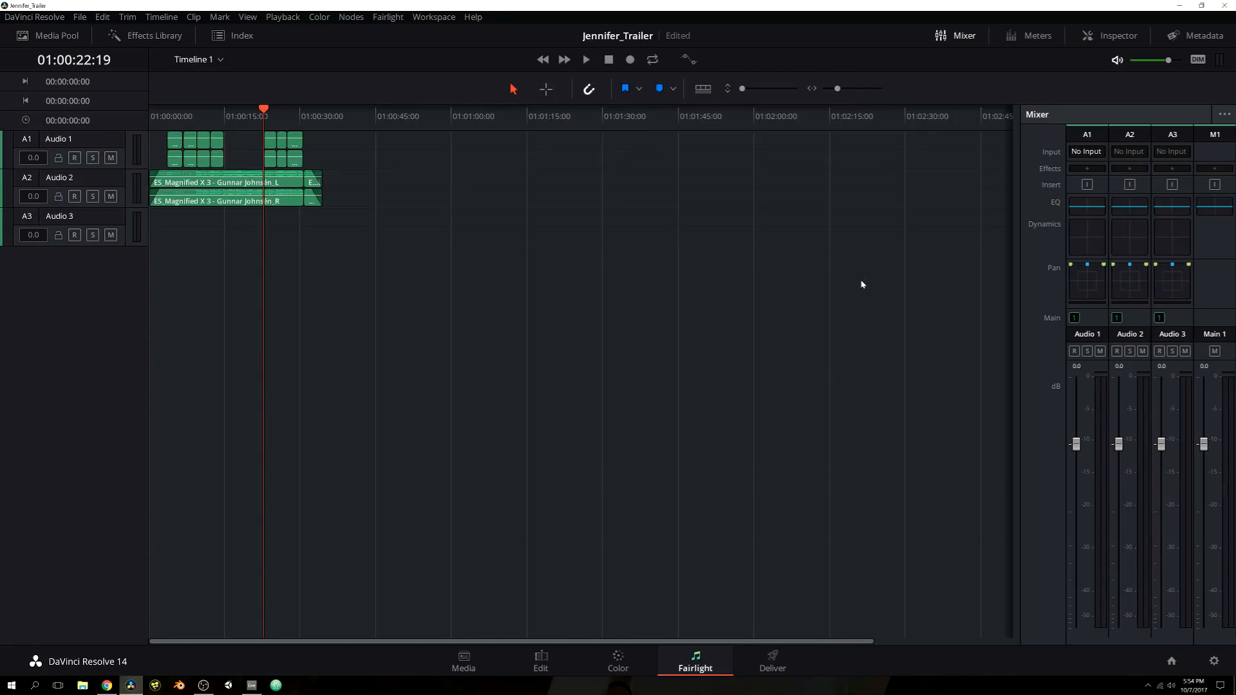
mouse_move(960, 41)
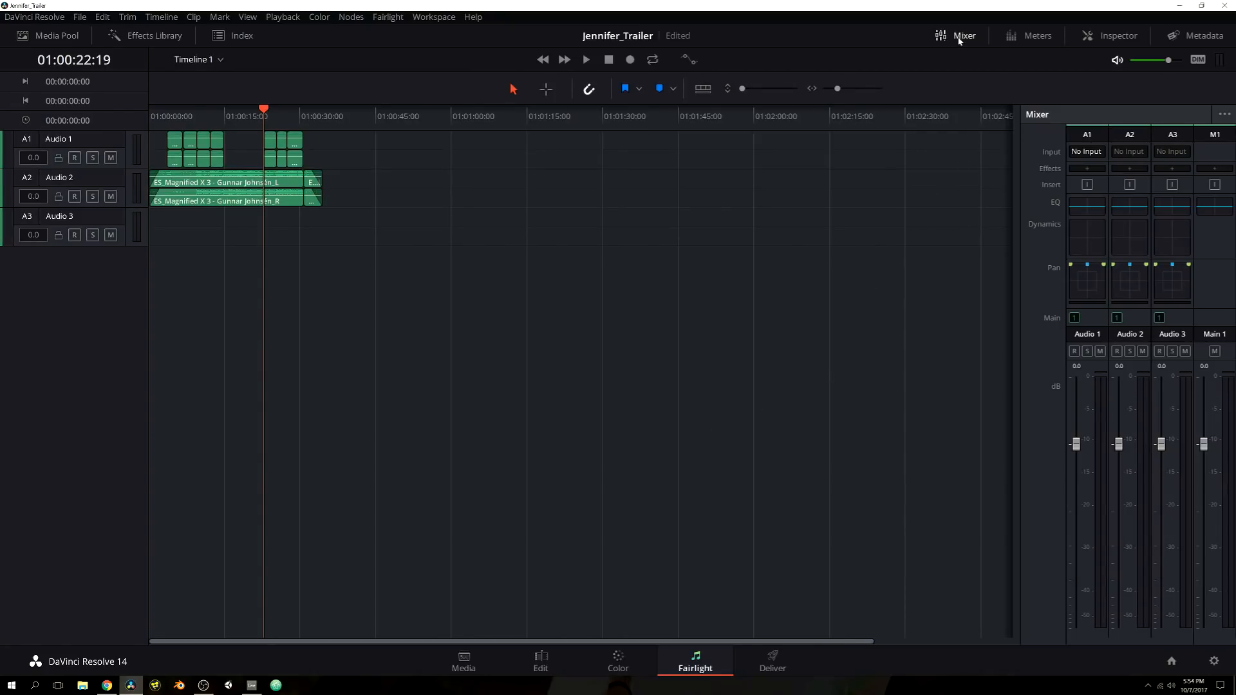
mouse_move(876, 157)
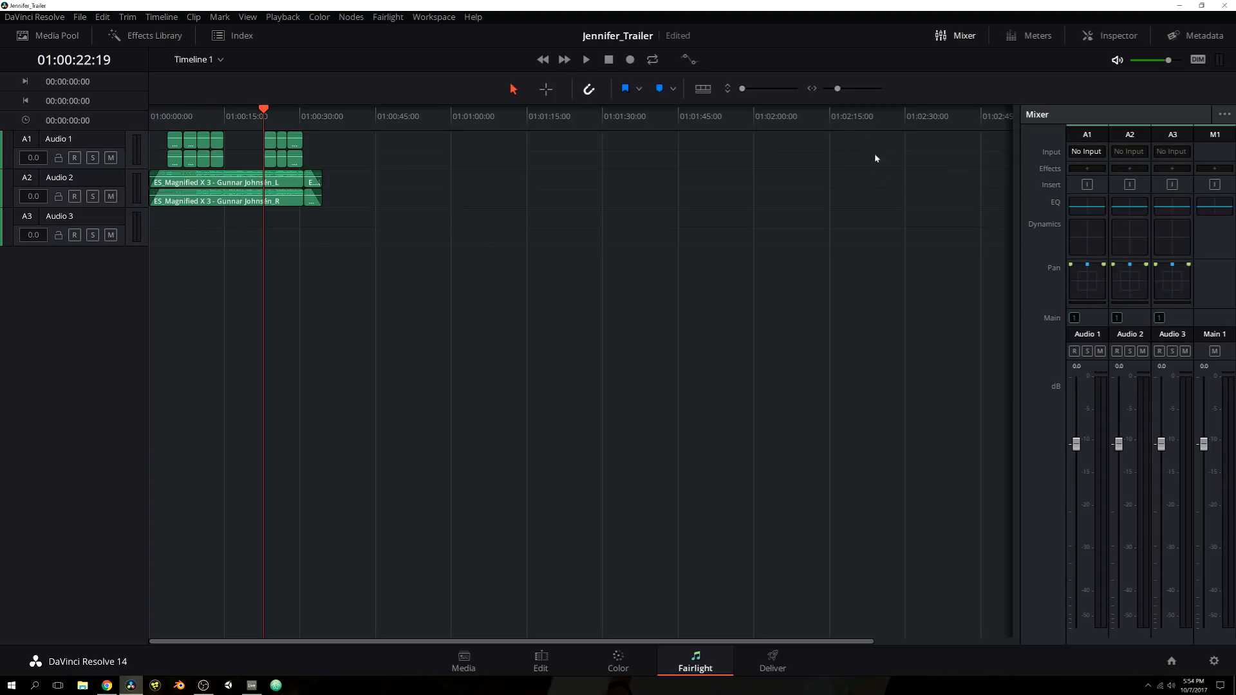
mouse_move(1043, 416)
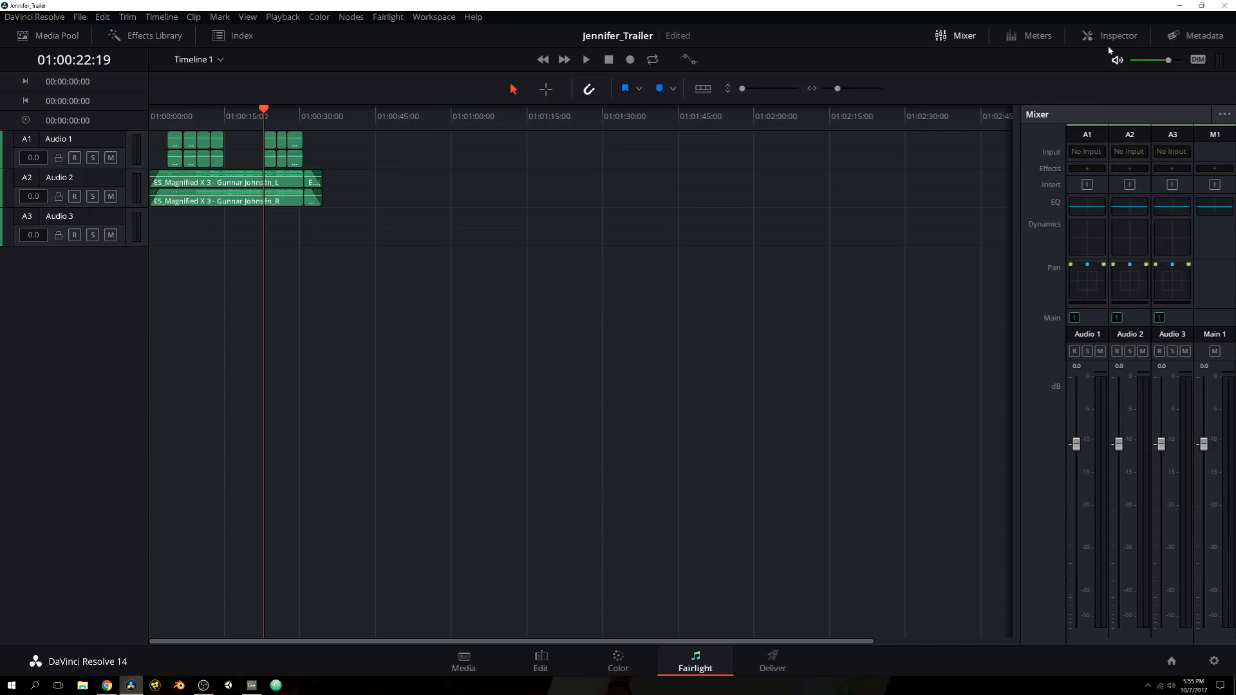
mouse_move(1033, 431)
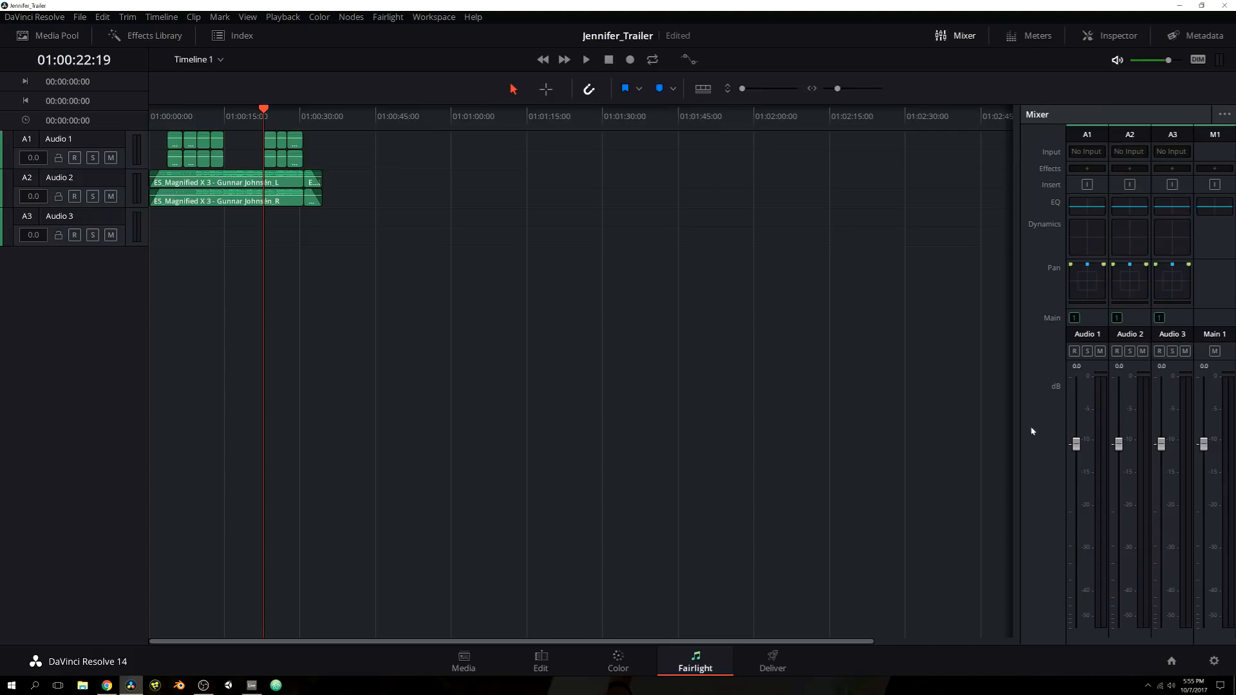
Step: Show the meters and play the trailer from near the timeline start
click(1033, 36)
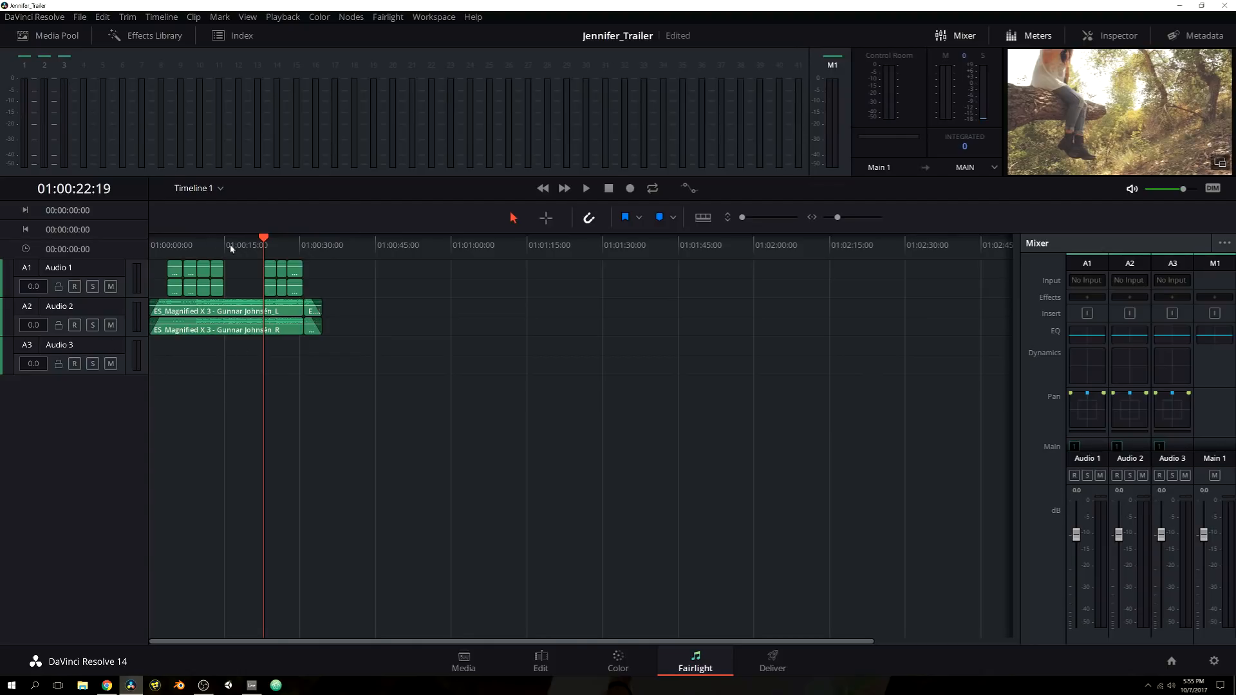
click(176, 245)
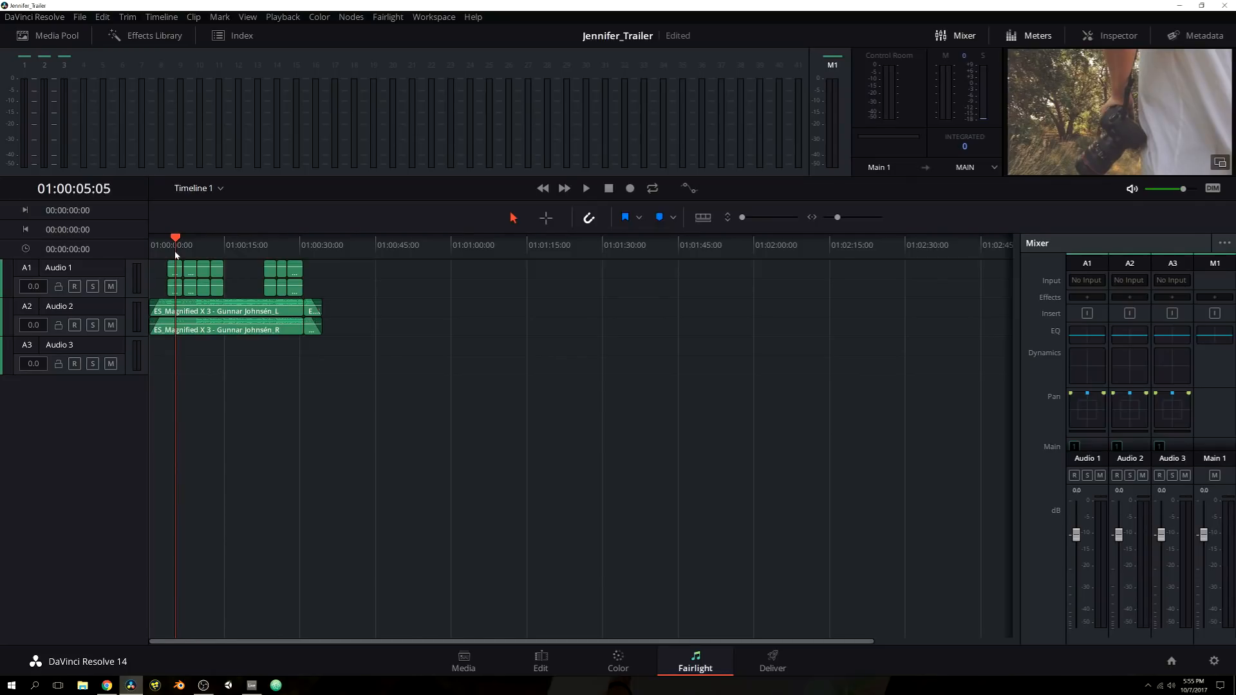
click(586, 188)
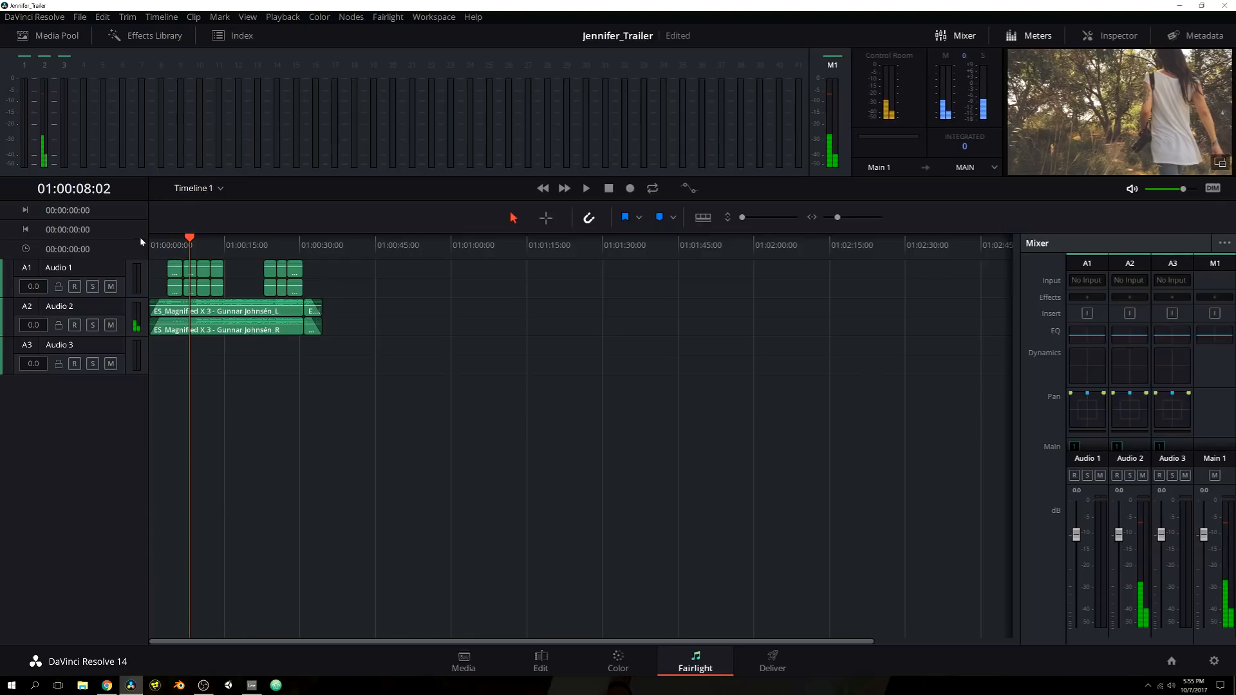
mouse_move(93, 279)
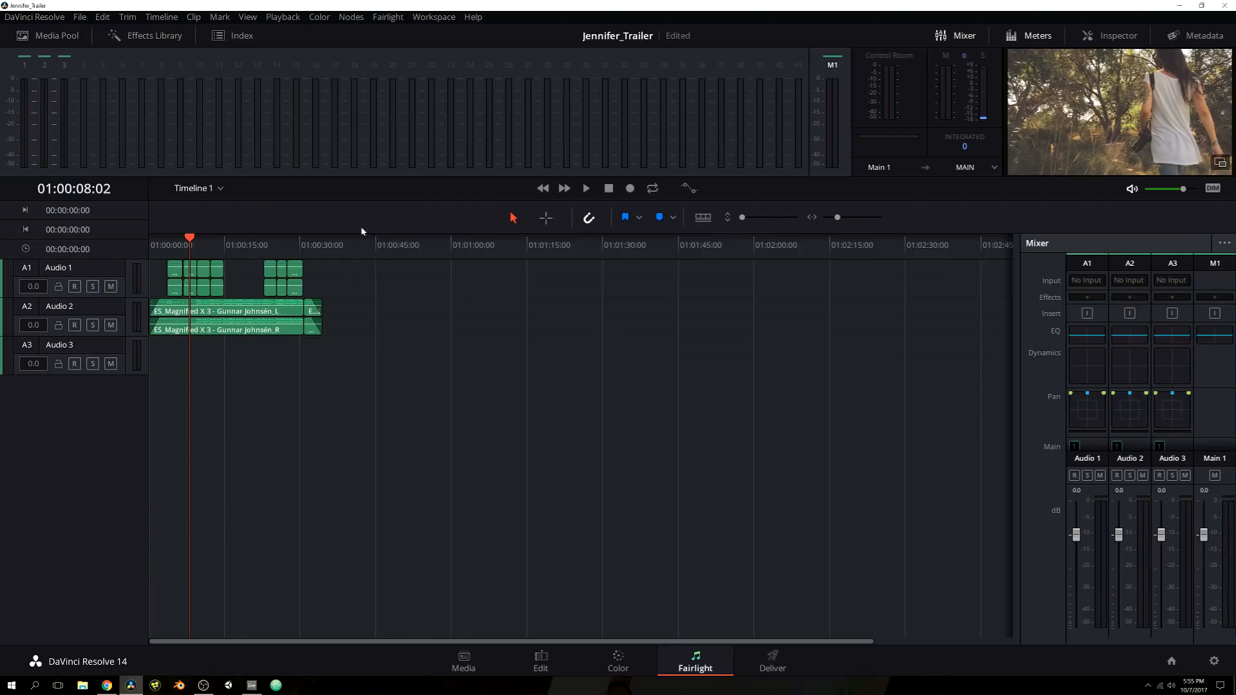
mouse_move(302, 282)
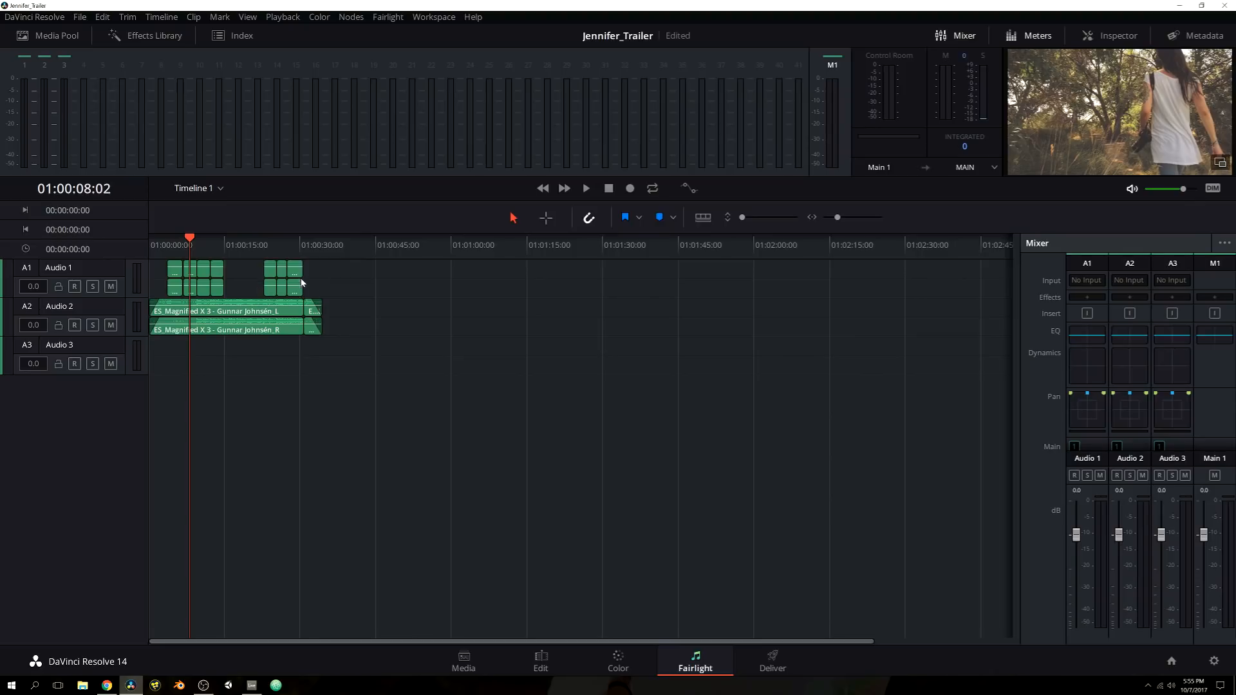
mouse_move(272, 276)
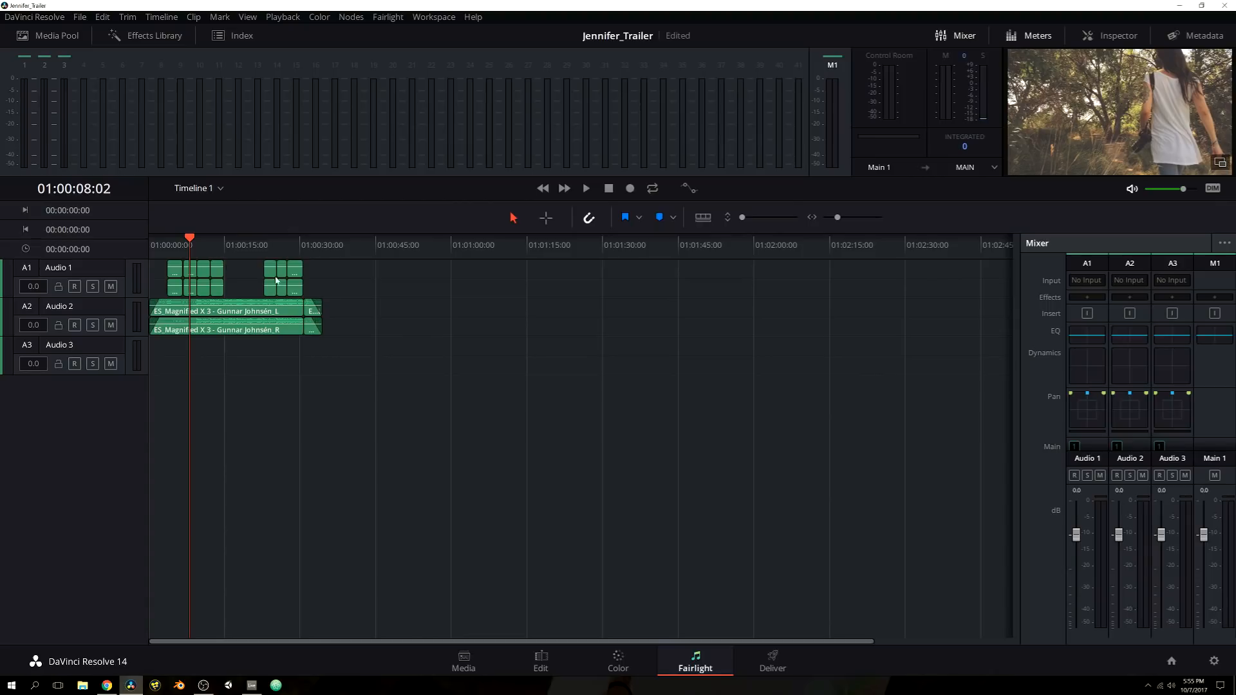
mouse_move(308, 346)
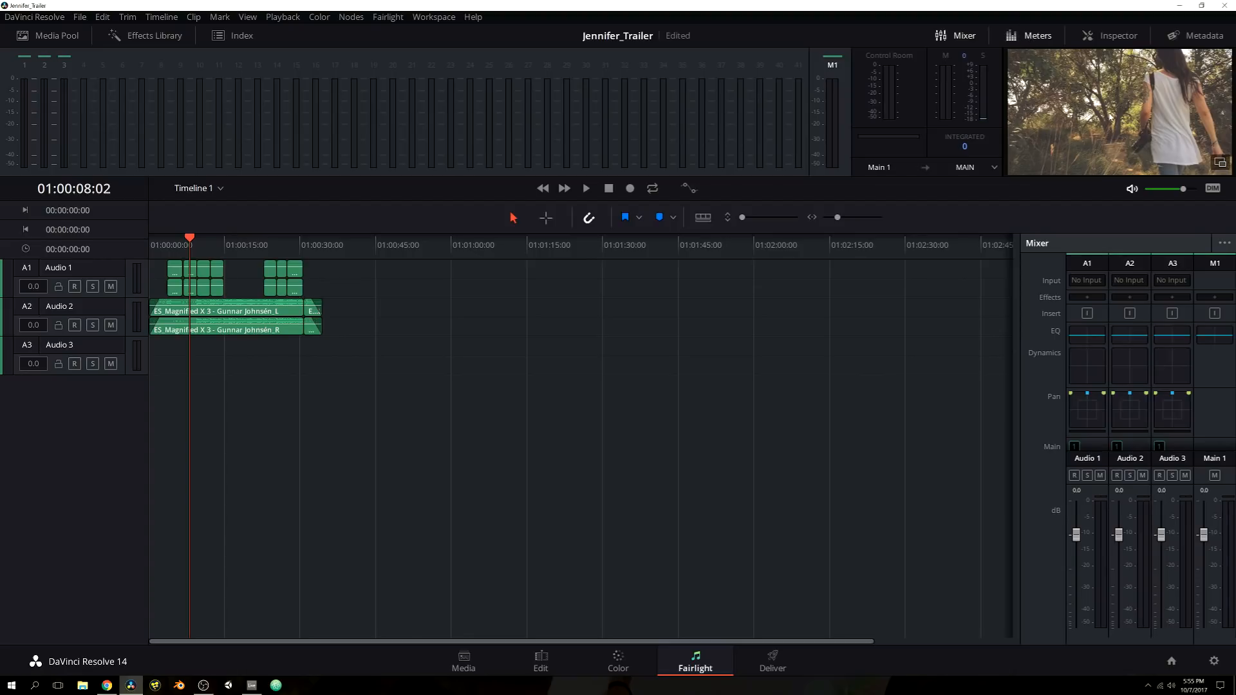
mouse_move(647, 167)
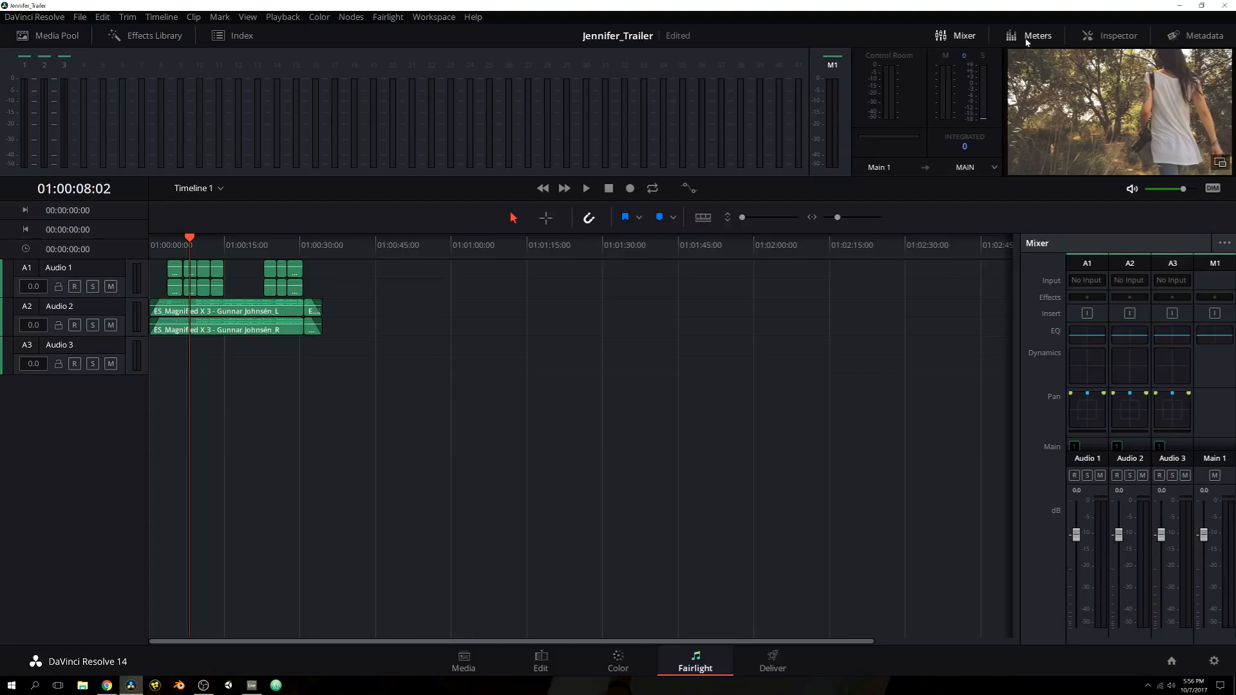
mouse_move(1133, 142)
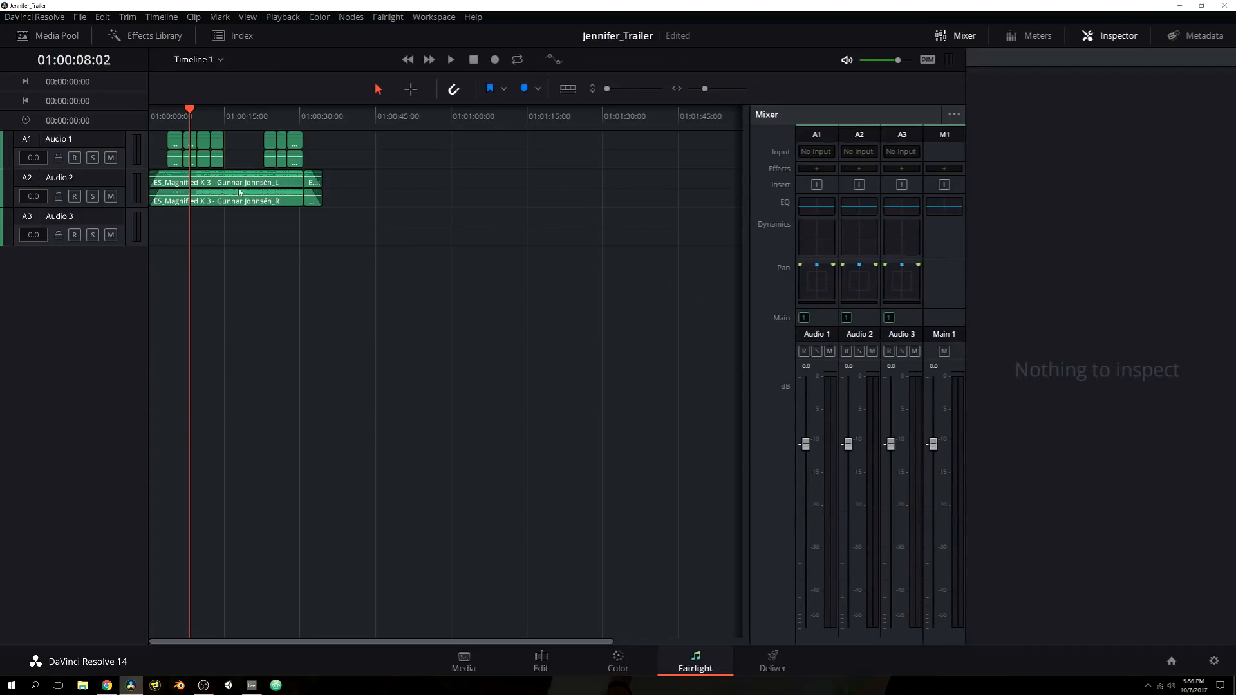
Step: Load the ES_Magnified X 3 music clip on Audio 2 into the Inspector
click(224, 191)
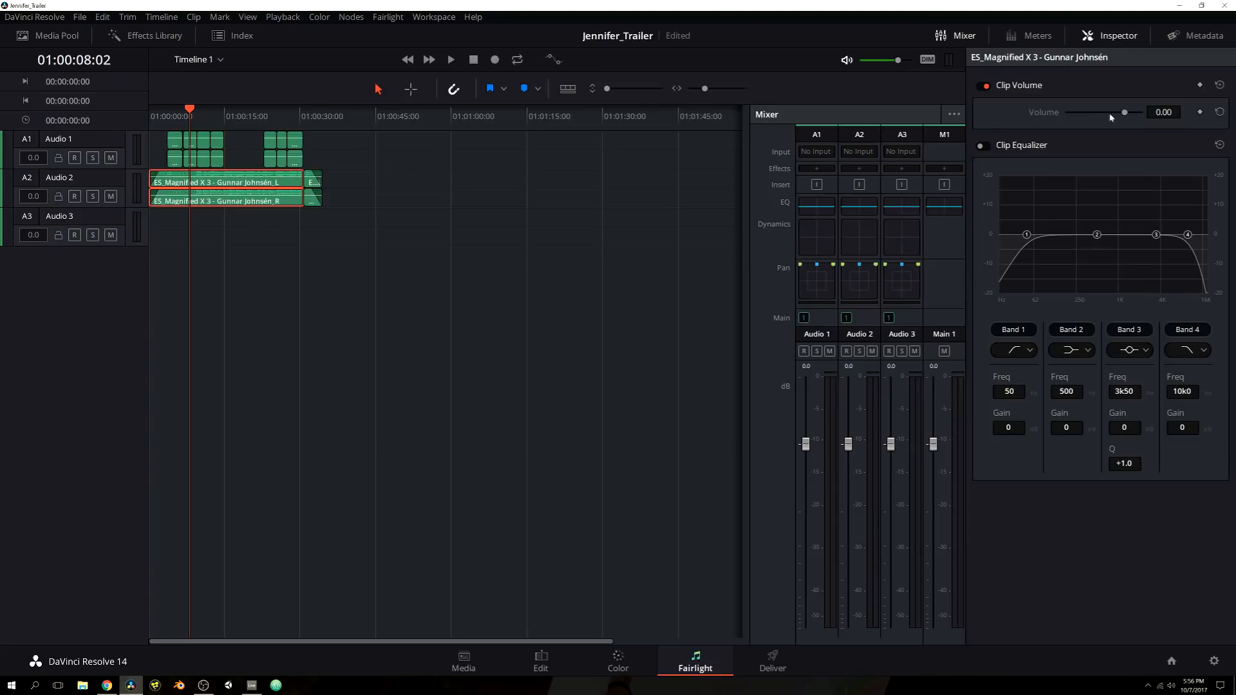
mouse_move(1092, 191)
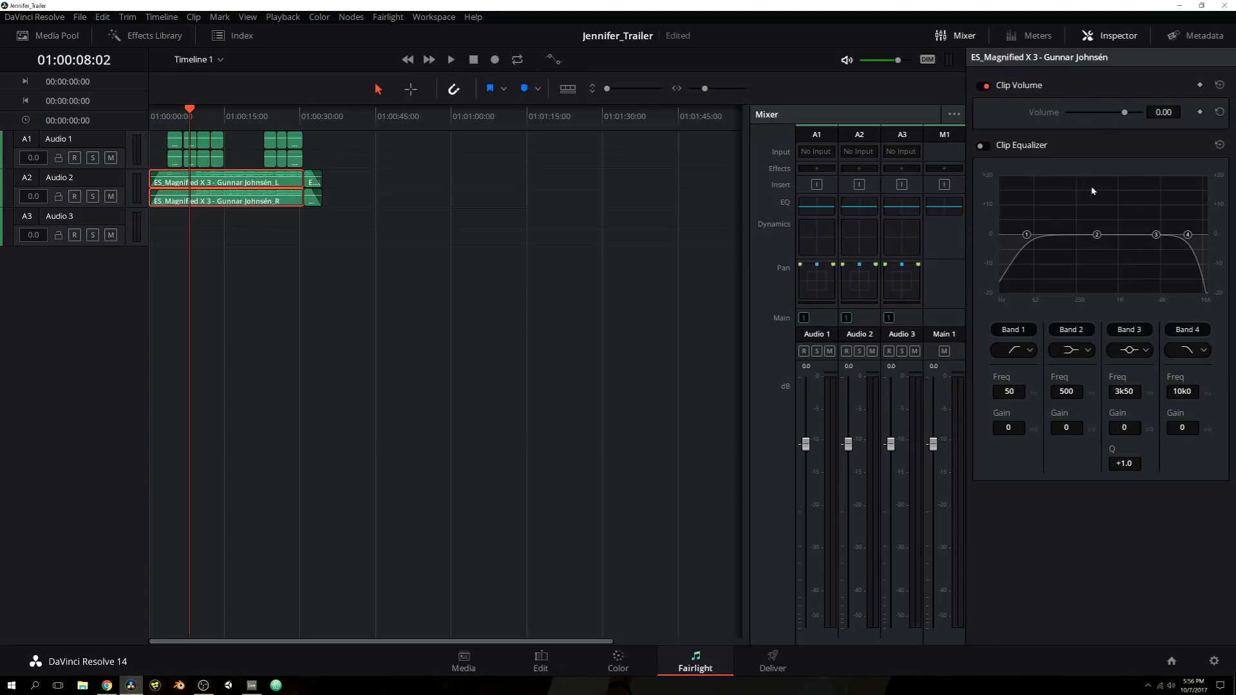
mouse_move(1048, 226)
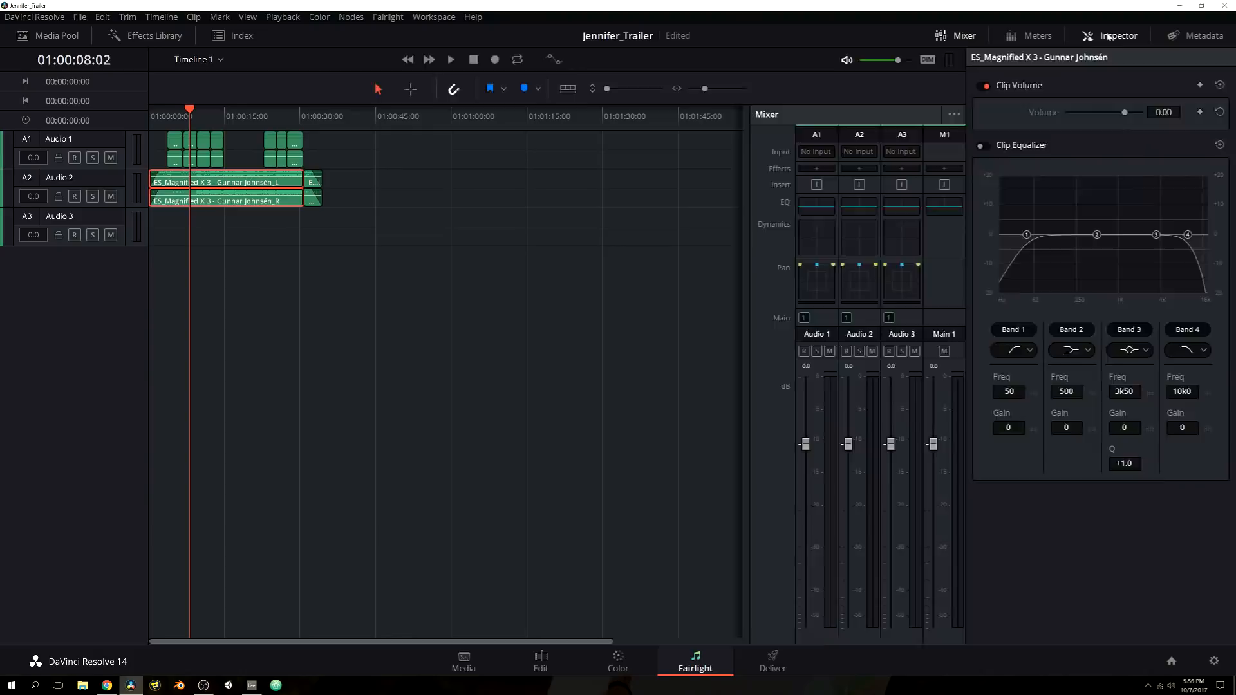
Step: Show the music clip's file metadata with its 00:02:06:14 duration and 48000 sample rate
click(1197, 36)
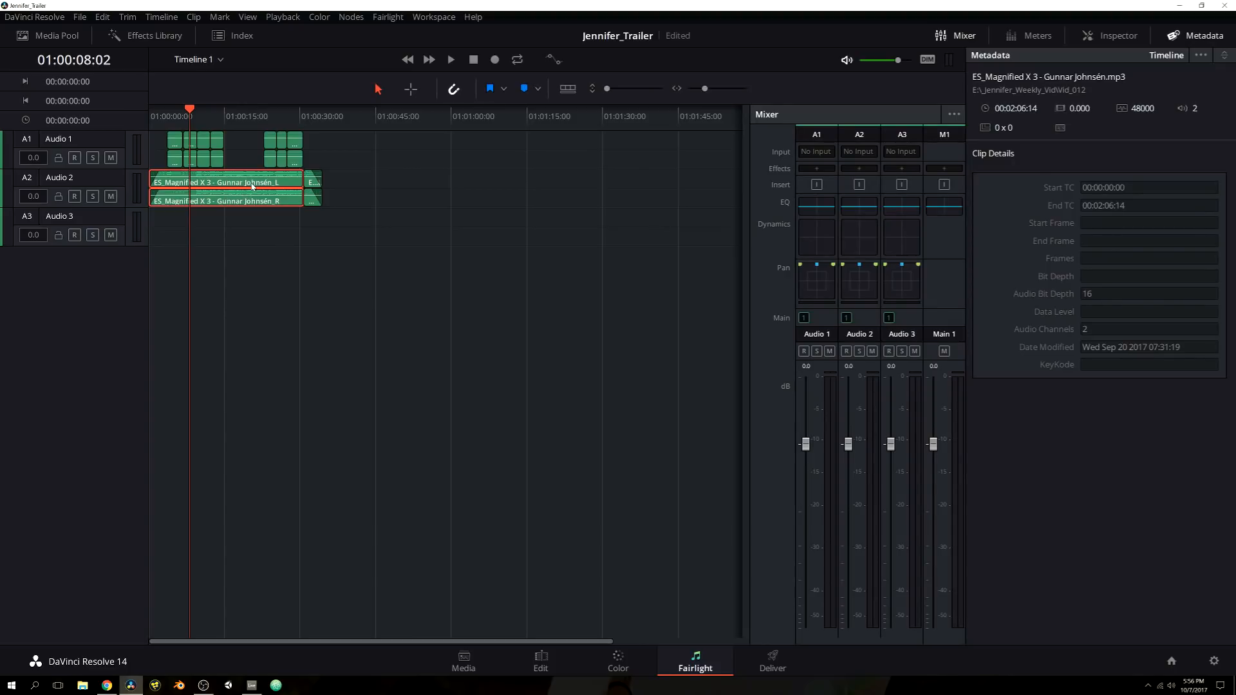
mouse_move(1154, 299)
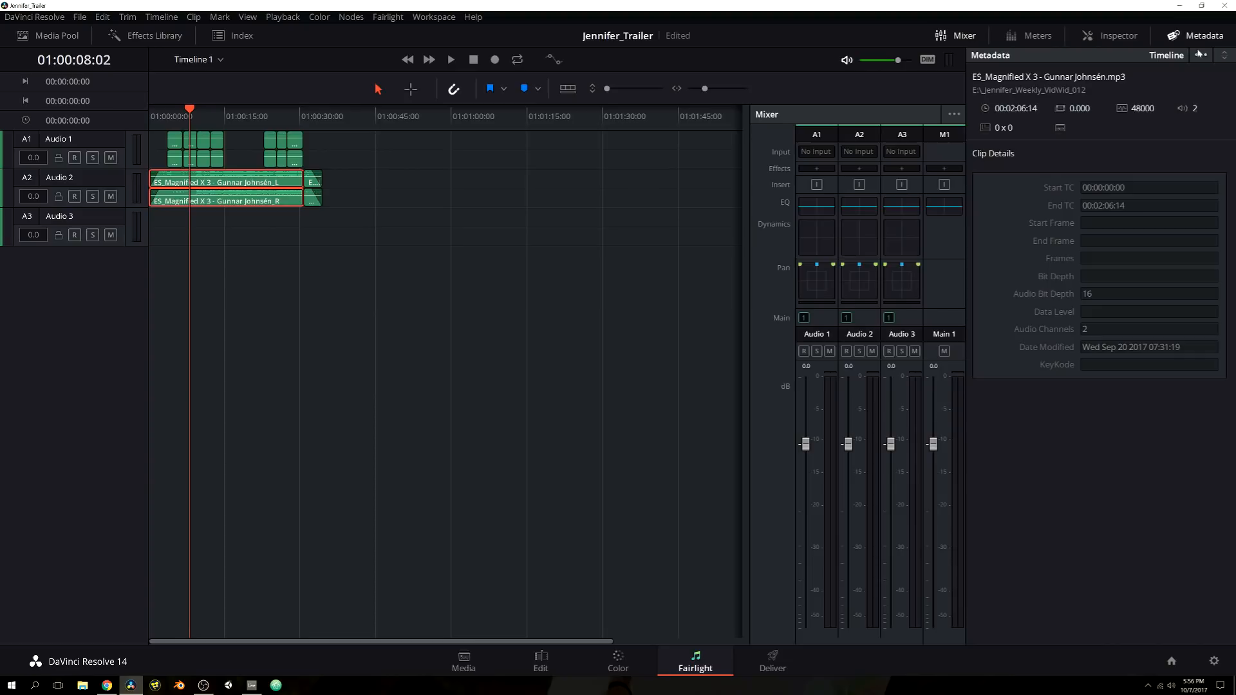
Step: Hide the metadata panel, solo Audio 2 and play it briefly on its own
click(1198, 36)
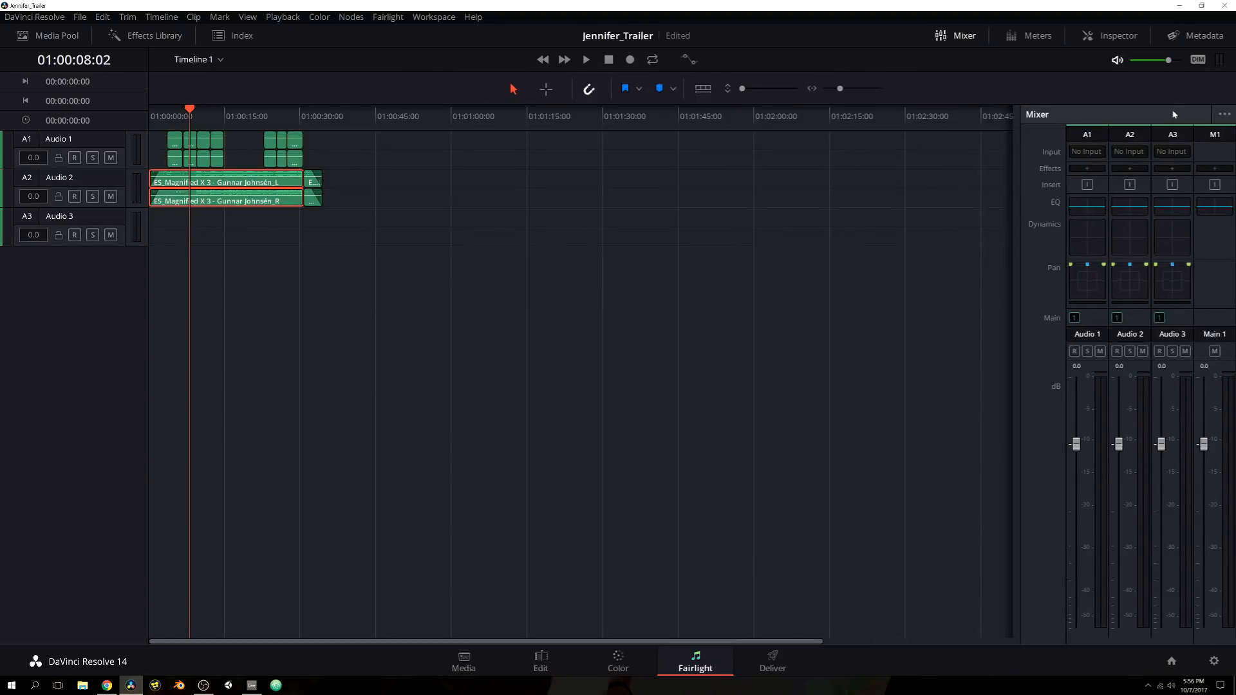
mouse_move(242, 185)
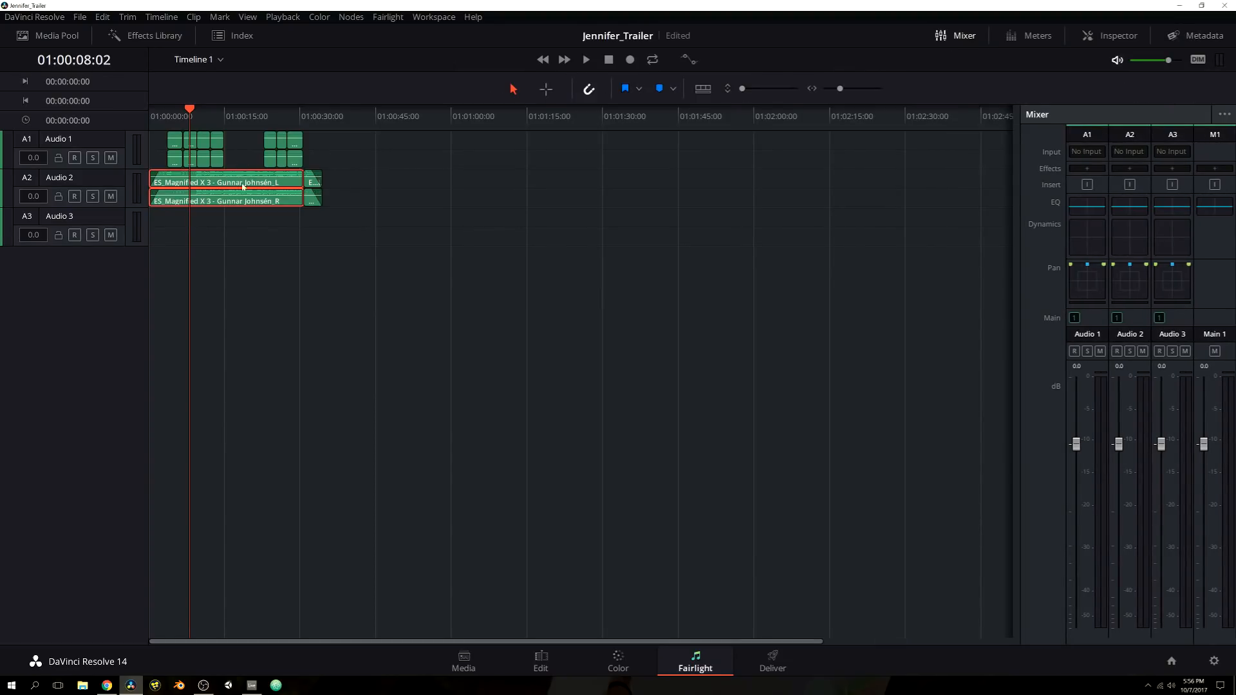
mouse_move(307, 200)
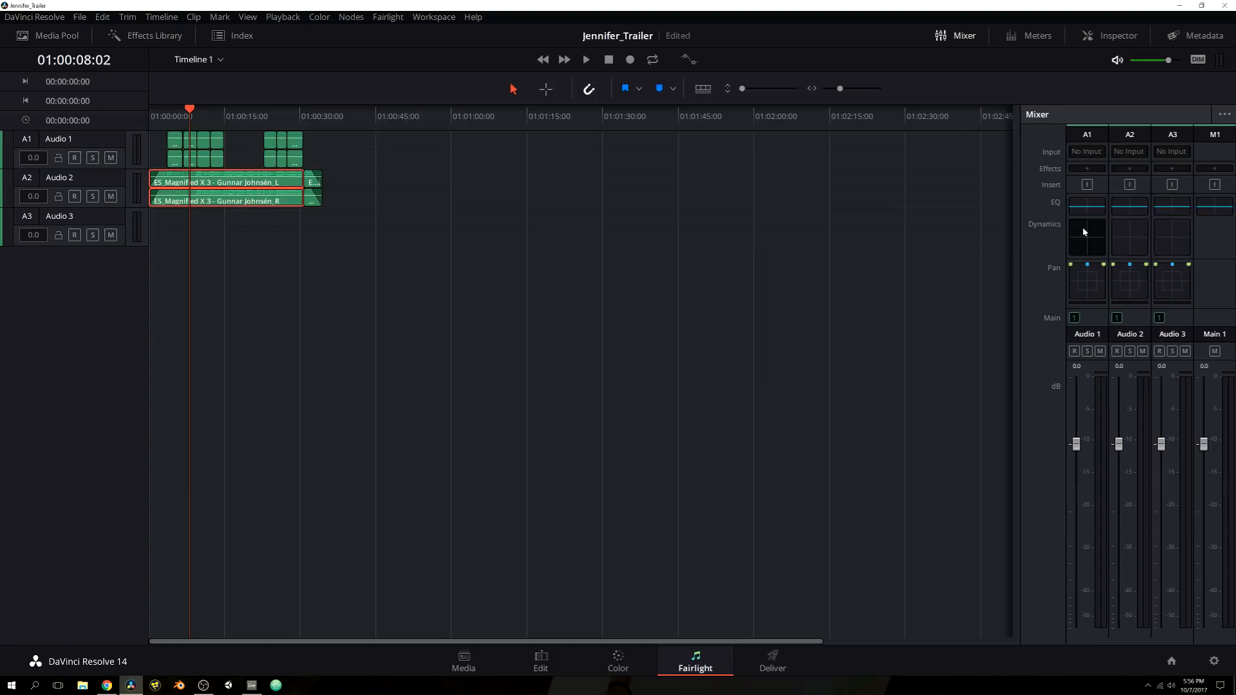
mouse_move(1123, 229)
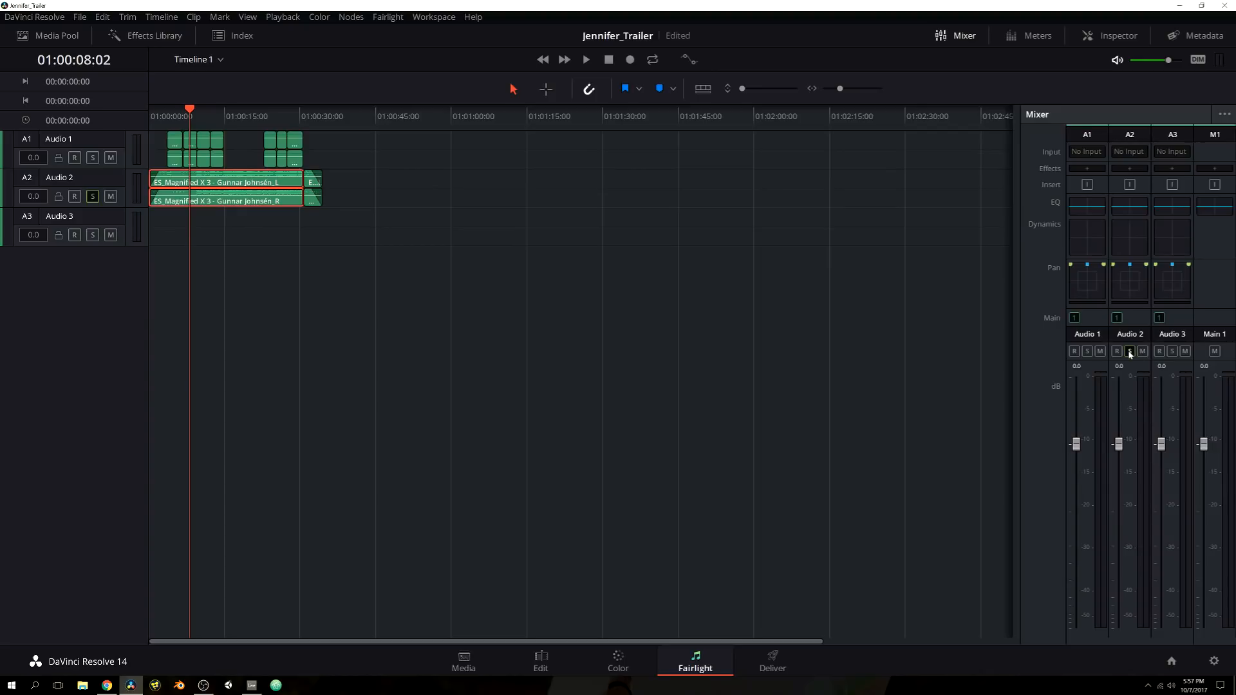
click(1141, 352)
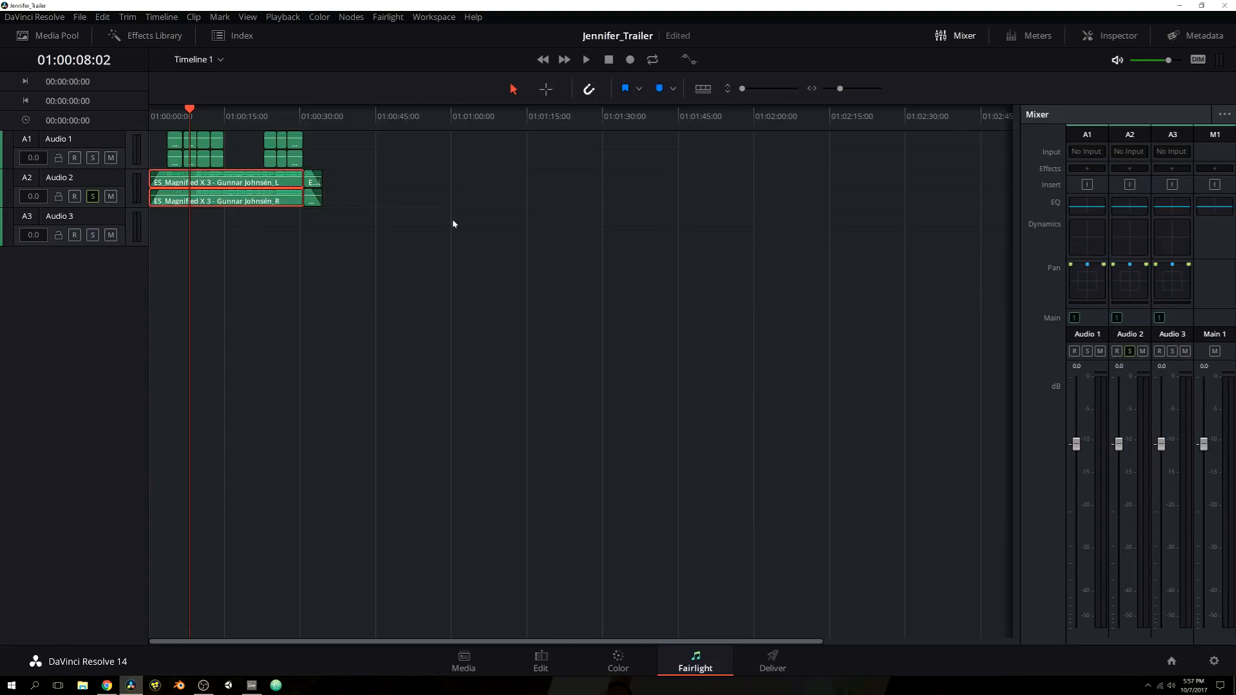
click(585, 59)
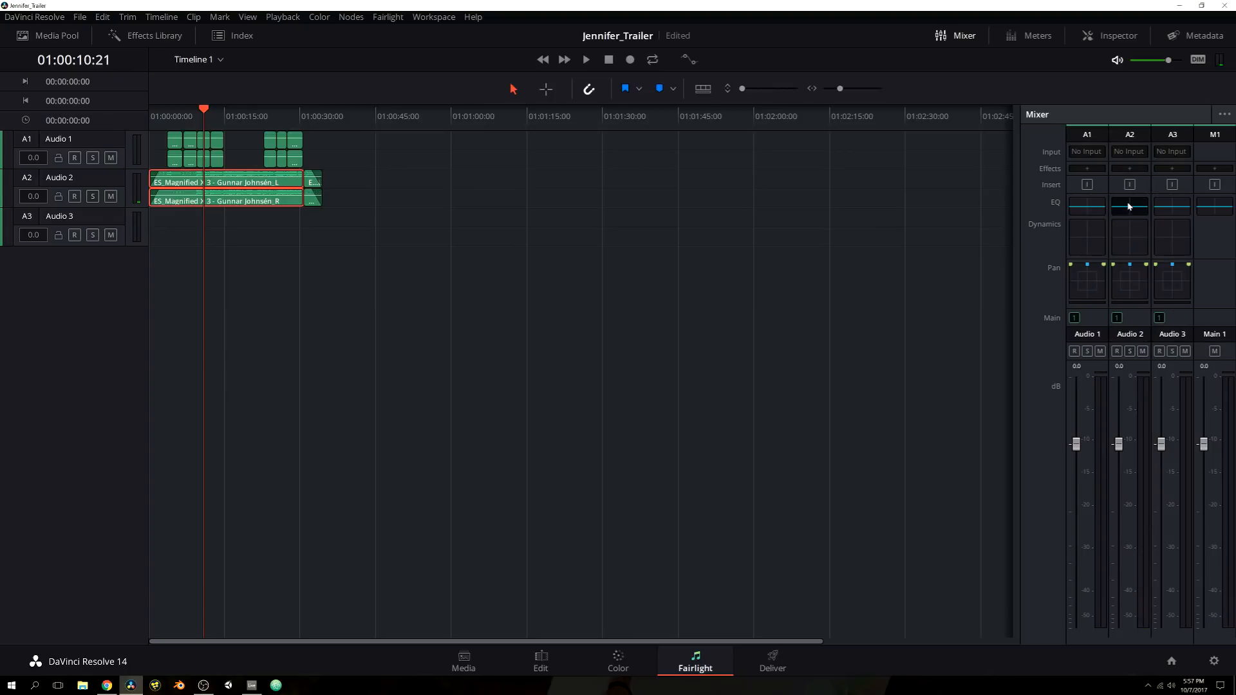
Step: Bring up Audio 2's track equalizer and enable Band 1 as a low cut
click(1128, 205)
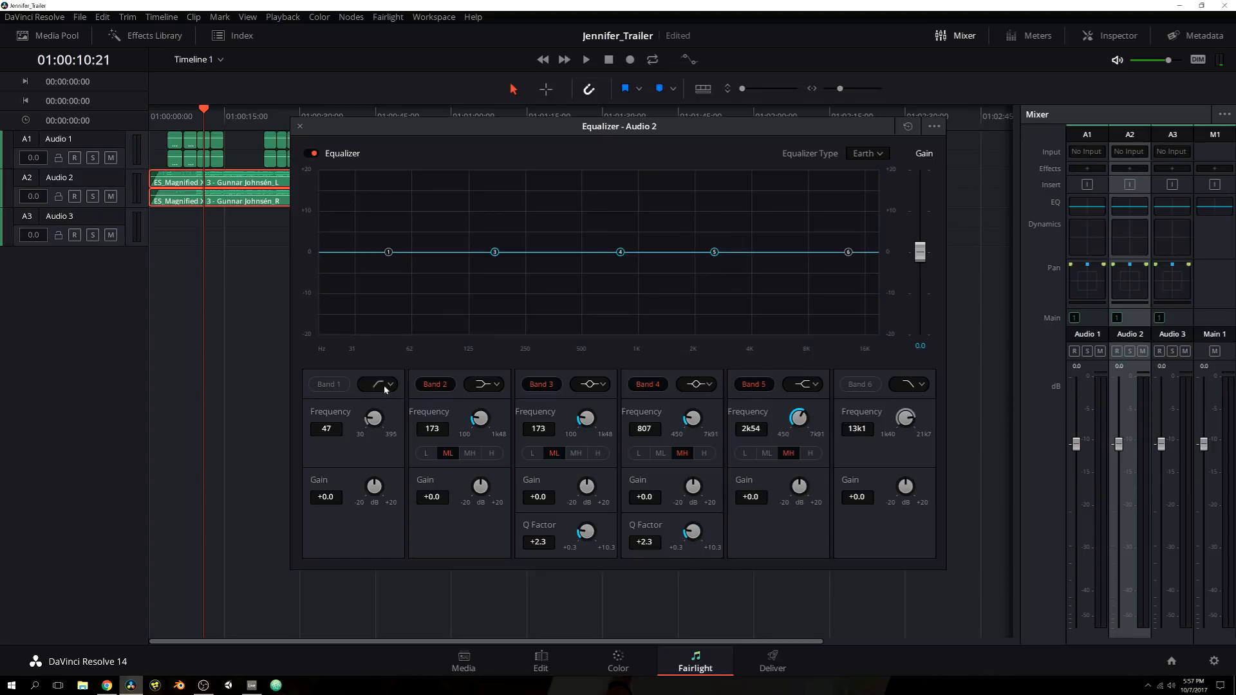
click(328, 384)
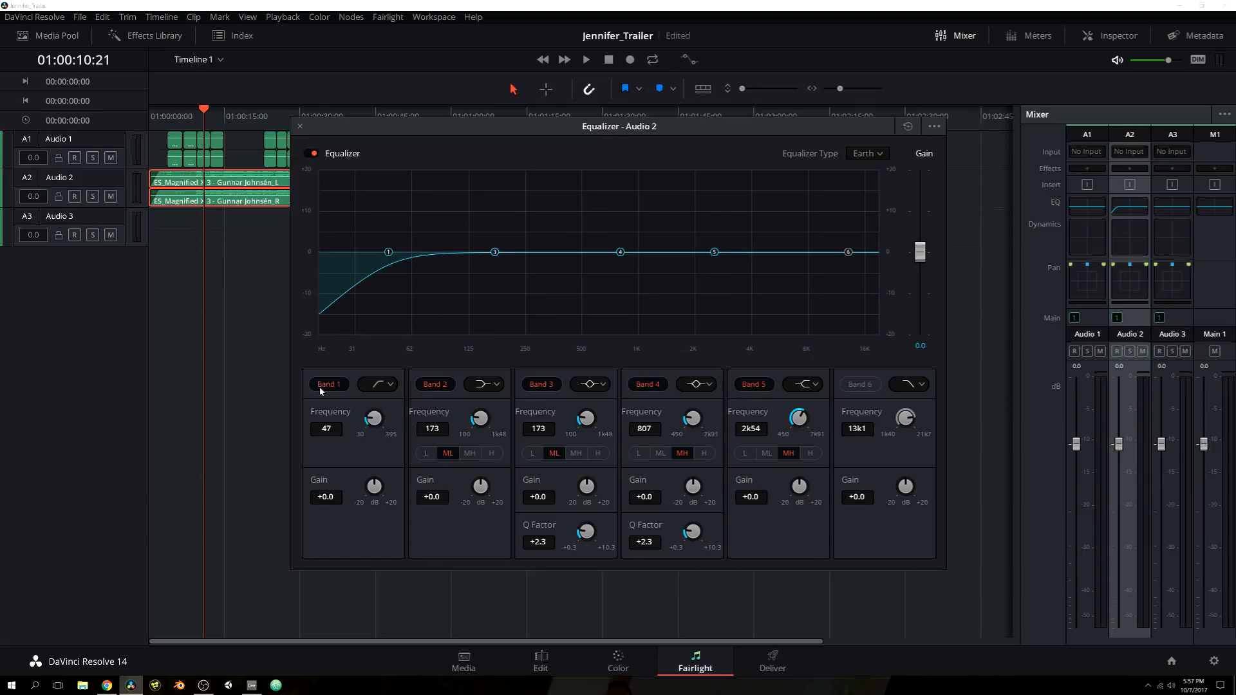
mouse_move(379, 278)
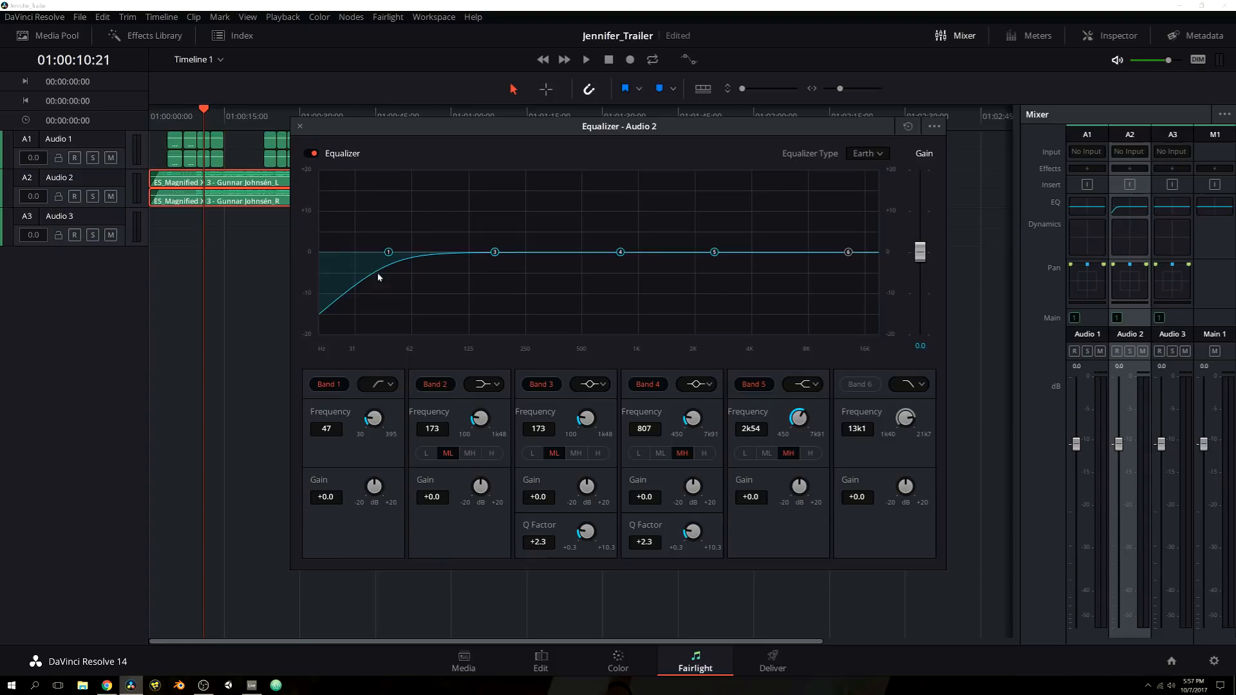
mouse_move(347, 316)
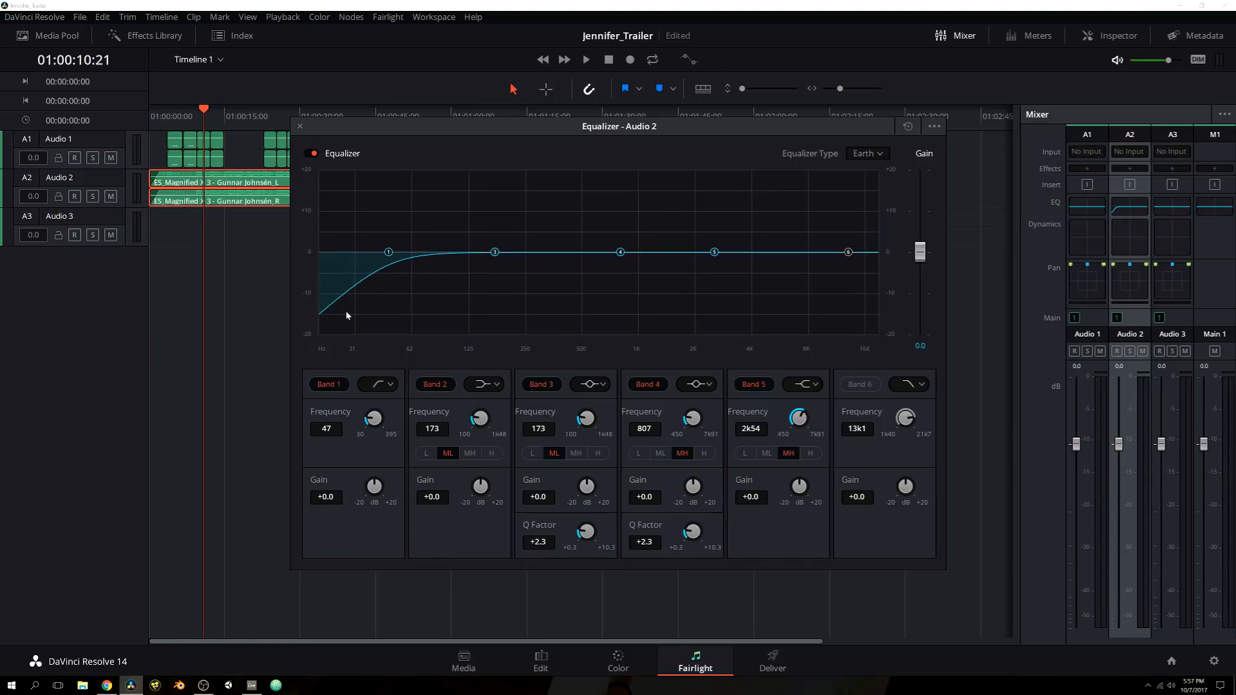
mouse_move(356, 239)
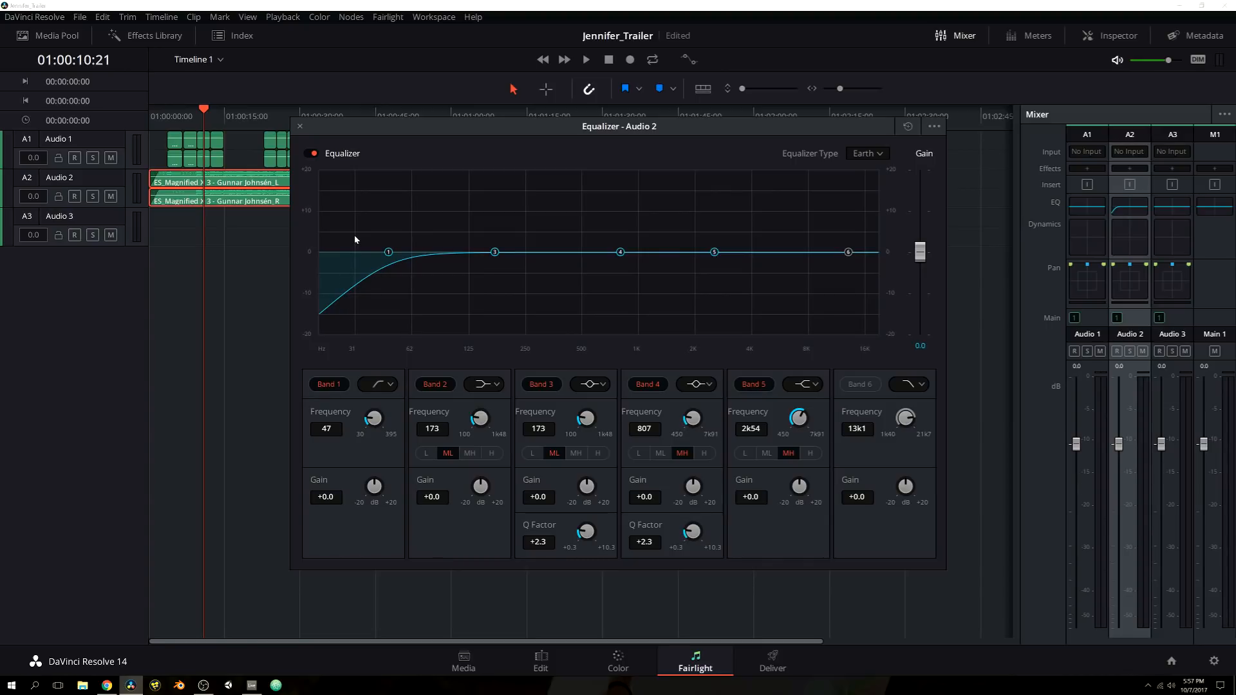
mouse_move(385, 368)
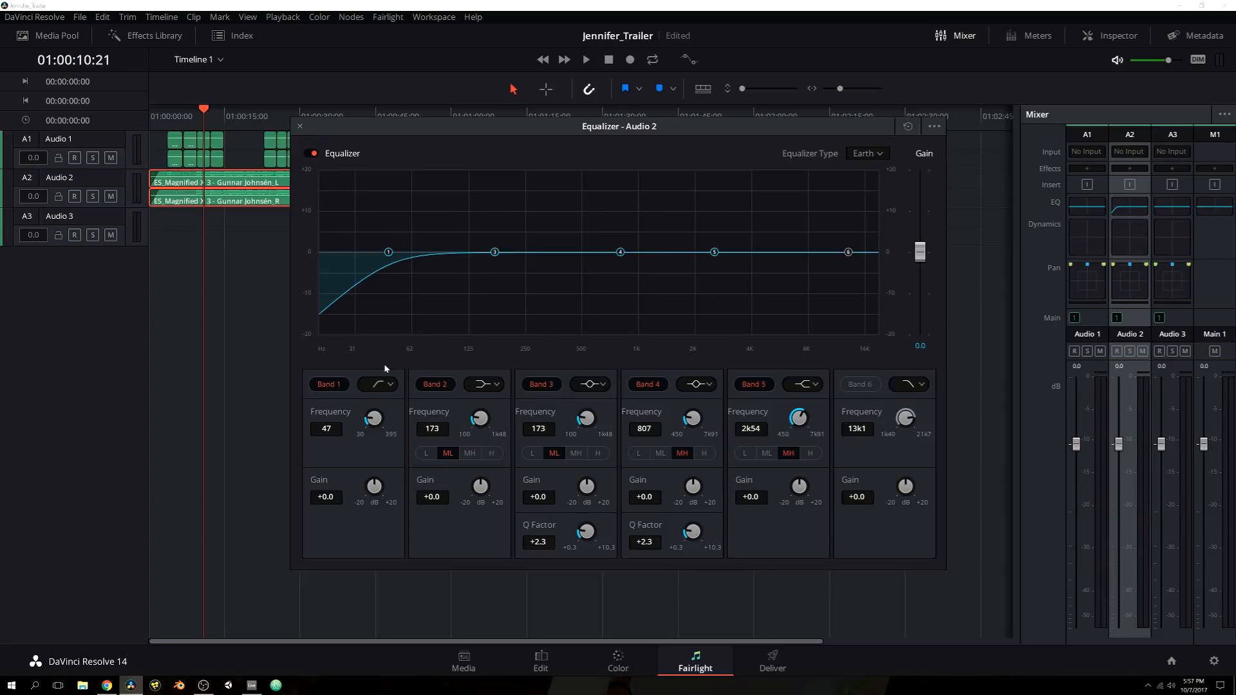
mouse_move(340, 264)
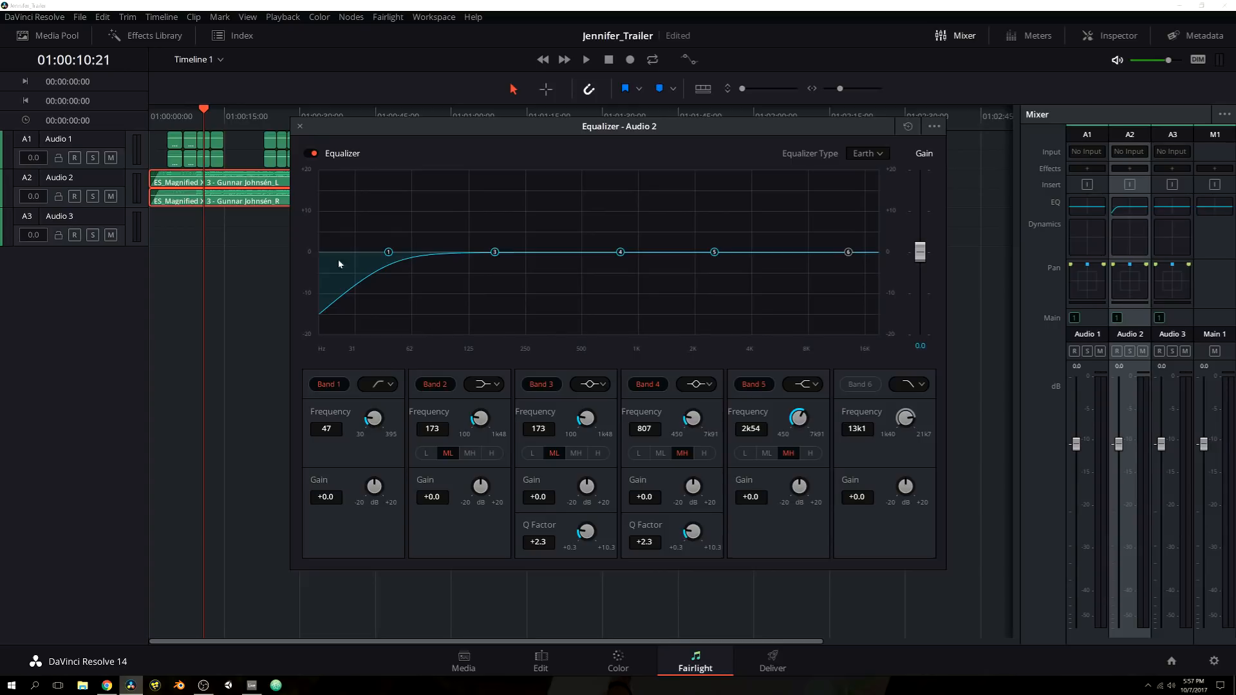
mouse_move(425, 274)
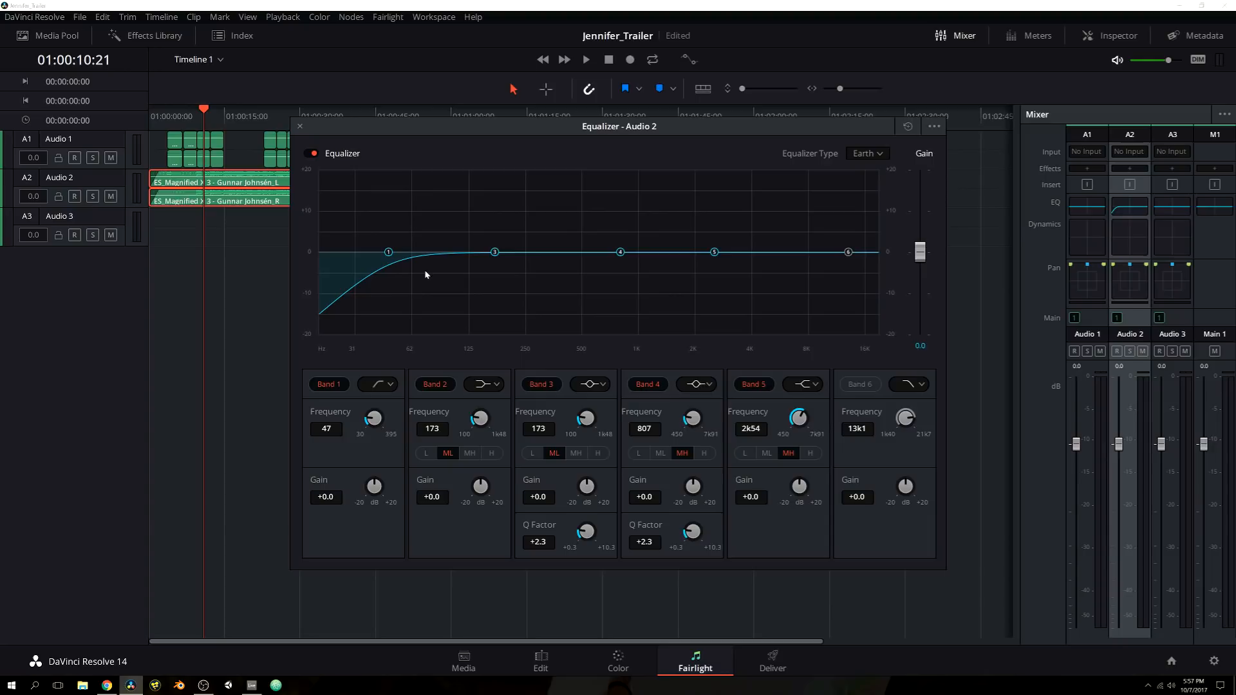
mouse_move(467, 360)
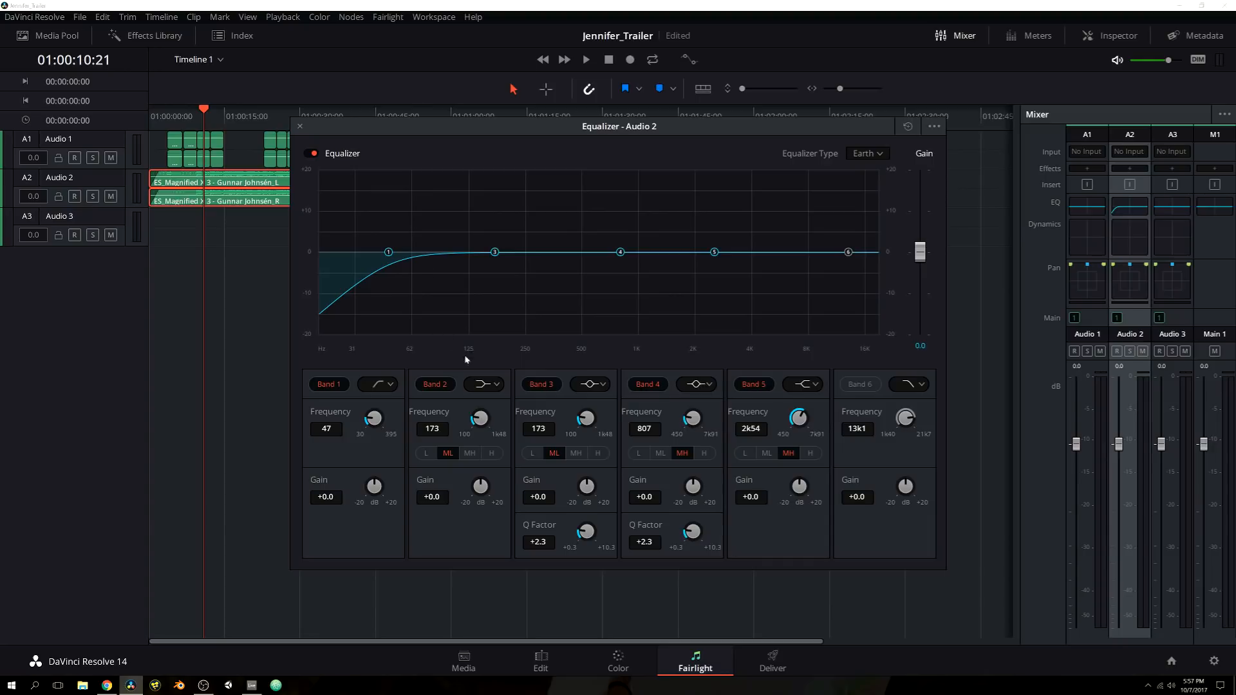
mouse_move(481, 374)
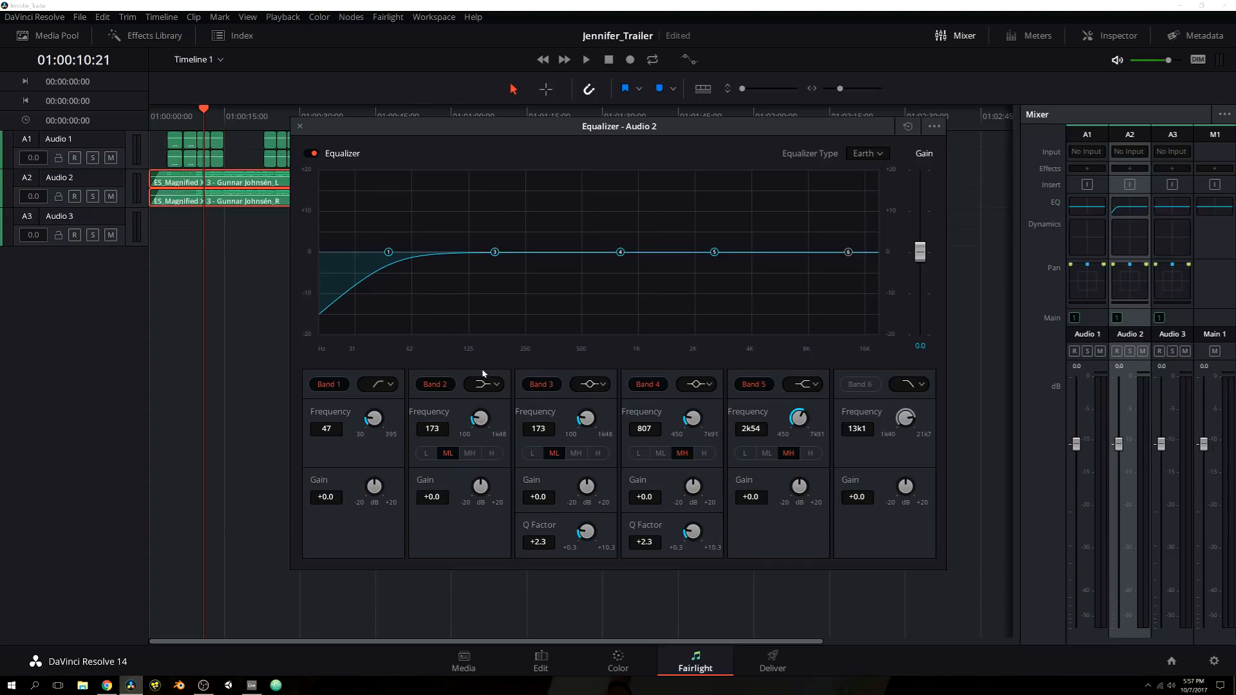
mouse_move(501, 322)
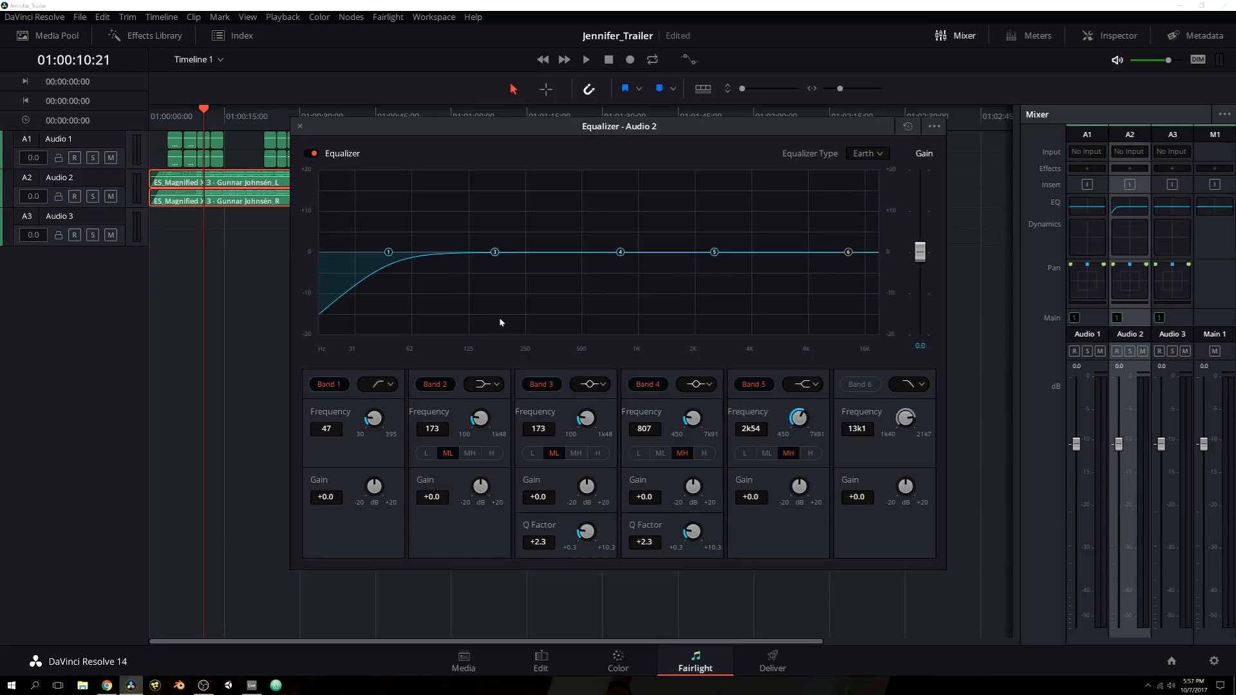
mouse_move(516, 325)
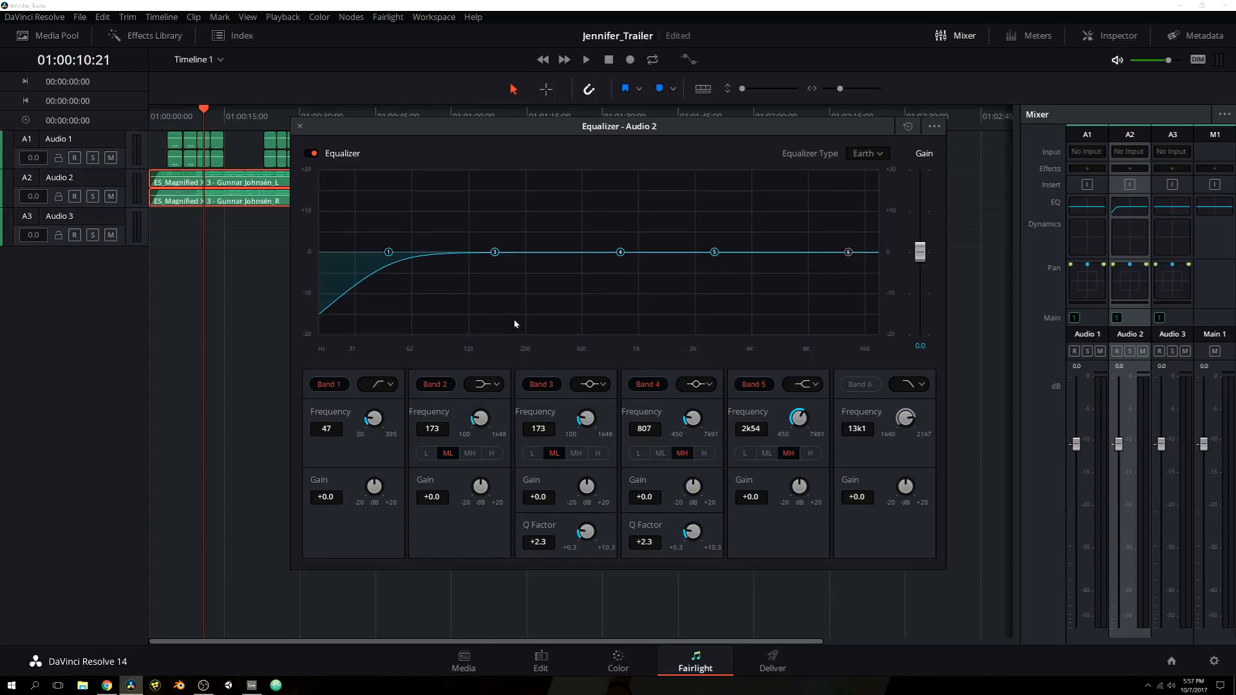
mouse_move(901, 286)
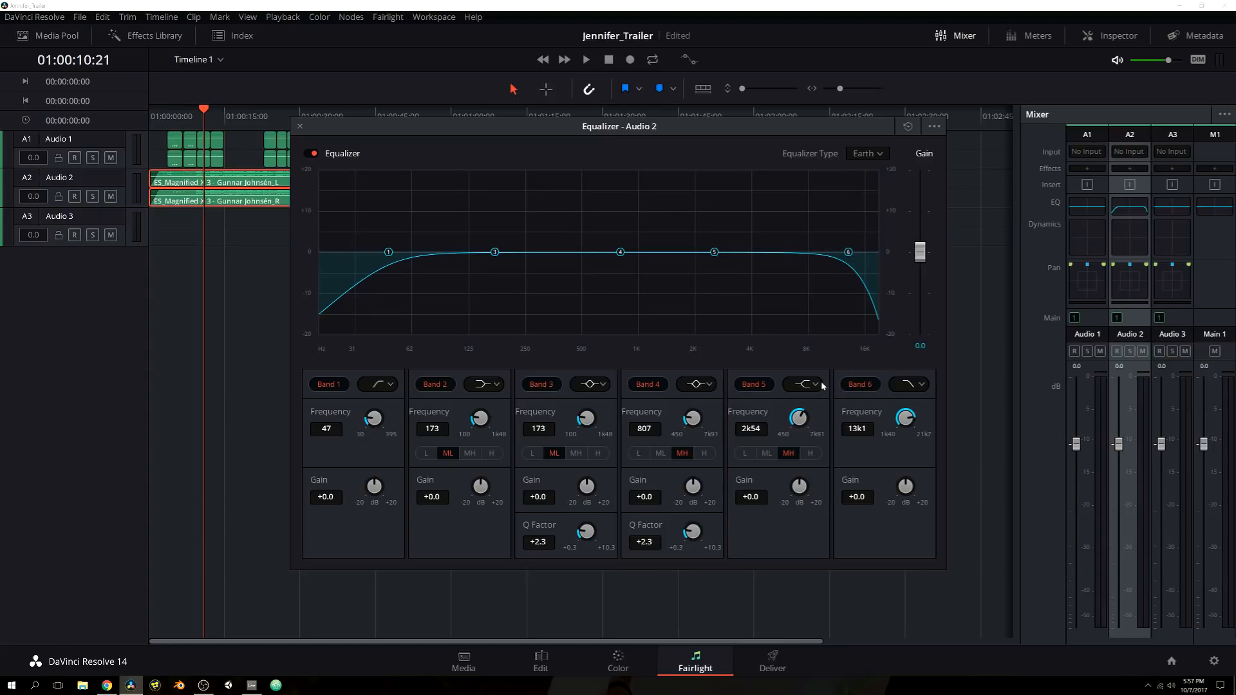
Step: Boost band 5 to about +2.7 dB near 3.2 kHz, toggling band 6's high cut along the way
click(813, 383)
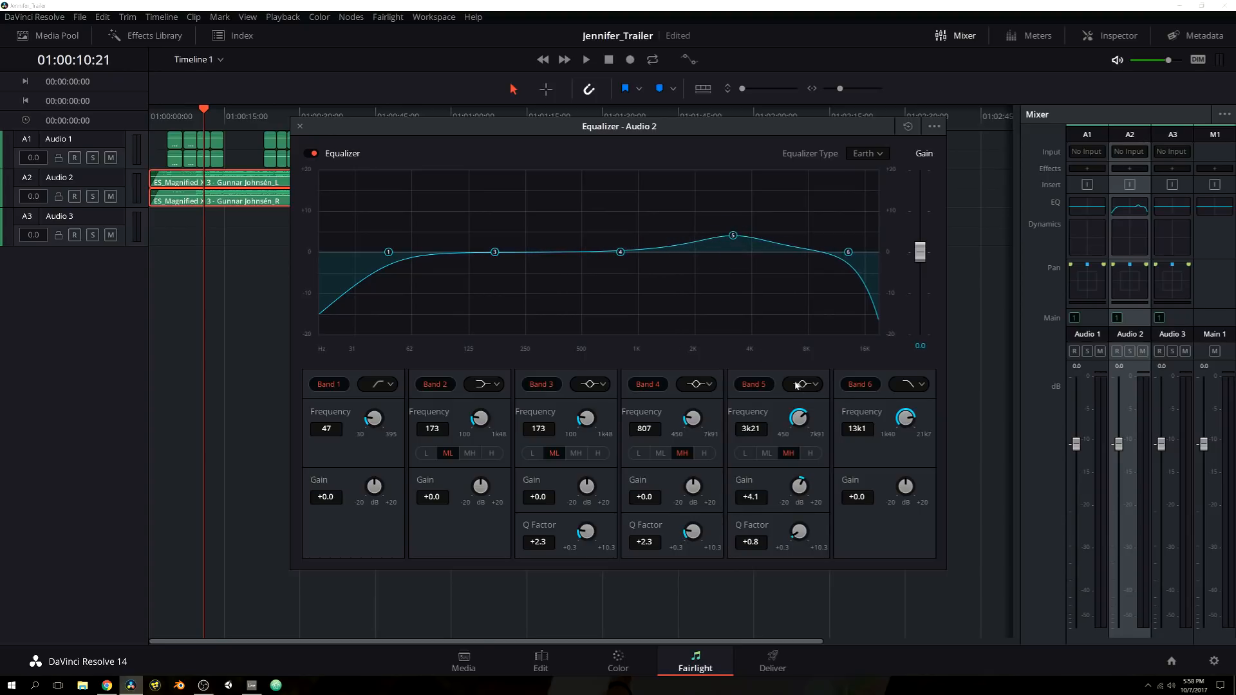
click(814, 383)
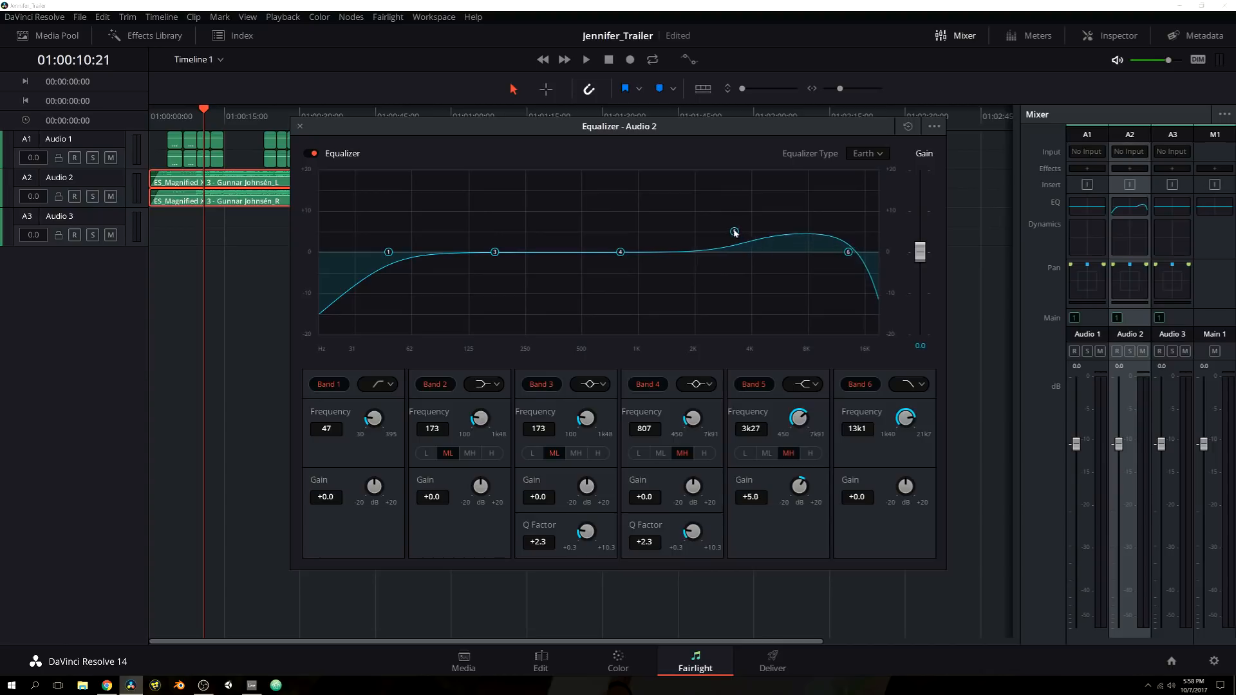
drag(733, 244, 733, 227)
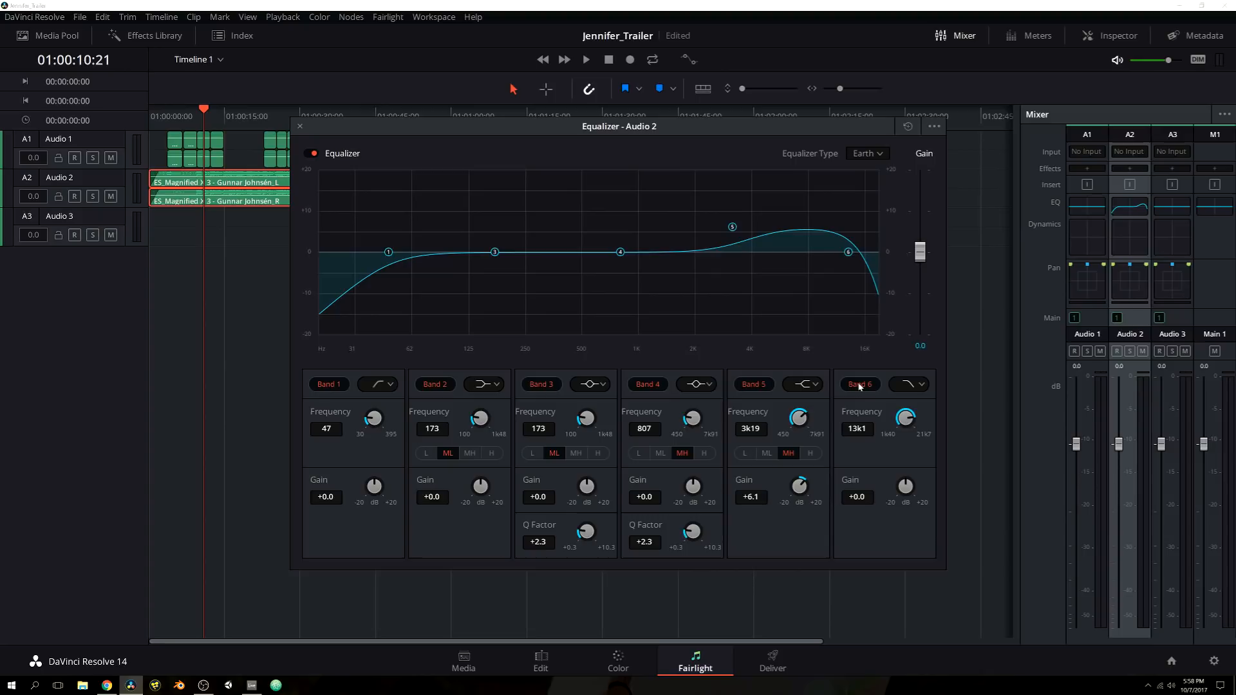
click(860, 384)
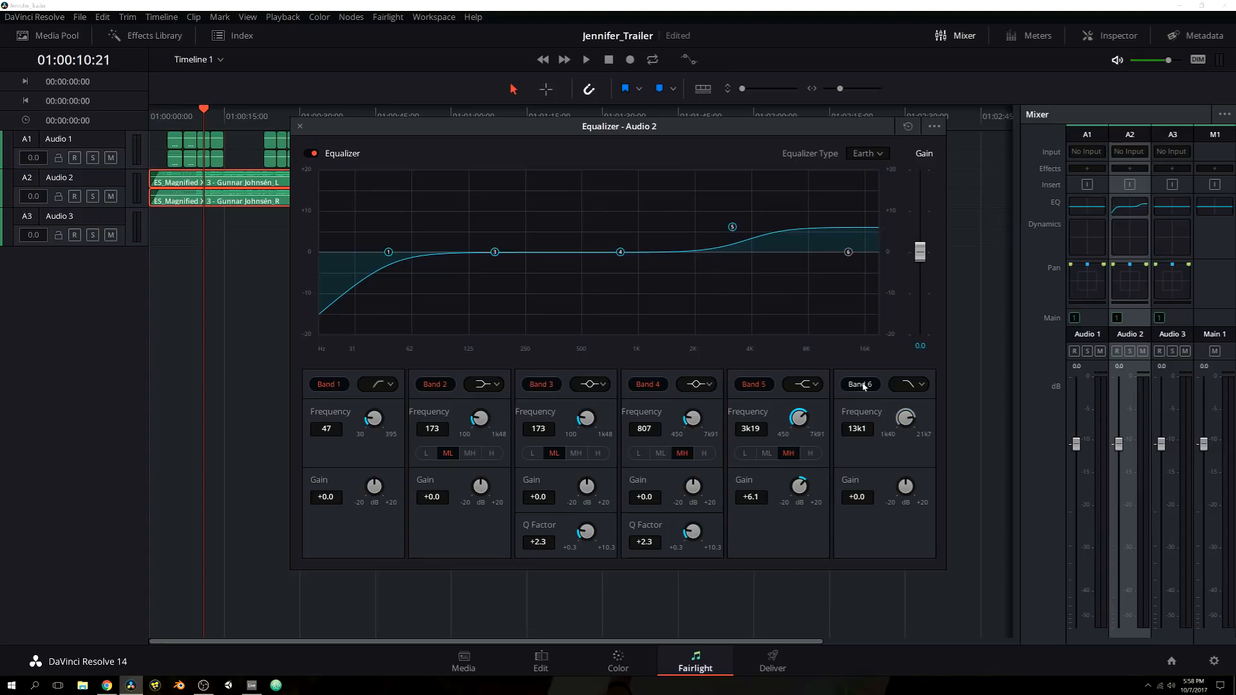
click(806, 384)
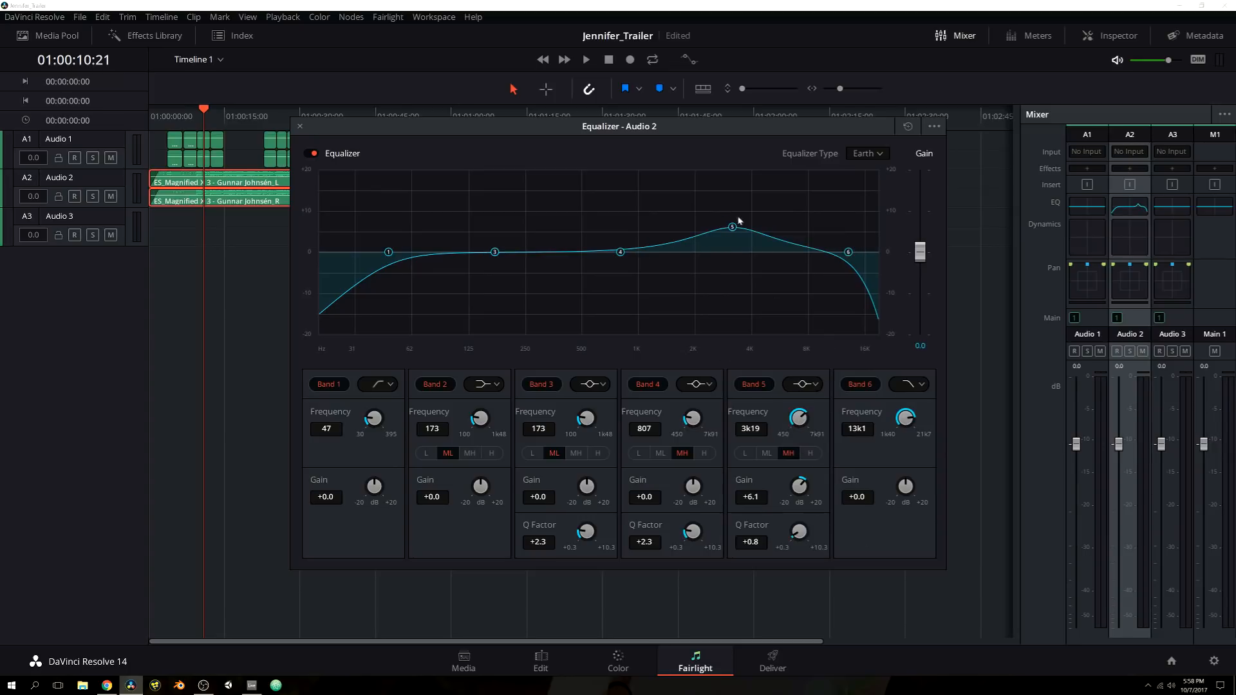
drag(732, 229, 729, 238)
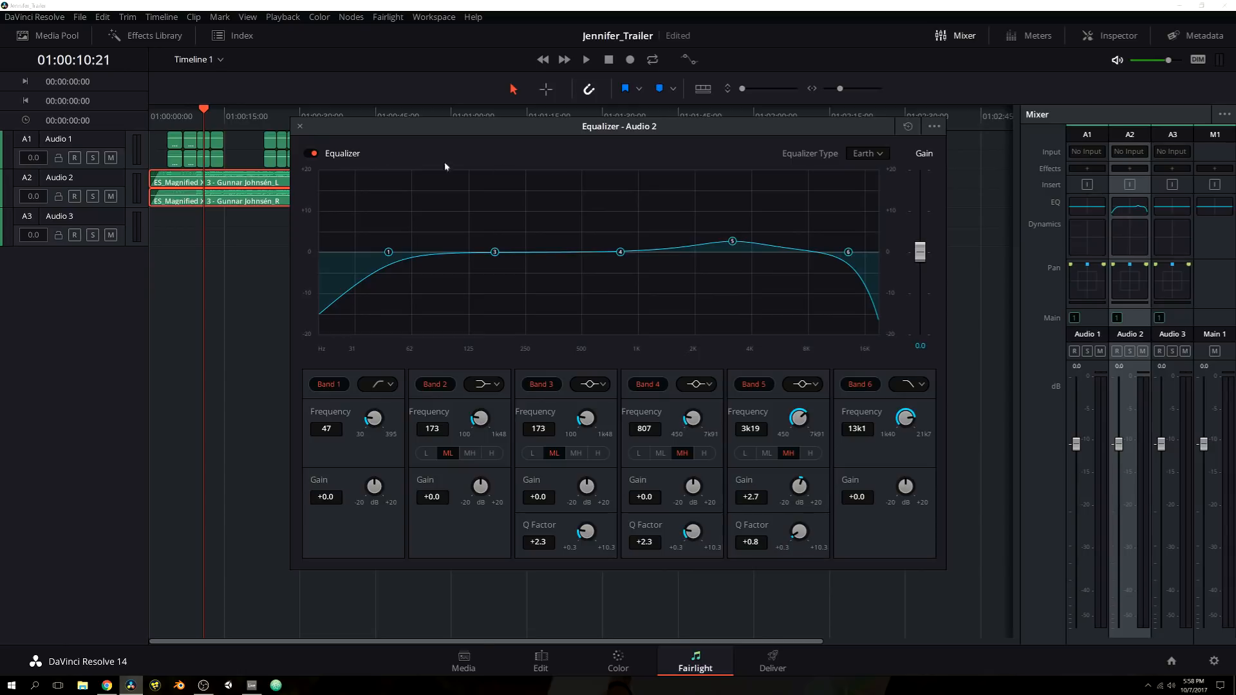
mouse_move(785, 233)
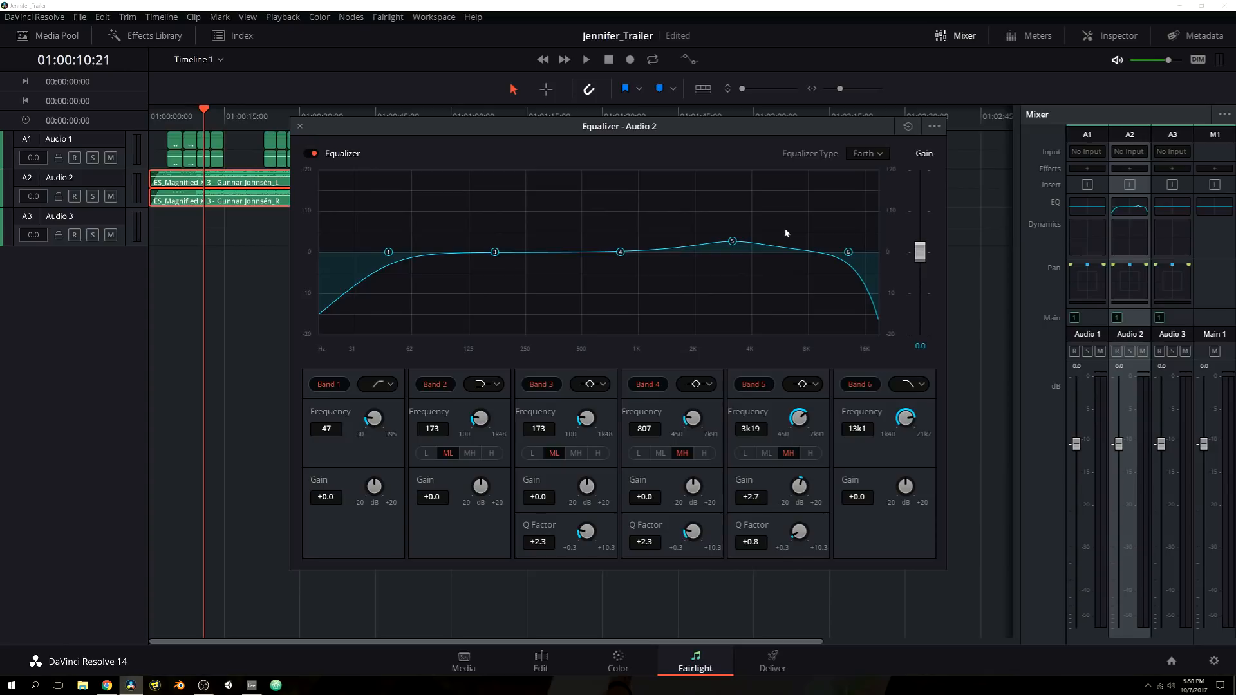
mouse_move(840, 160)
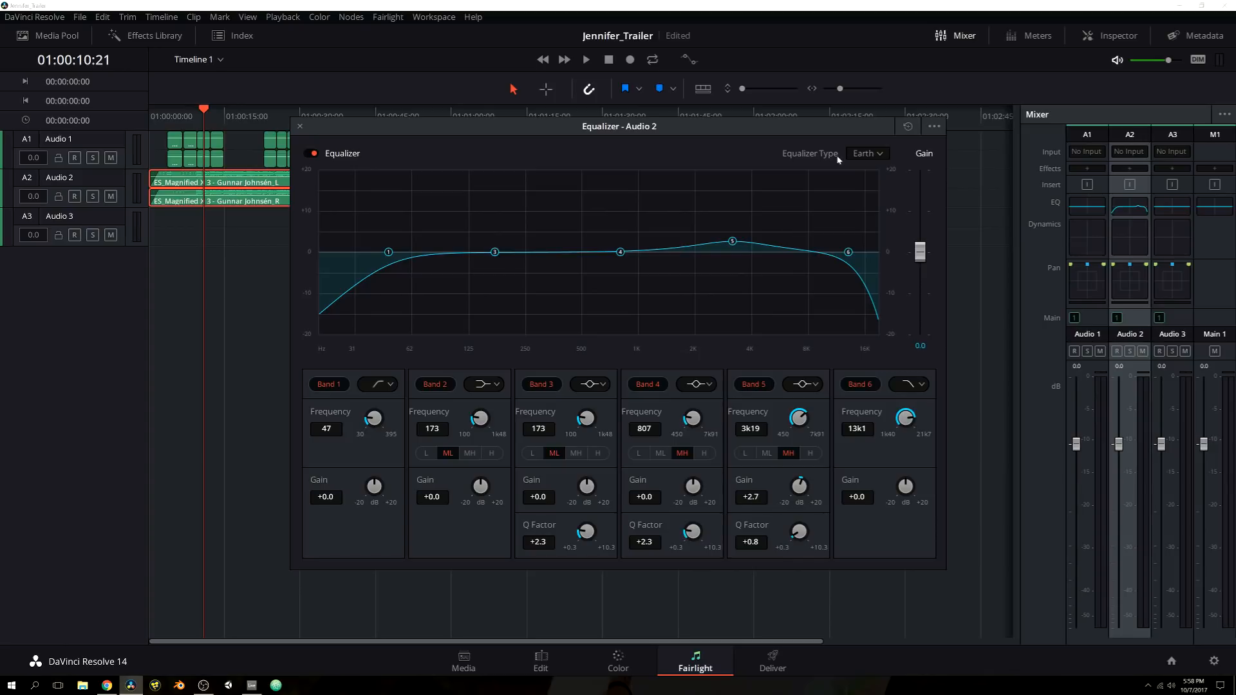
mouse_move(508, 250)
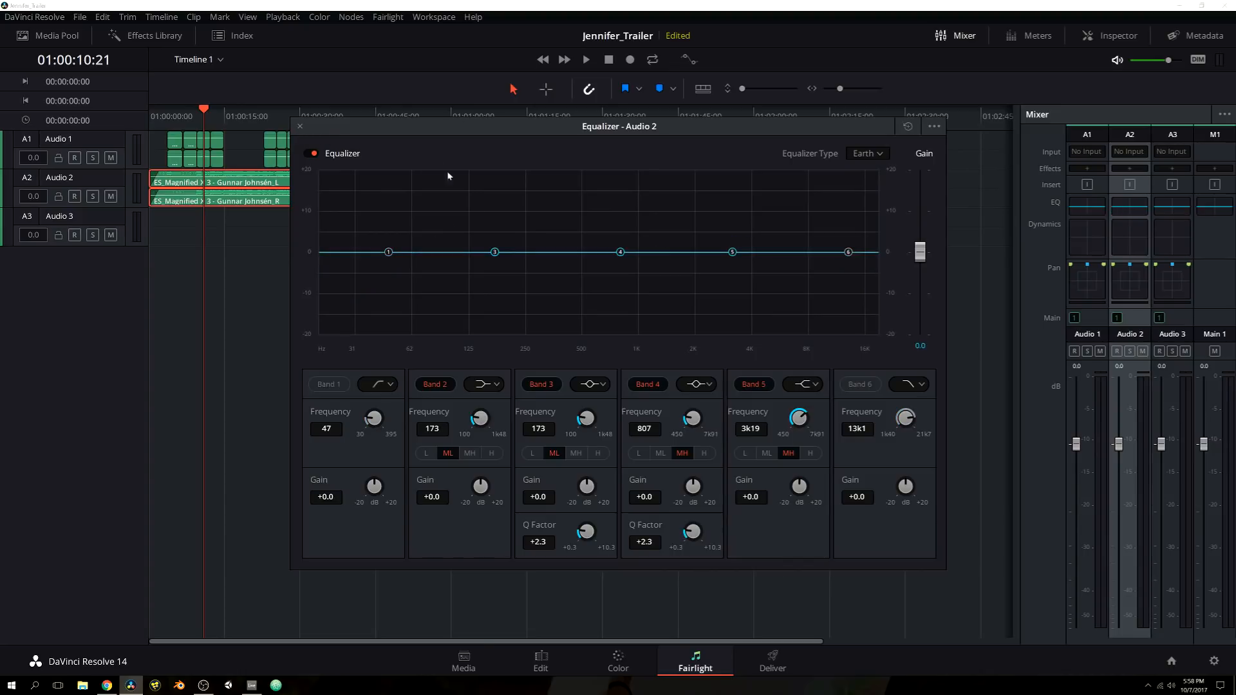
mouse_move(302, 136)
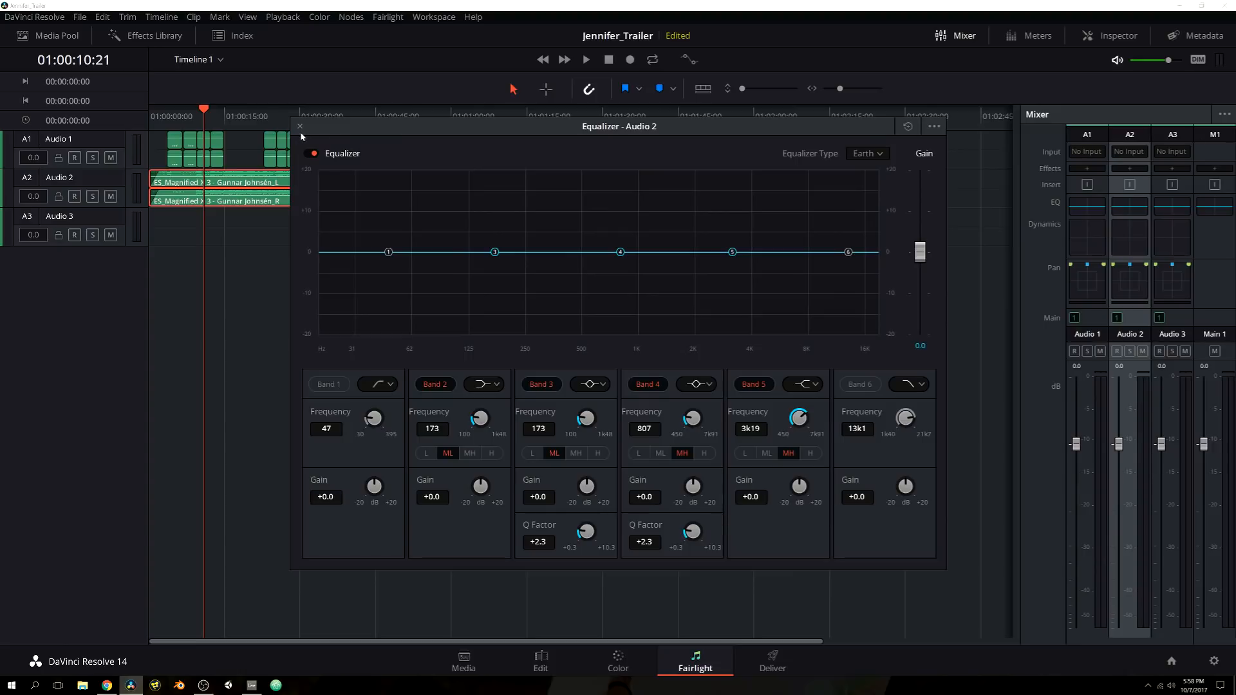
Step: Close the Equalizer - Audio 2 window, returning to the timeline and mixer
click(299, 126)
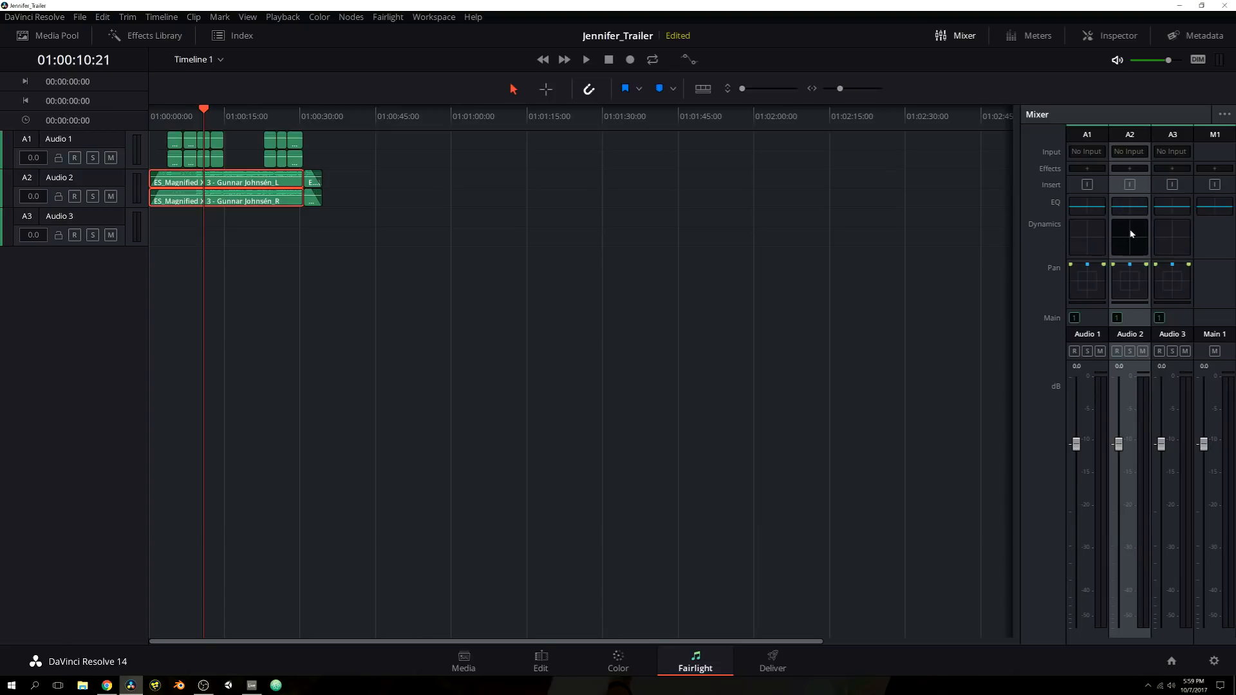
Step: Bring up Audio 2's dynamics and enable the gate at −35 dB instead of the compressor
click(1129, 236)
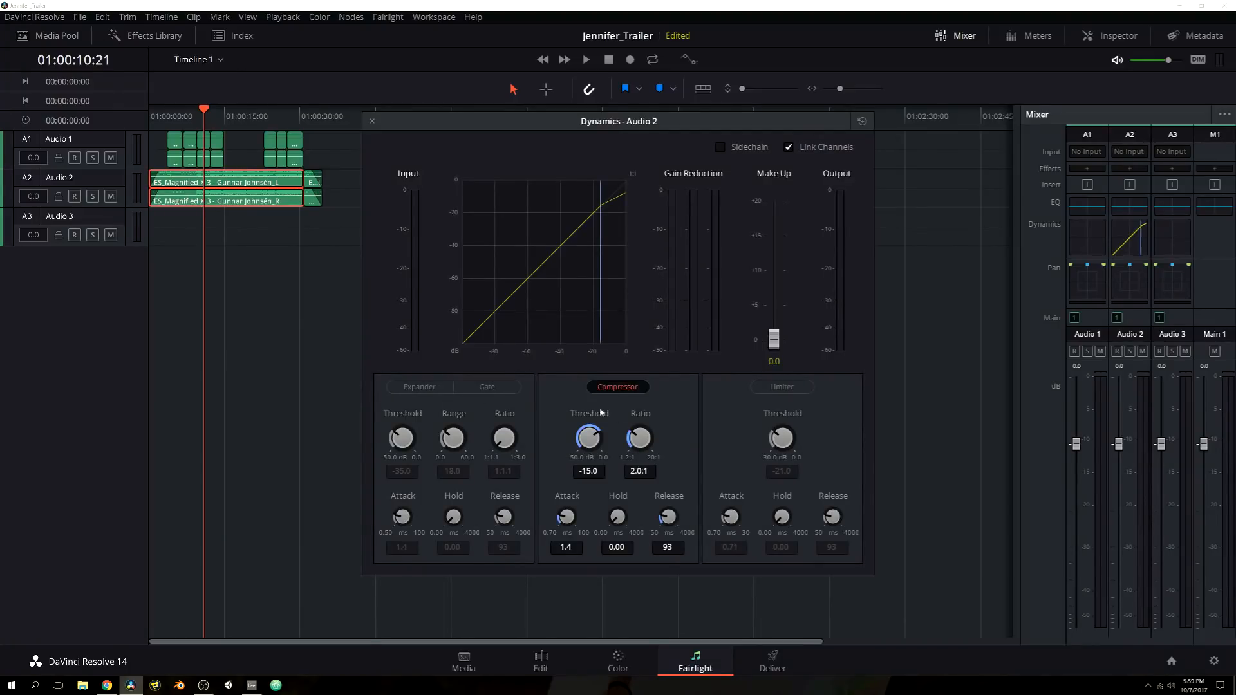
click(487, 386)
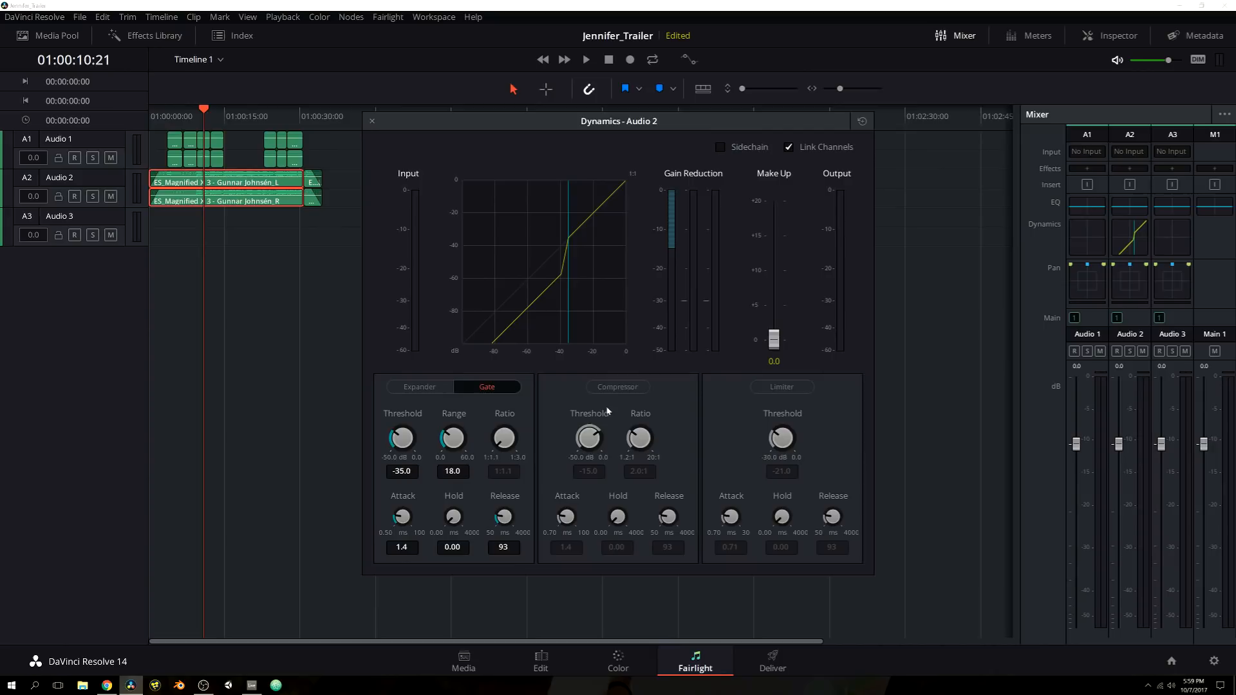
mouse_move(604, 407)
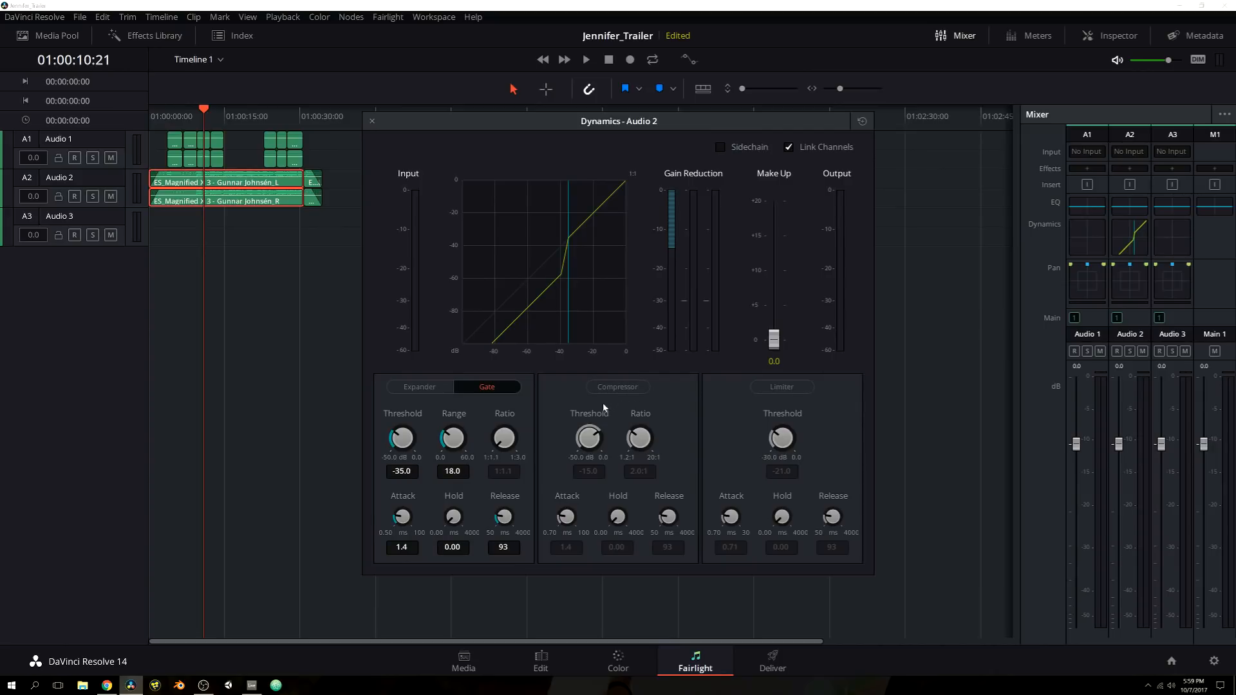
mouse_move(614, 353)
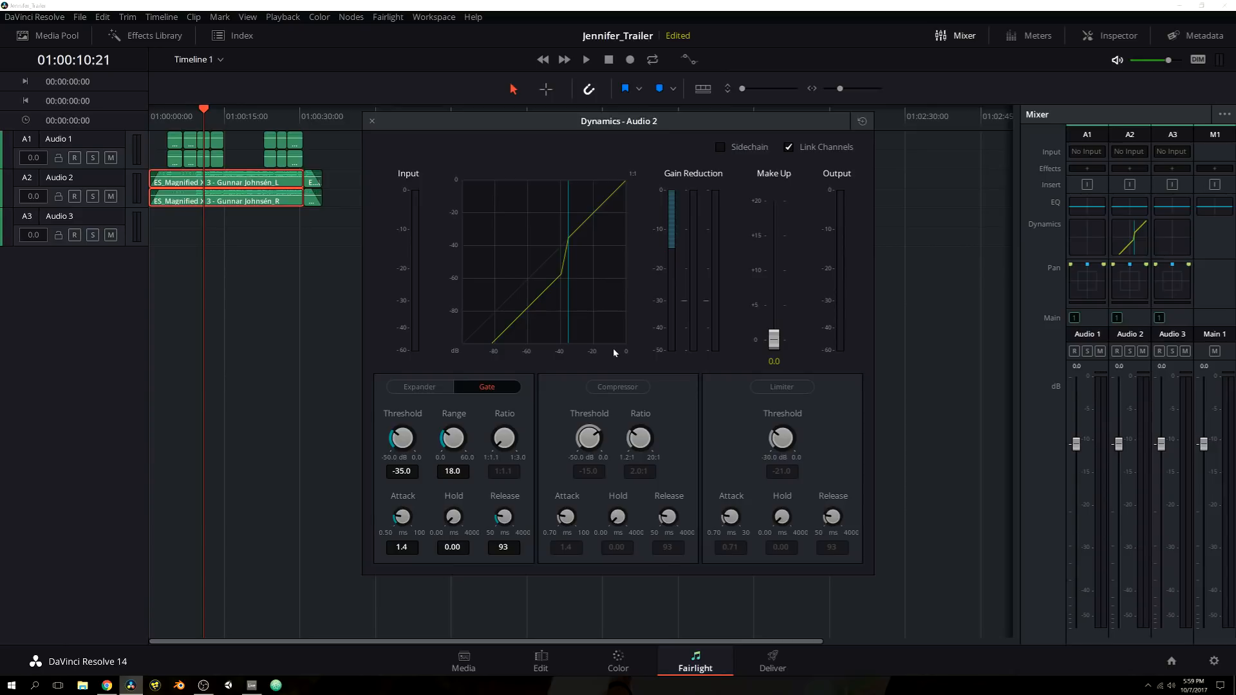
mouse_move(624, 367)
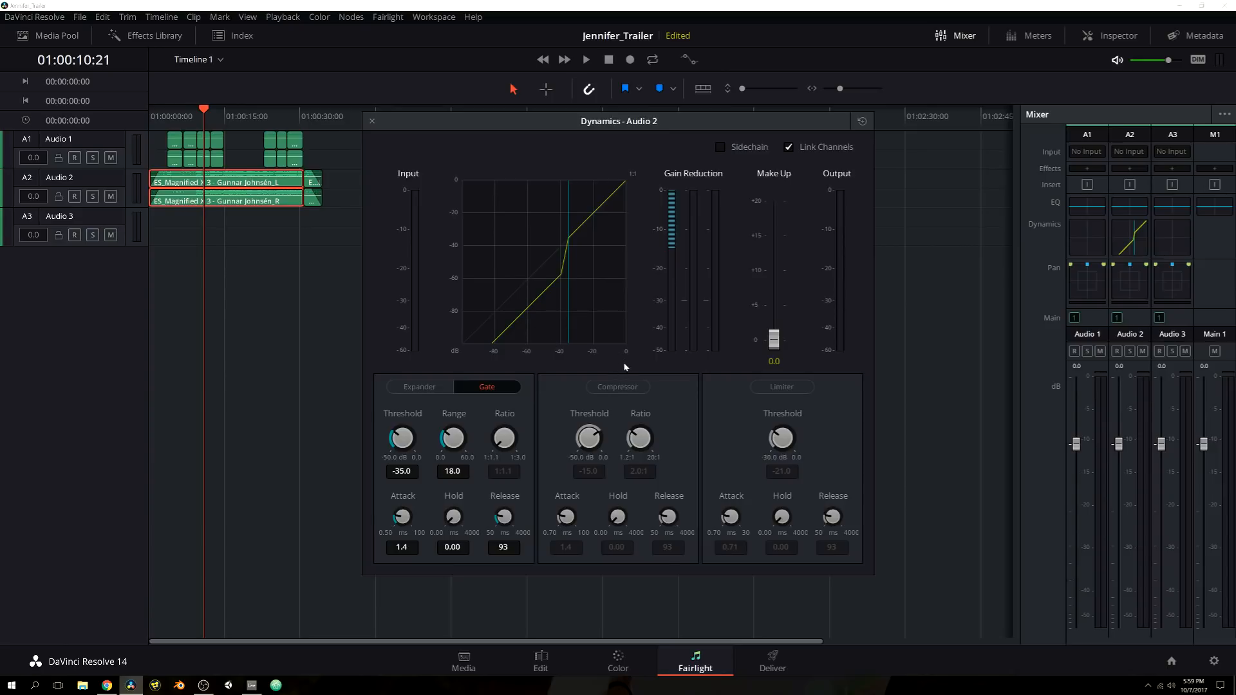
mouse_move(597, 401)
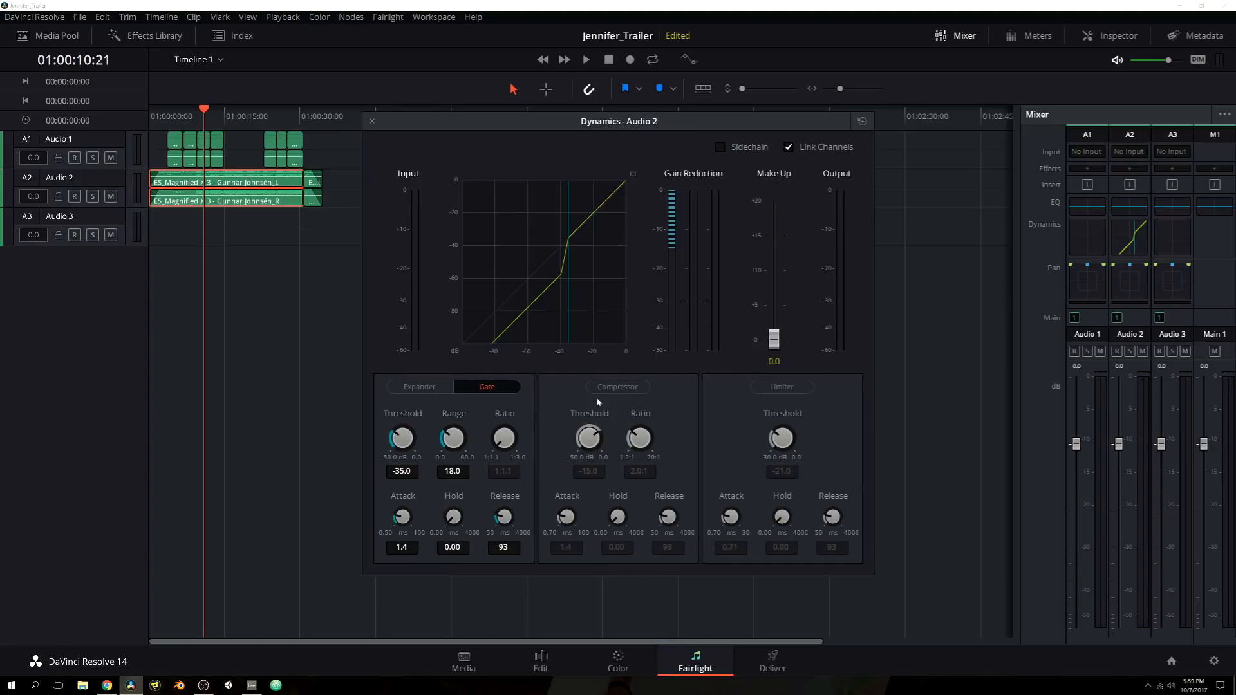
mouse_move(411, 443)
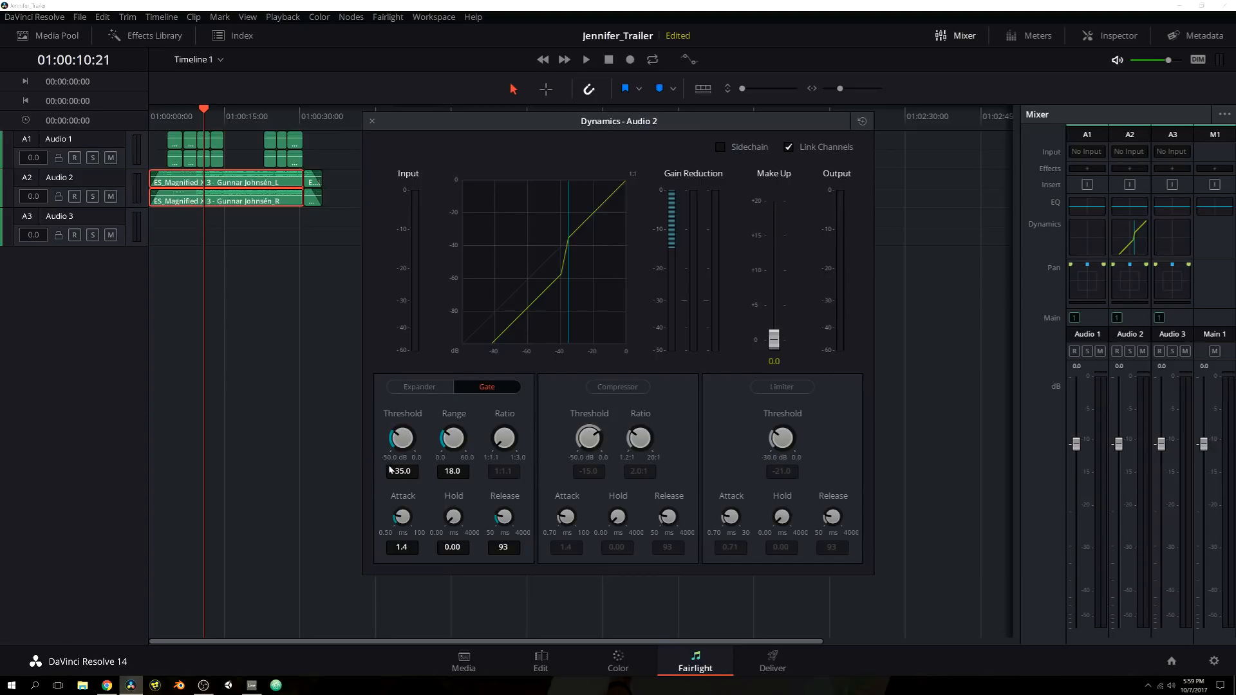
mouse_move(440, 480)
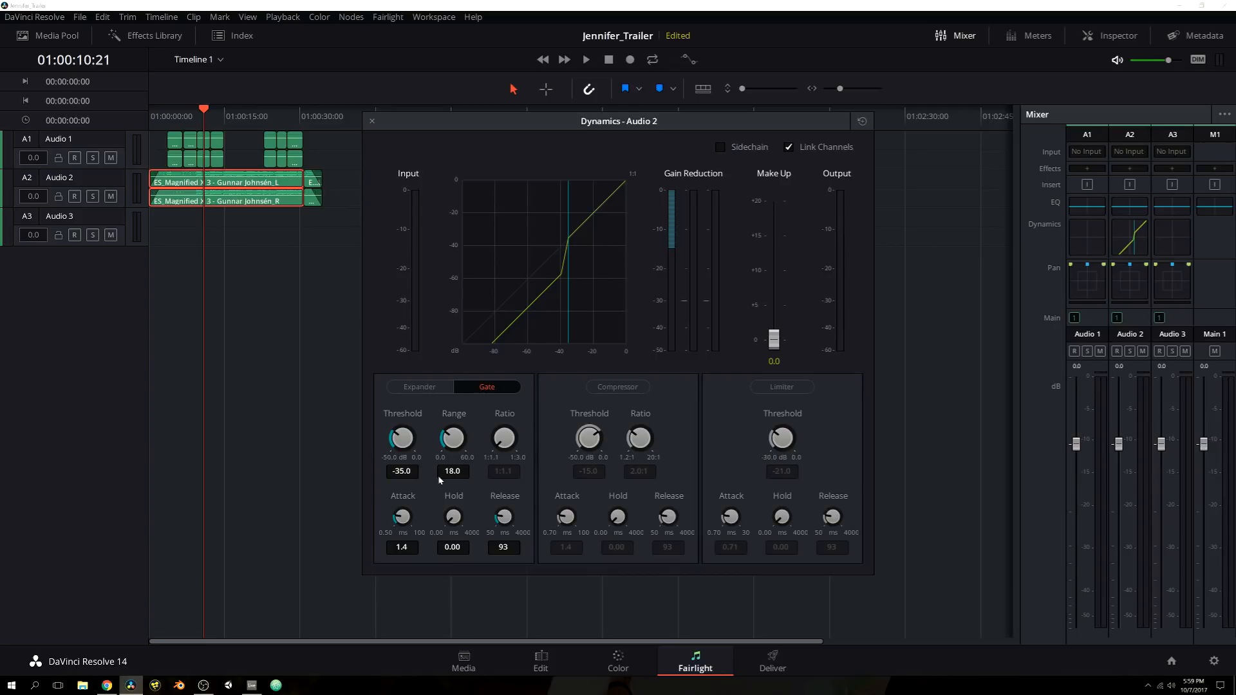
mouse_move(590, 298)
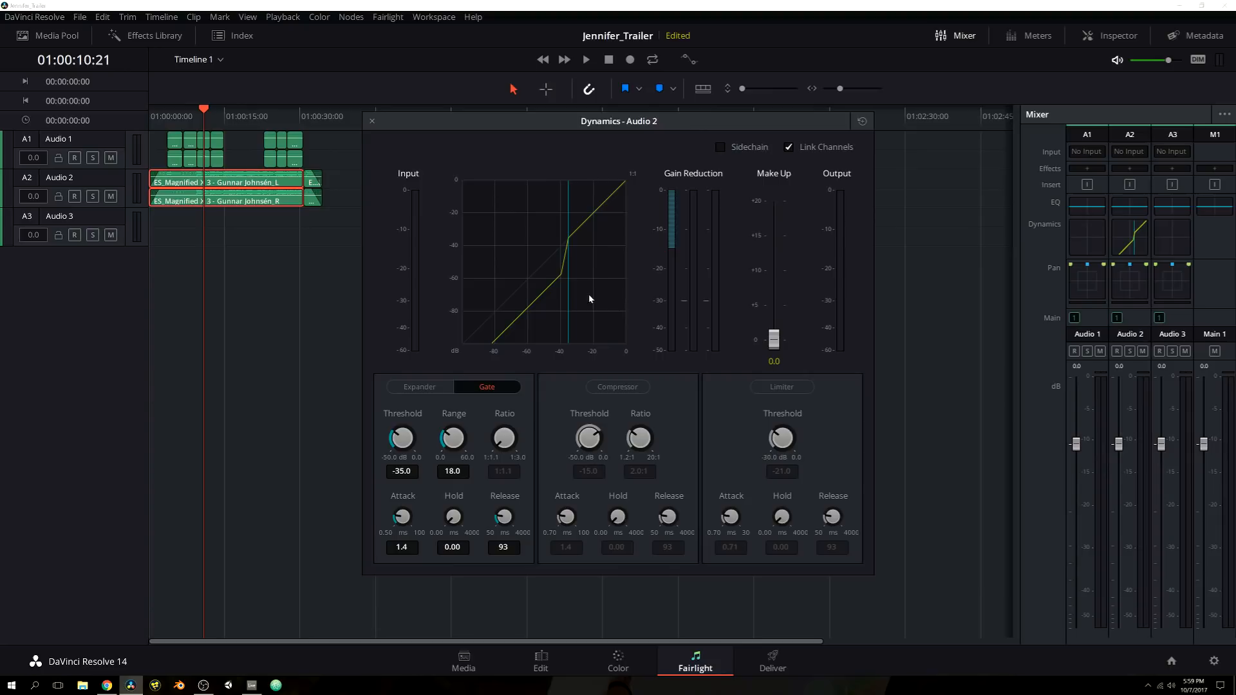
mouse_move(584, 293)
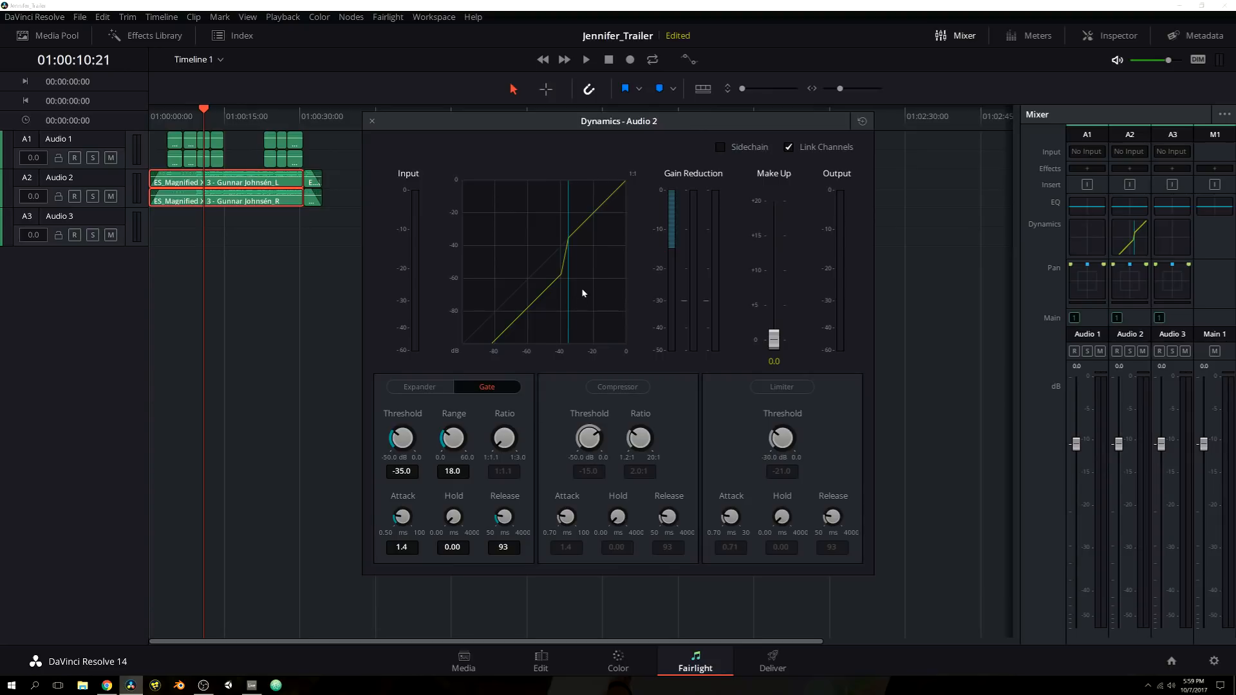
mouse_move(448, 430)
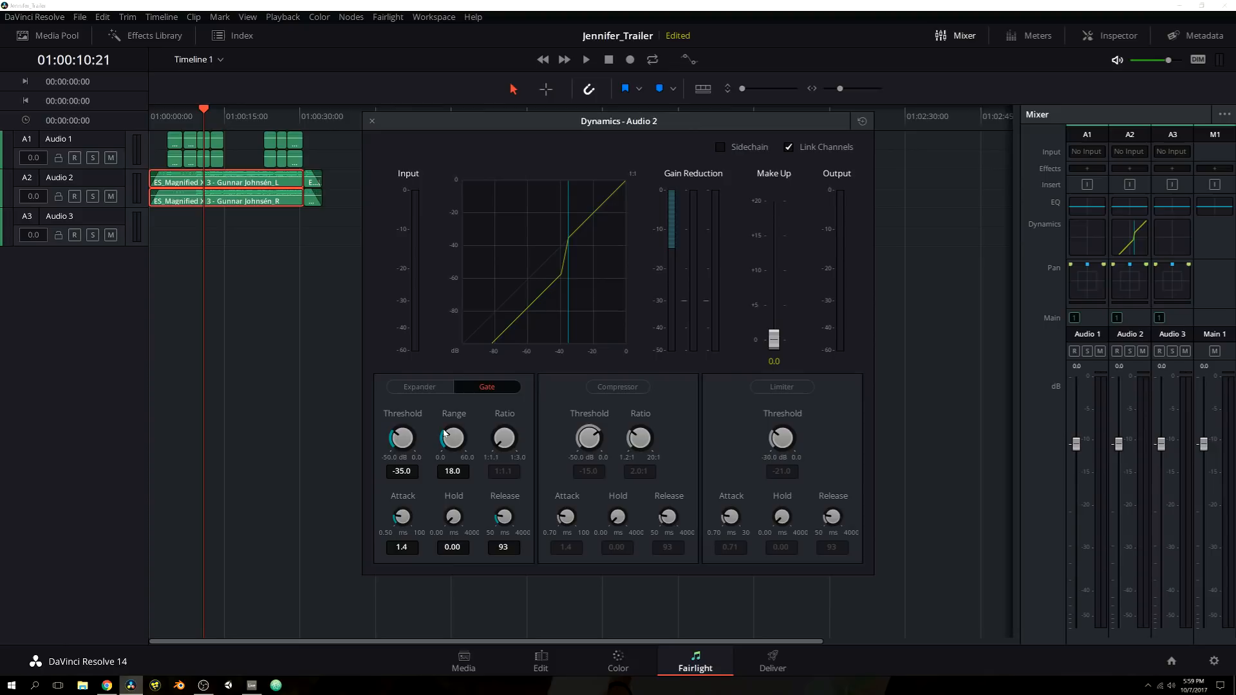
mouse_move(479, 438)
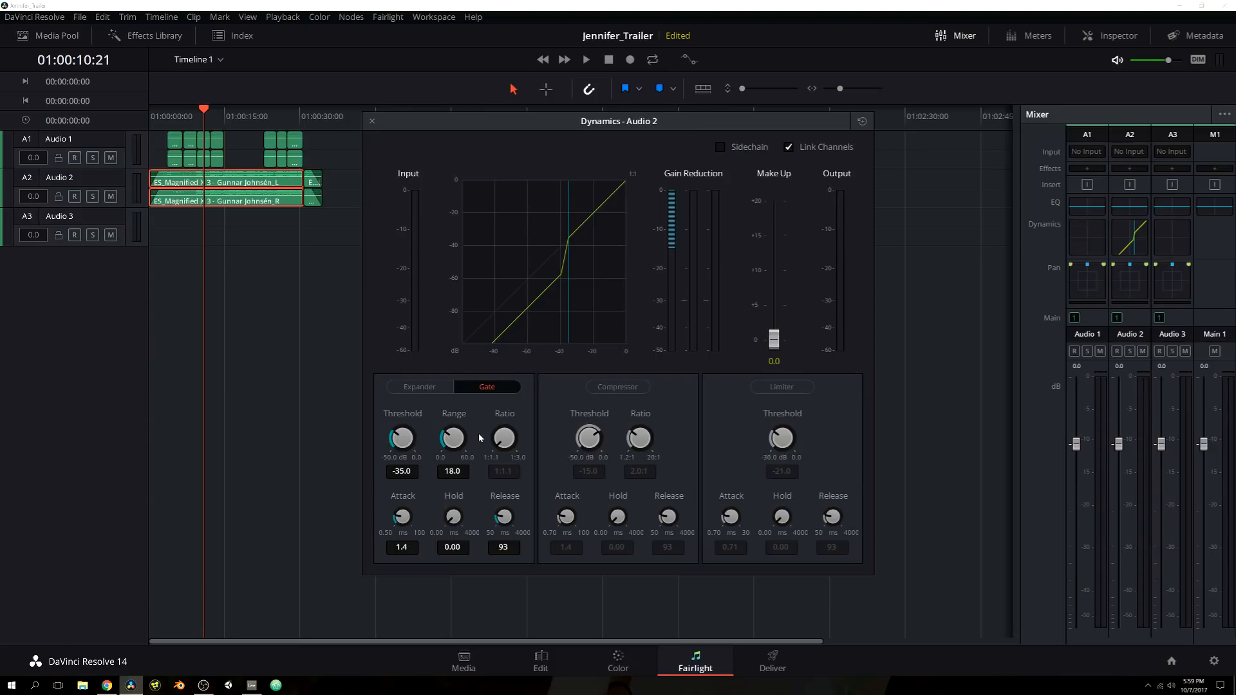
mouse_move(456, 454)
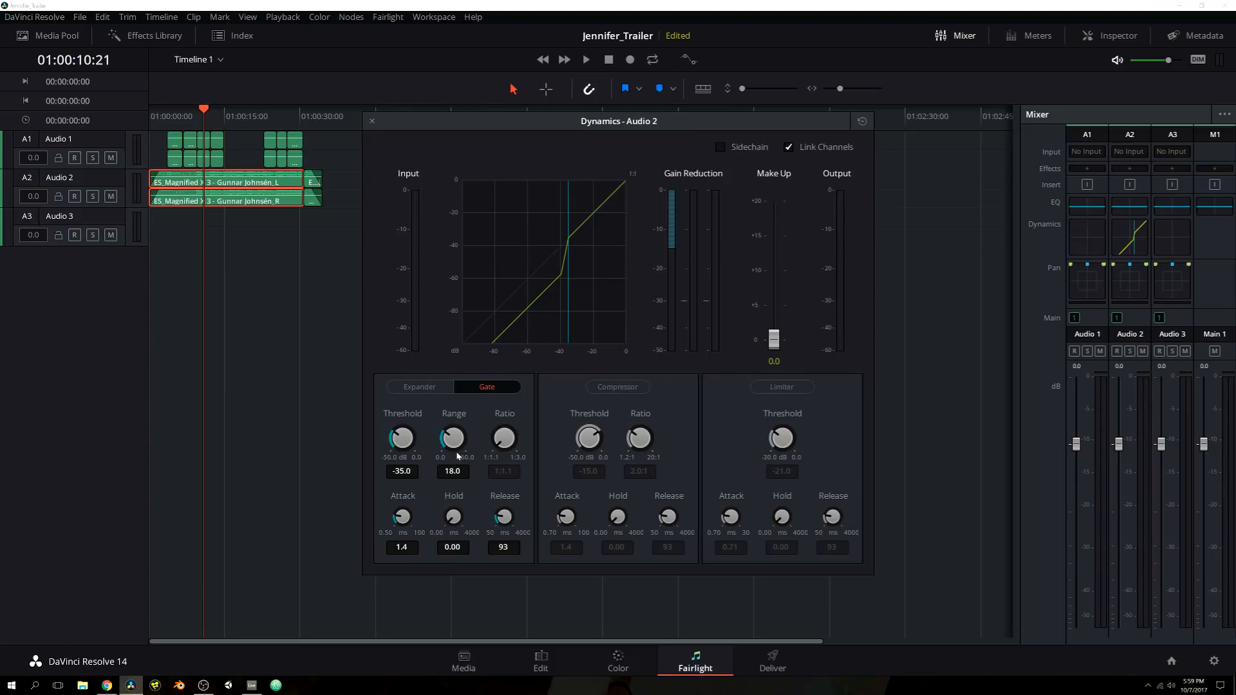
mouse_move(461, 463)
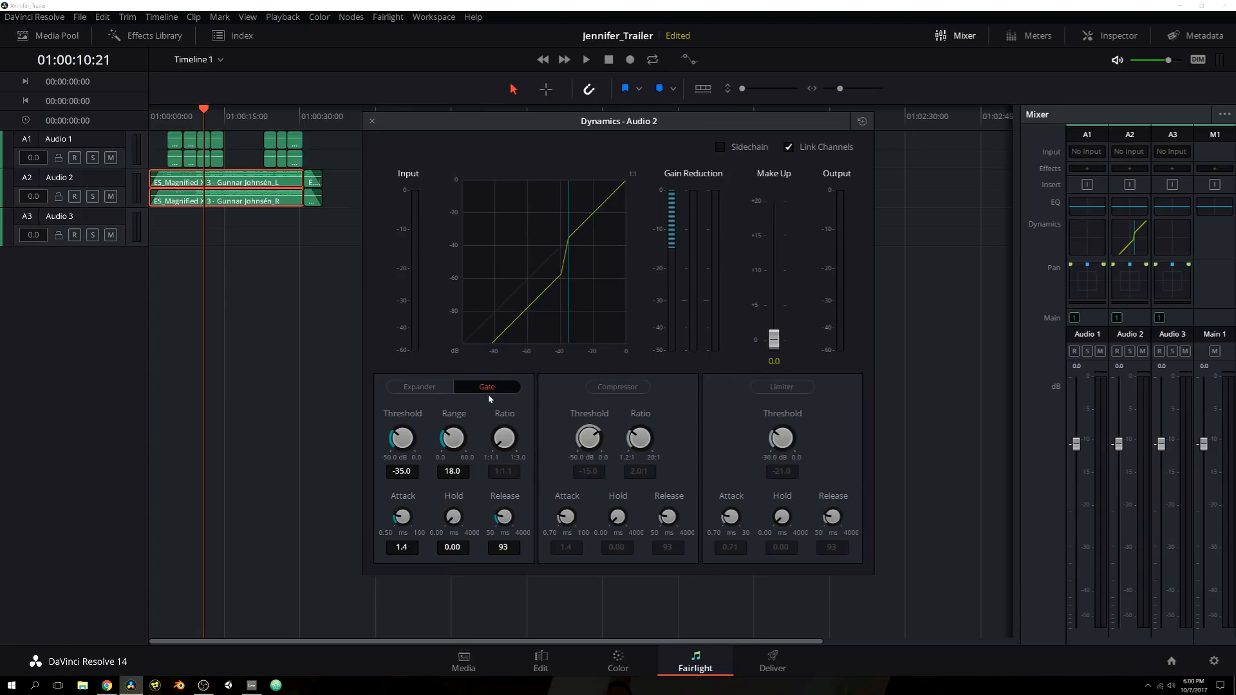
Step: Return from the gate to the compressor and switch the Audio 2 compressor off, flattening the dynamics curve
click(618, 387)
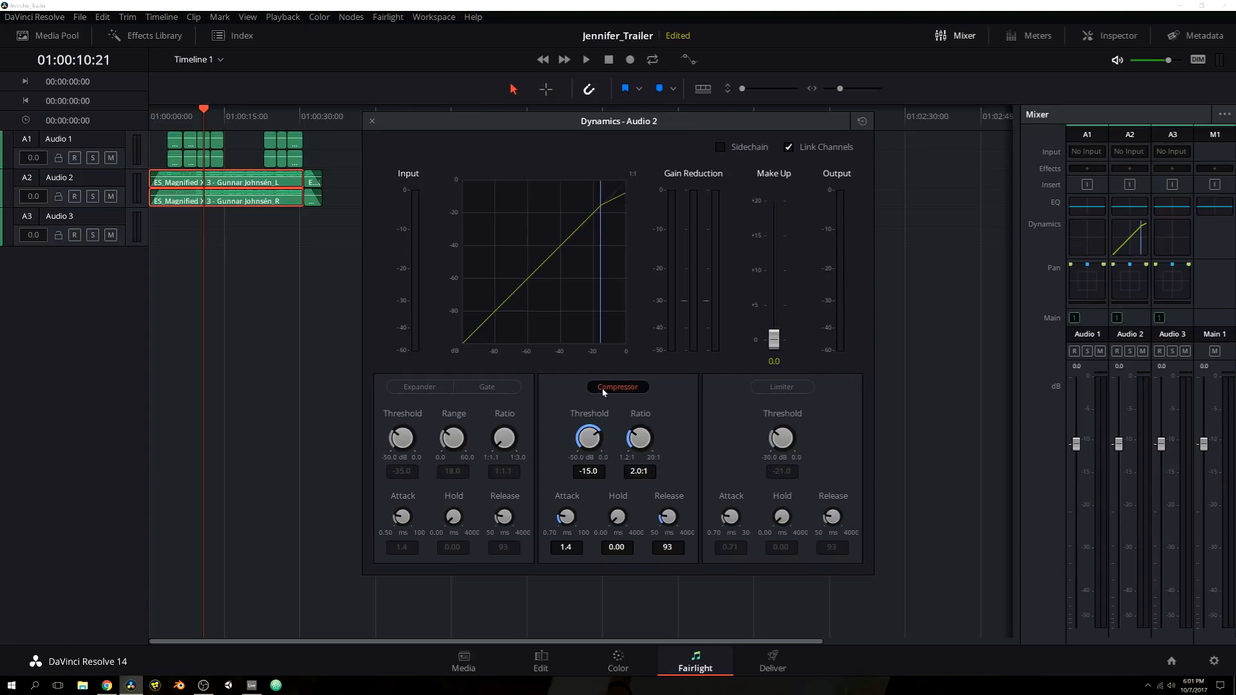
mouse_move(724, 447)
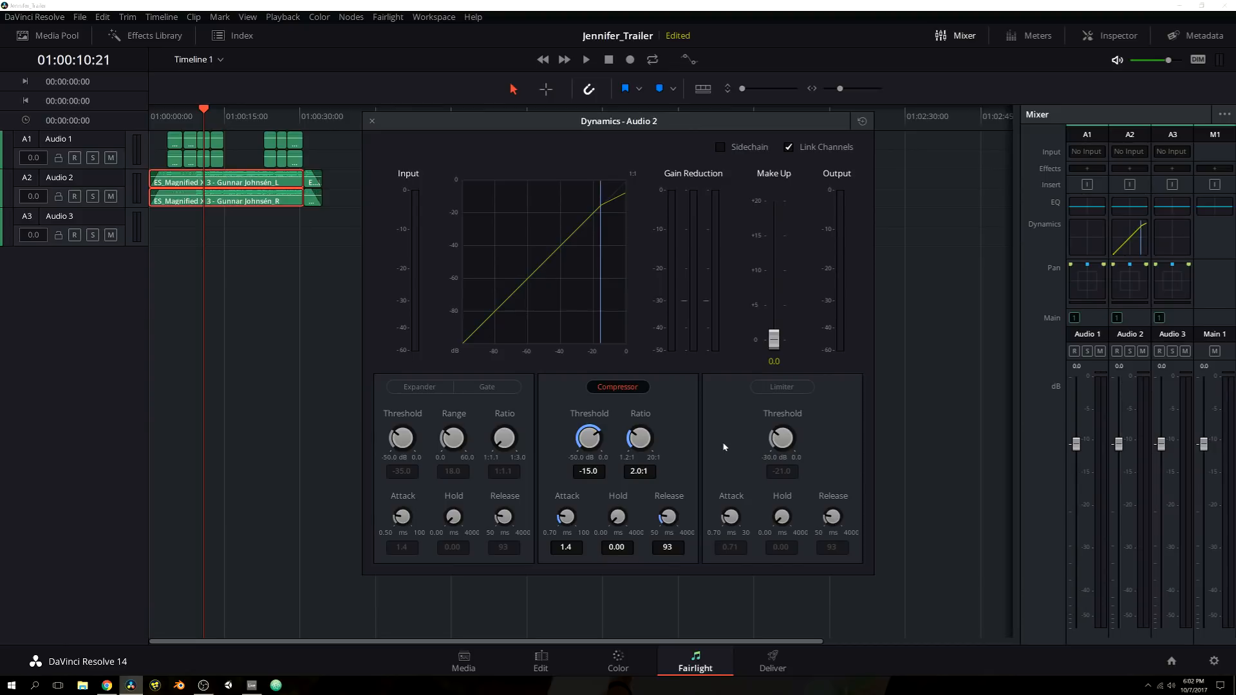
mouse_move(689, 376)
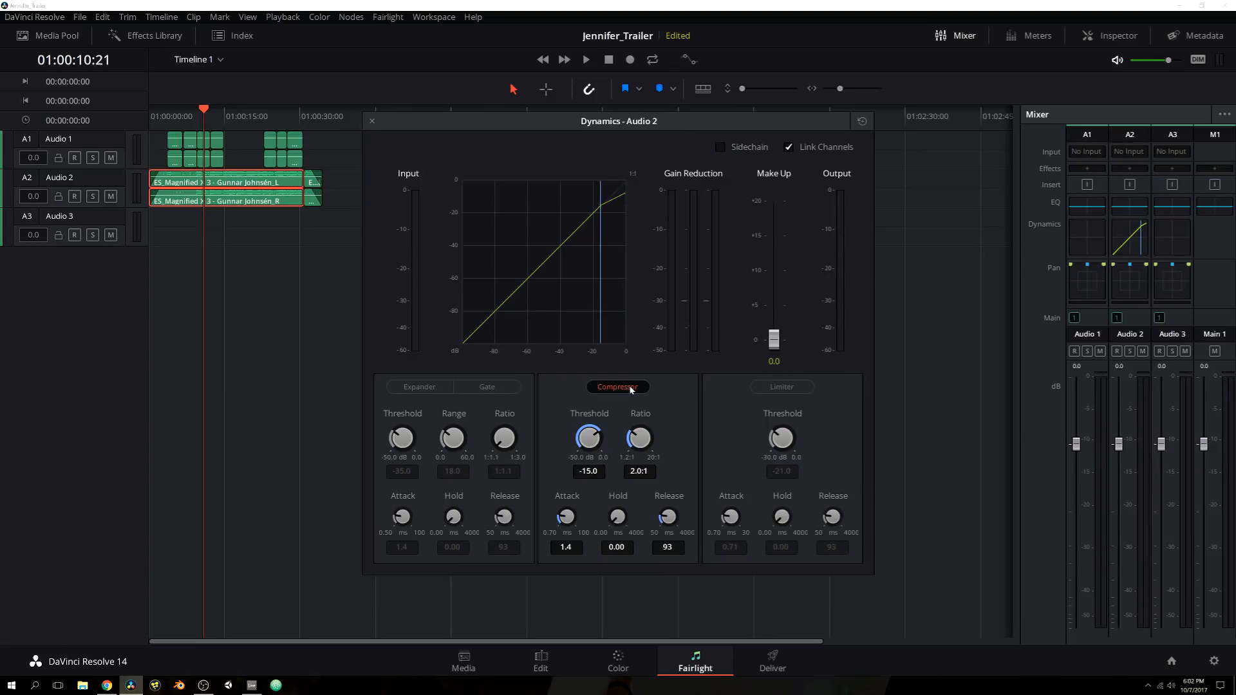
click(618, 386)
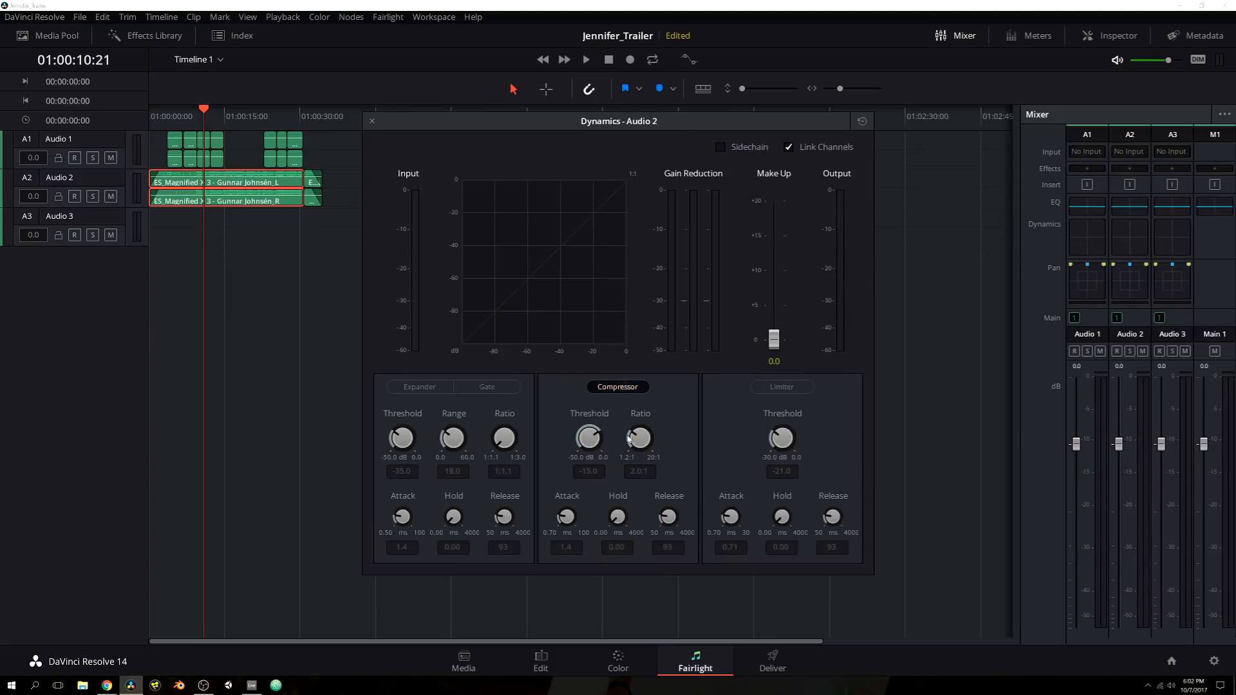
Step: Enable the Audio 2 limiter with its threshold at -21.0 dB
click(782, 387)
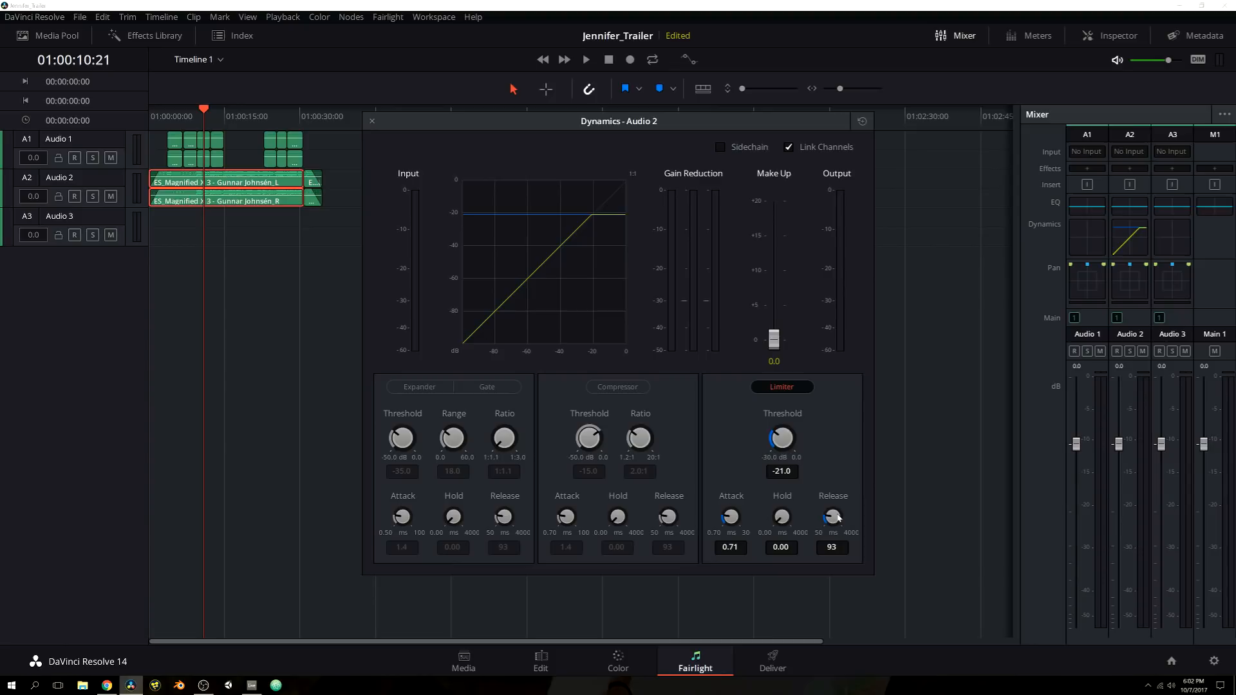
mouse_move(834, 478)
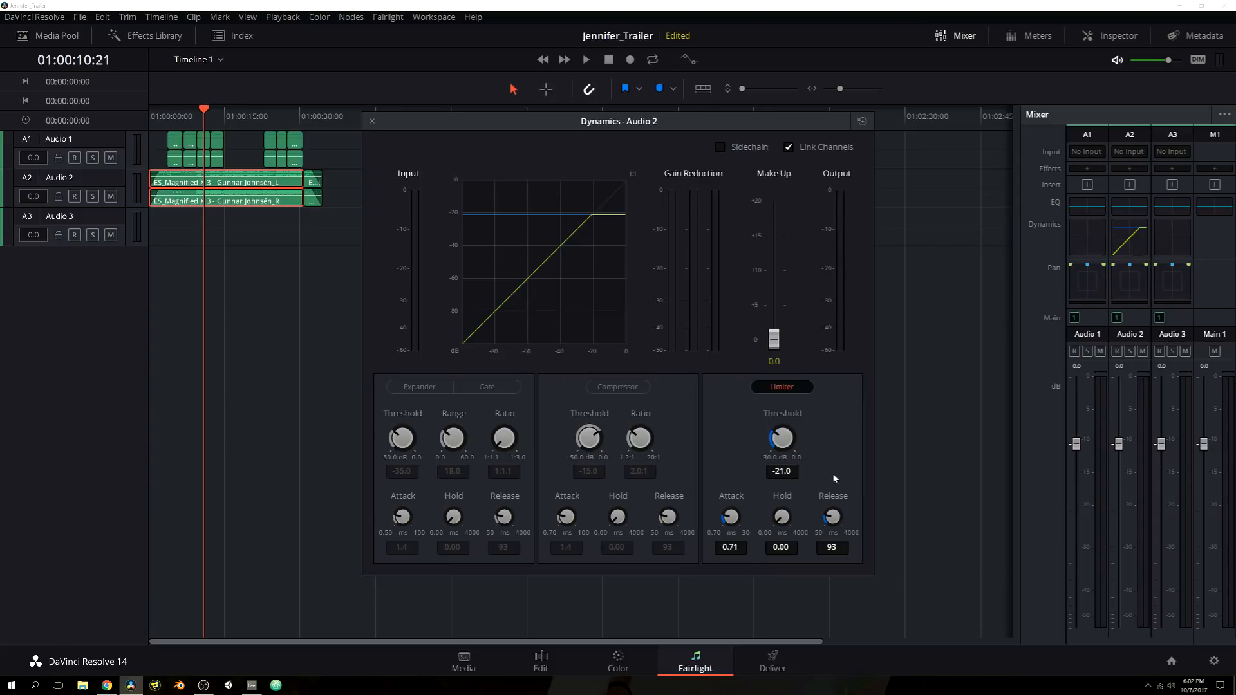
mouse_move(515, 232)
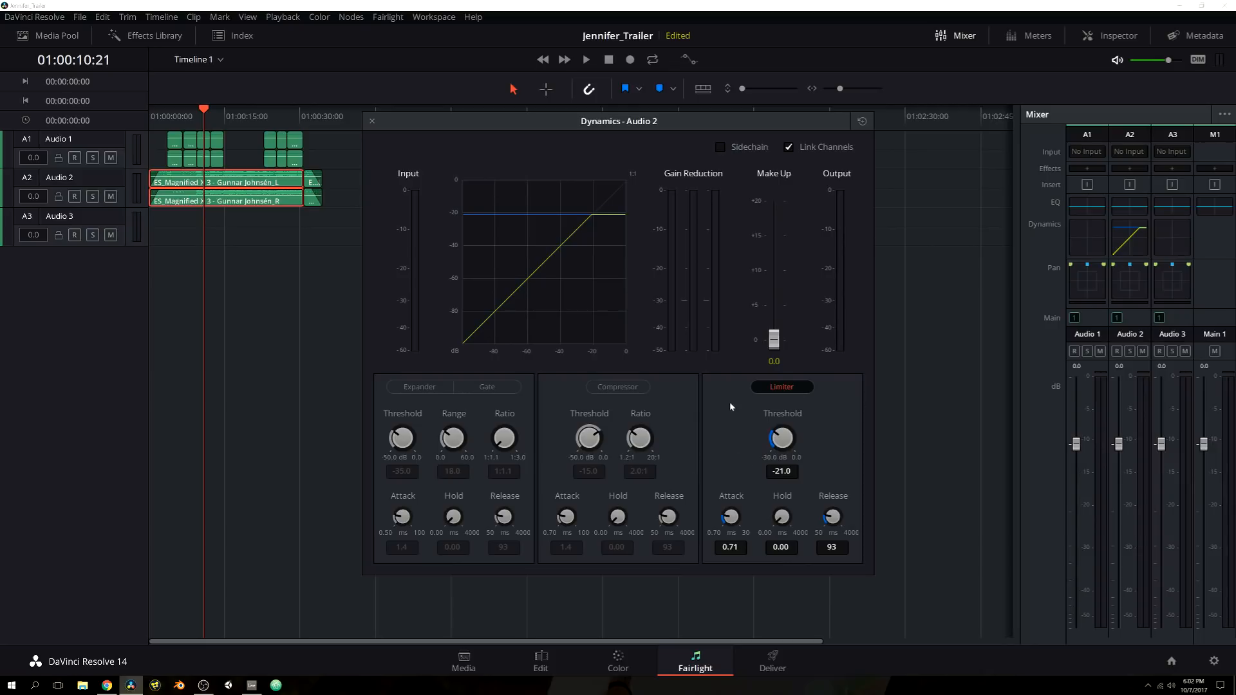
mouse_move(806, 386)
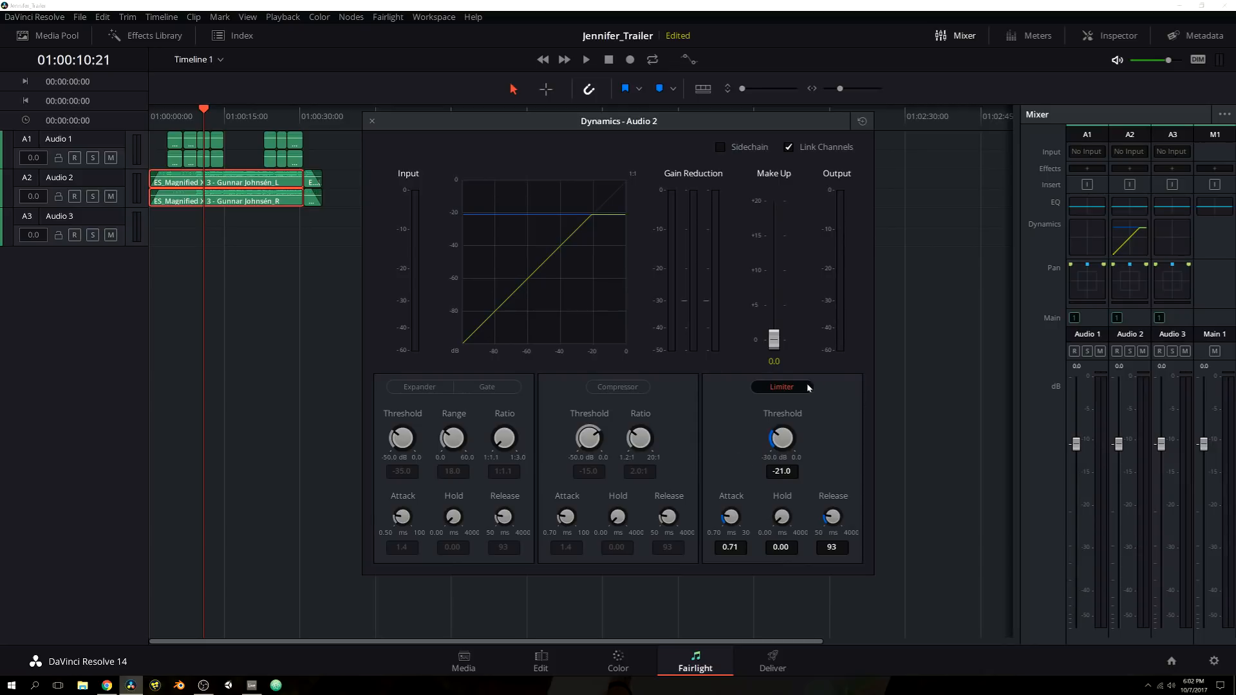
mouse_move(649, 329)
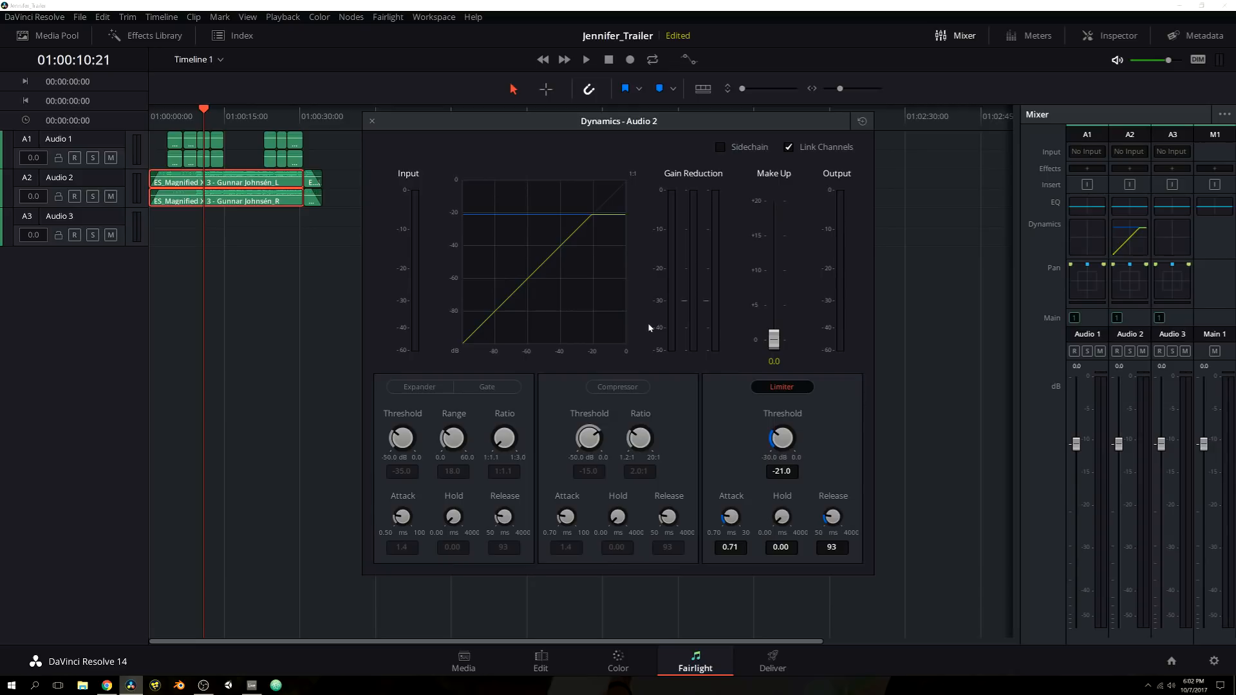
mouse_move(792, 337)
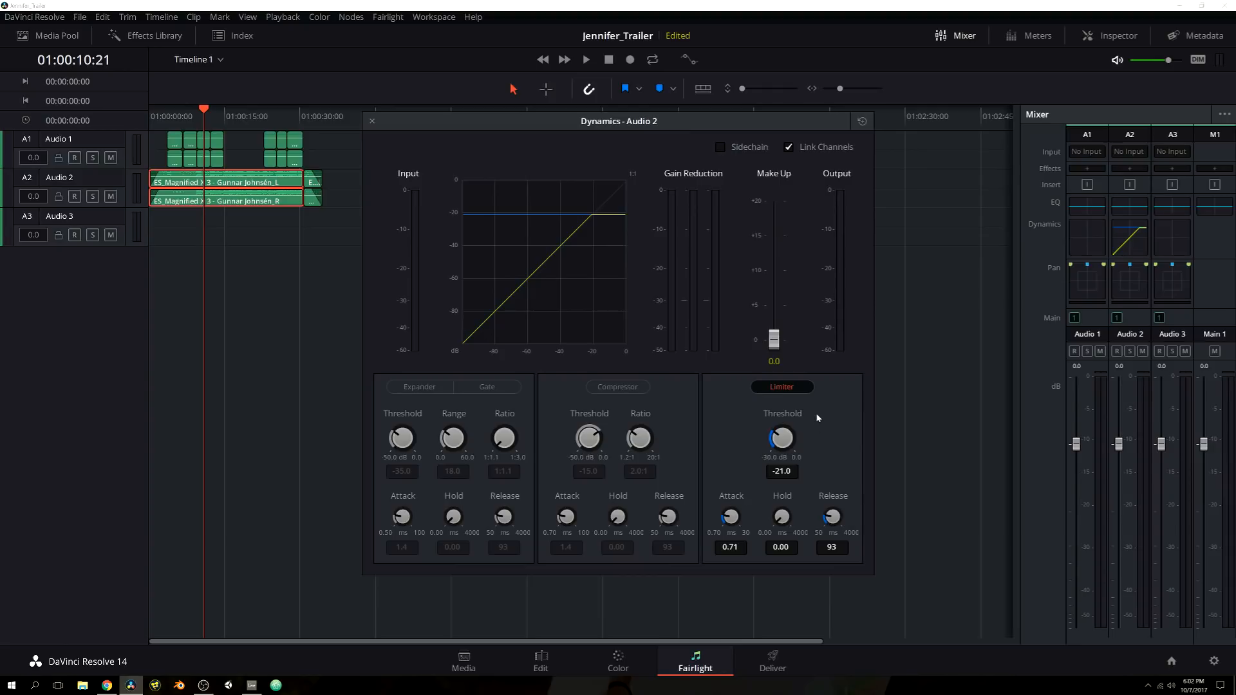
mouse_move(804, 391)
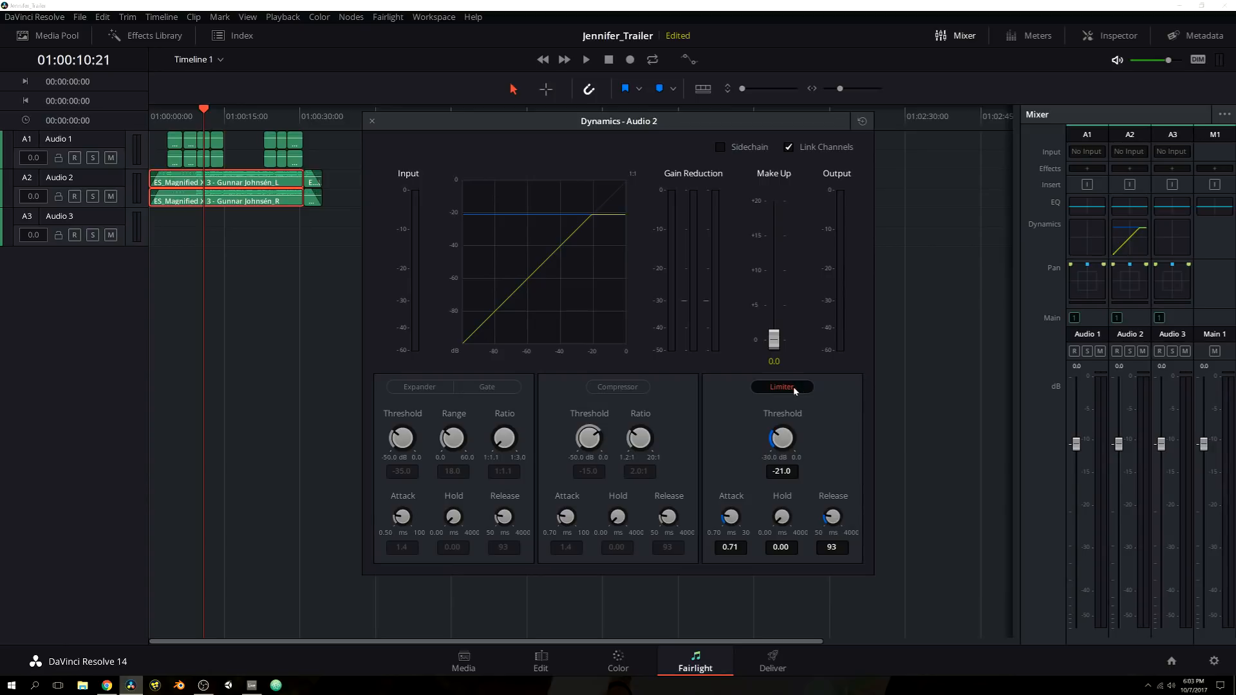
Step: Switch the limiter off, then move the Audio 2 pan puck back, left and behind before returning it to centre, fully front
click(370, 121)
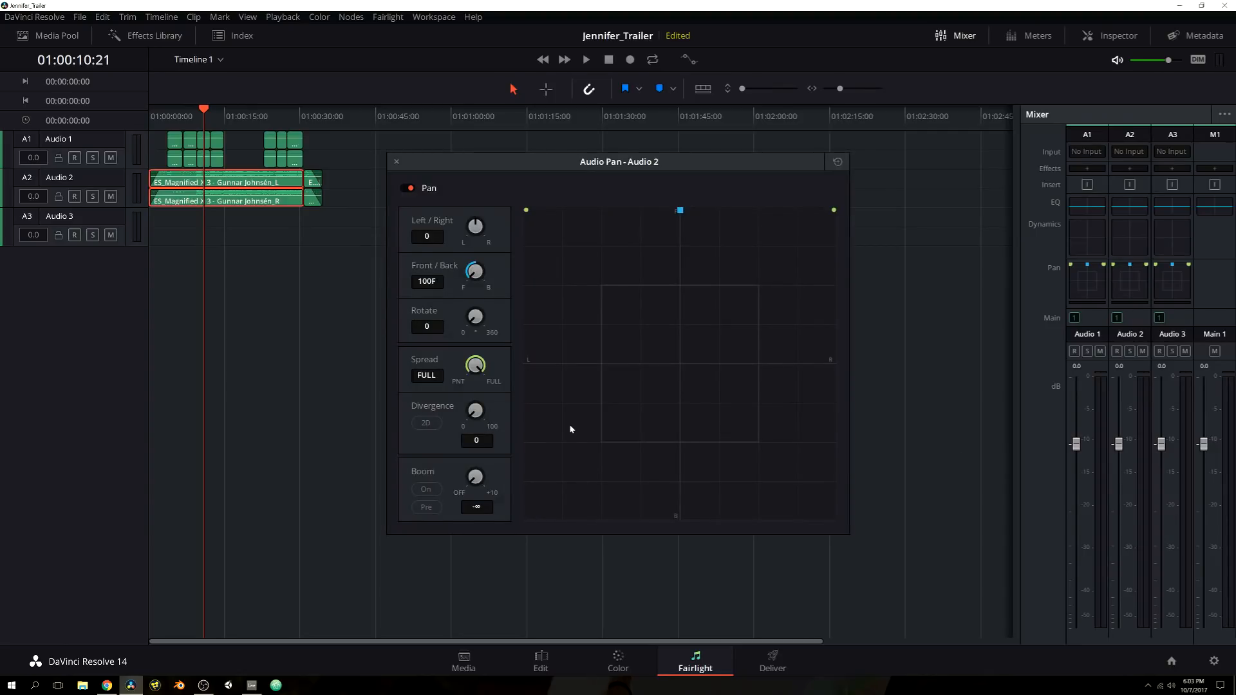
mouse_move(626, 412)
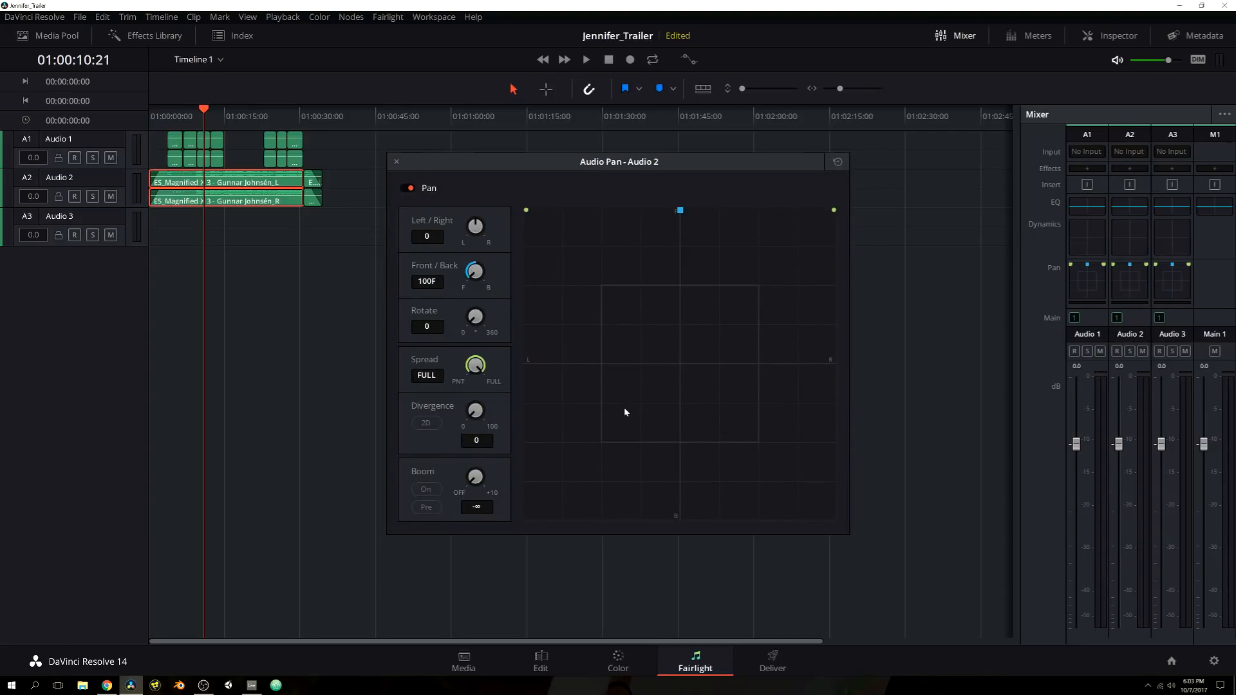
mouse_move(834, 379)
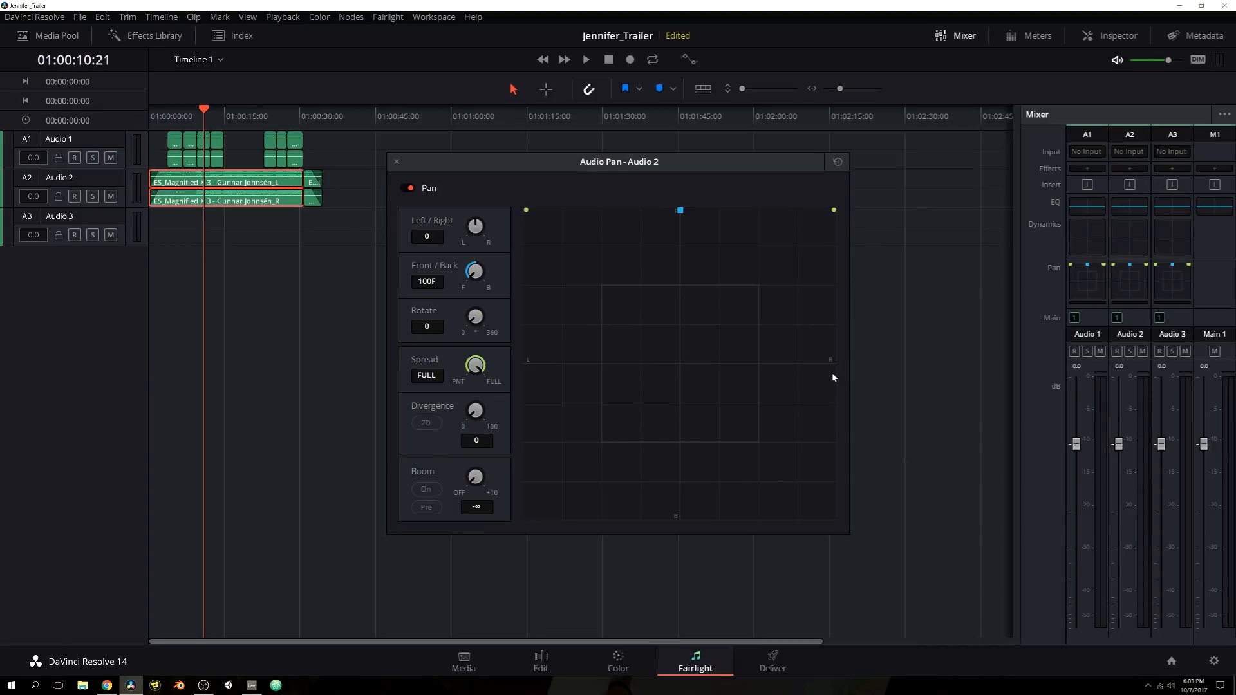
drag(680, 210, 680, 241)
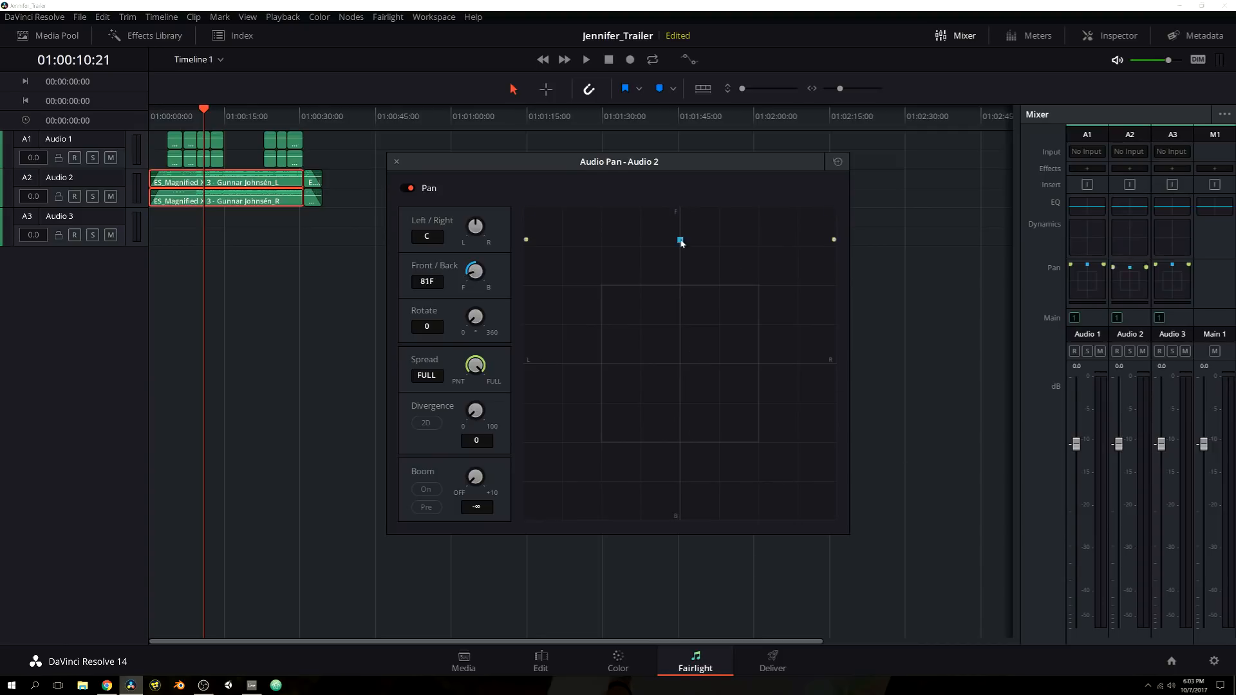
drag(680, 241, 595, 329)
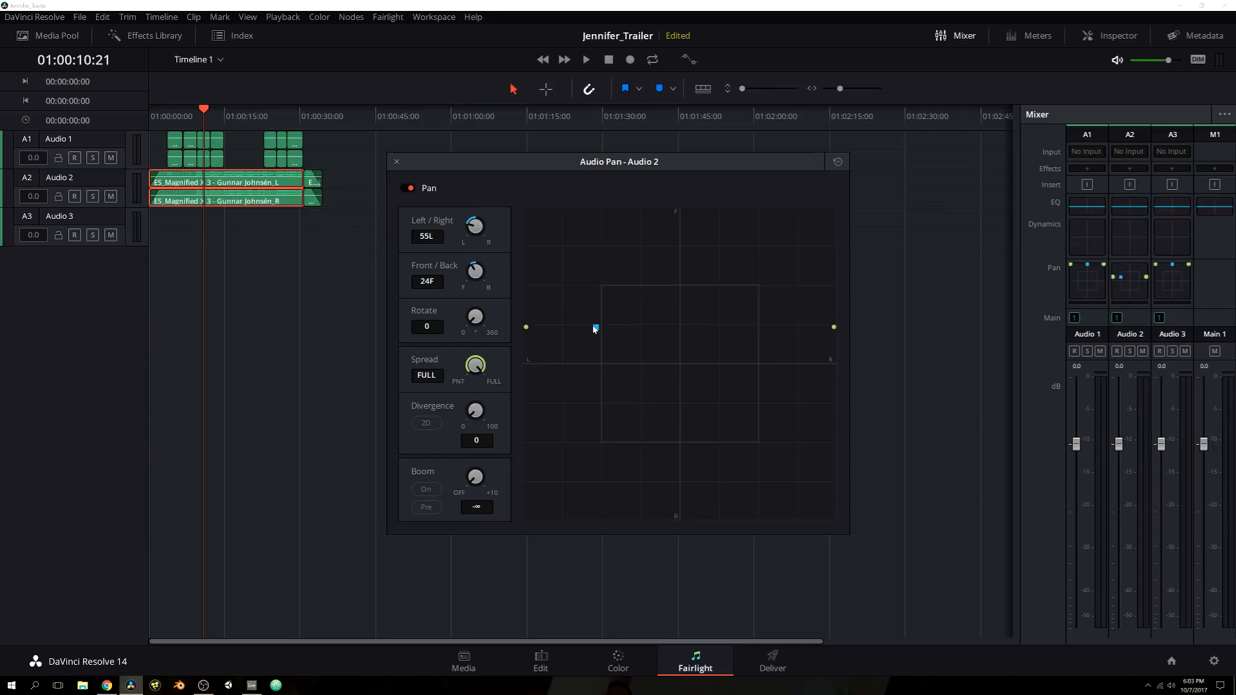
drag(595, 328, 599, 412)
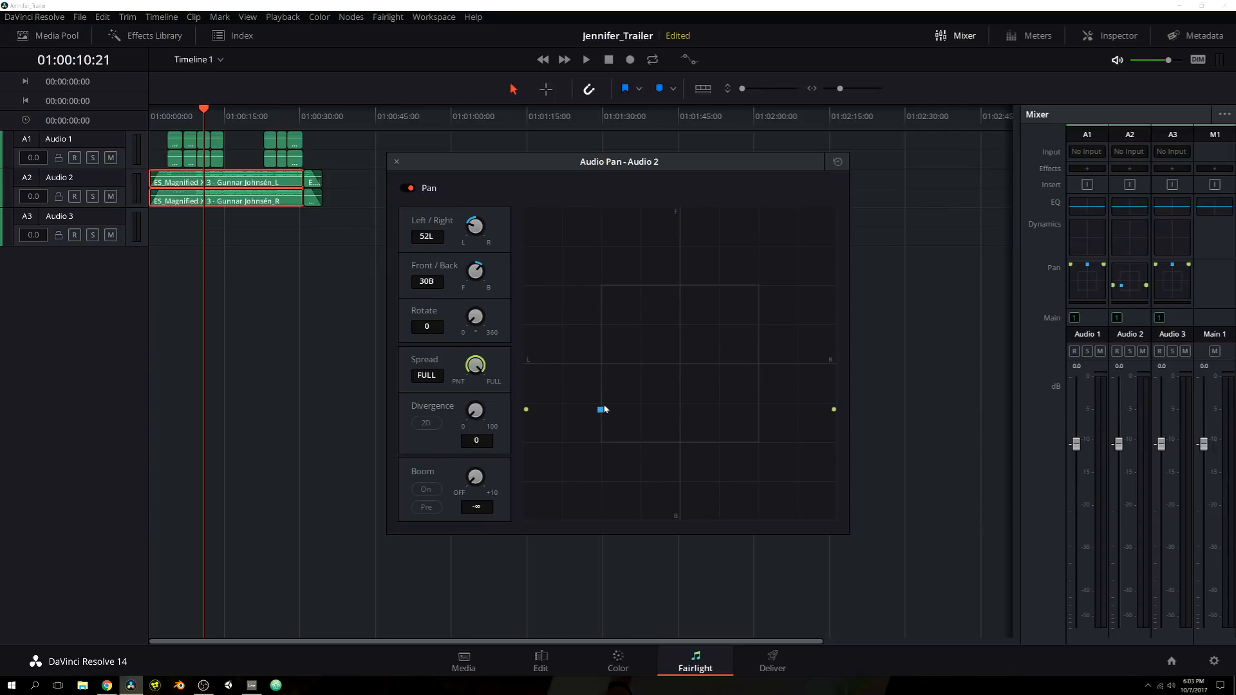
drag(603, 409, 679, 210)
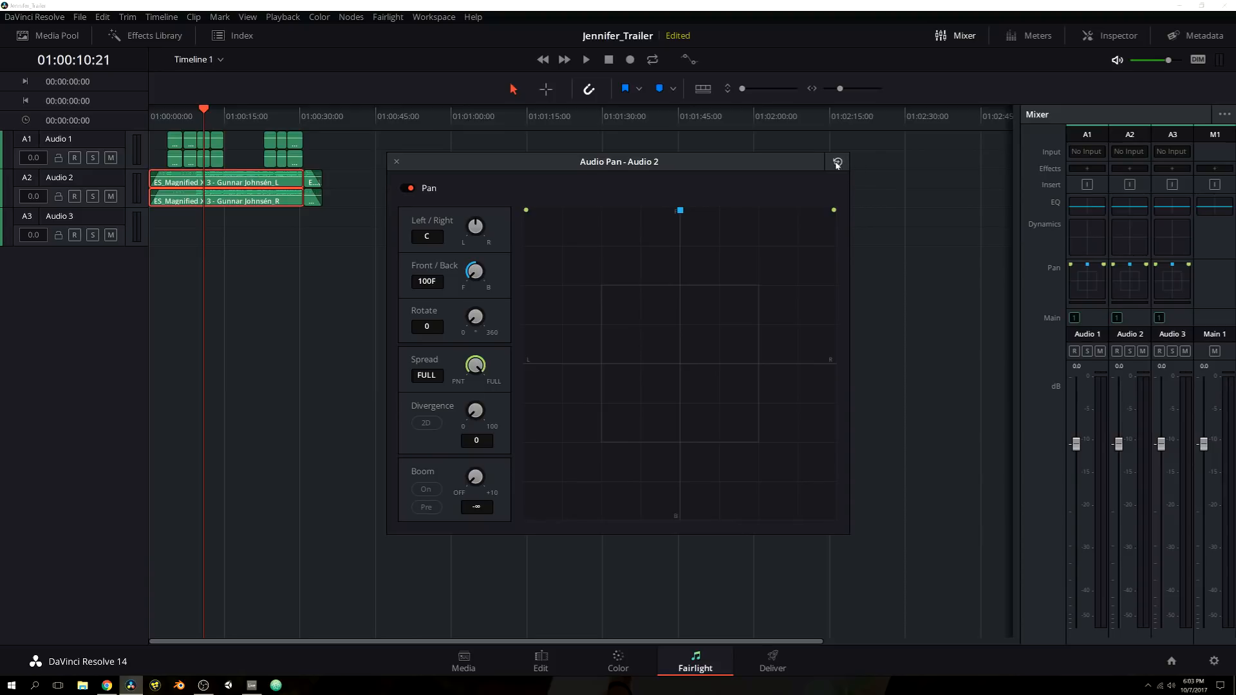
mouse_move(453, 152)
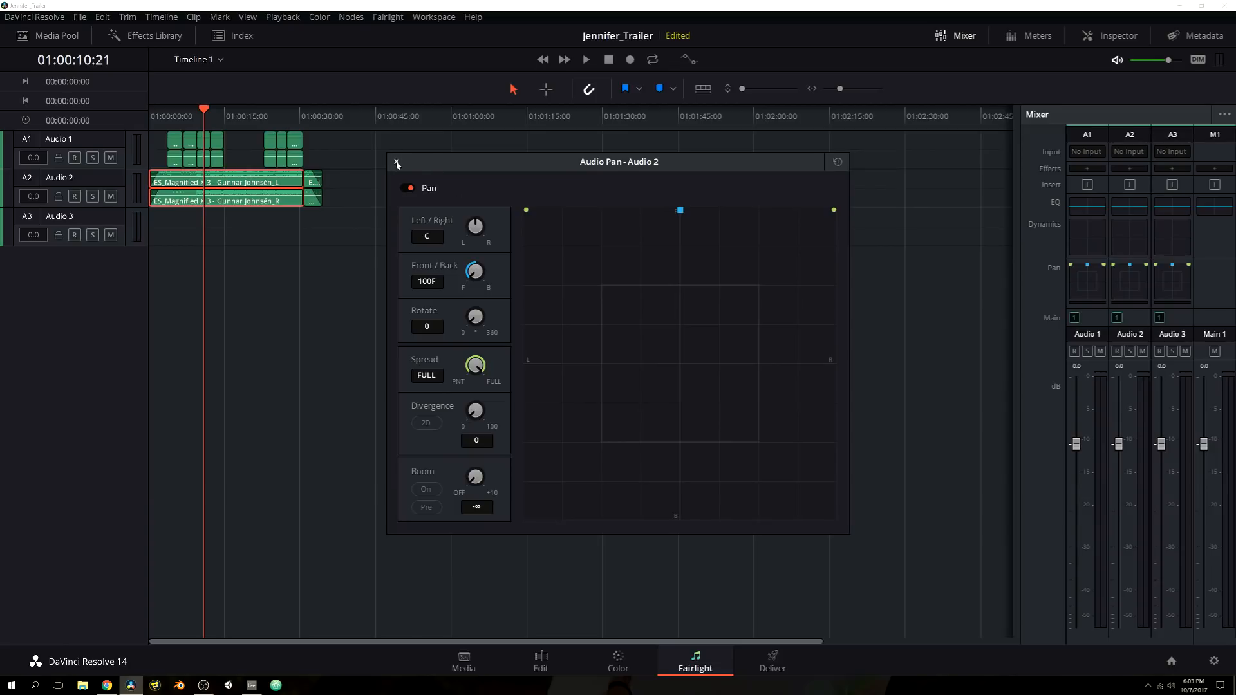
Step: Close the Audio Pan - Audio 2 window, leaving the Fairlight timeline and mixer
click(397, 162)
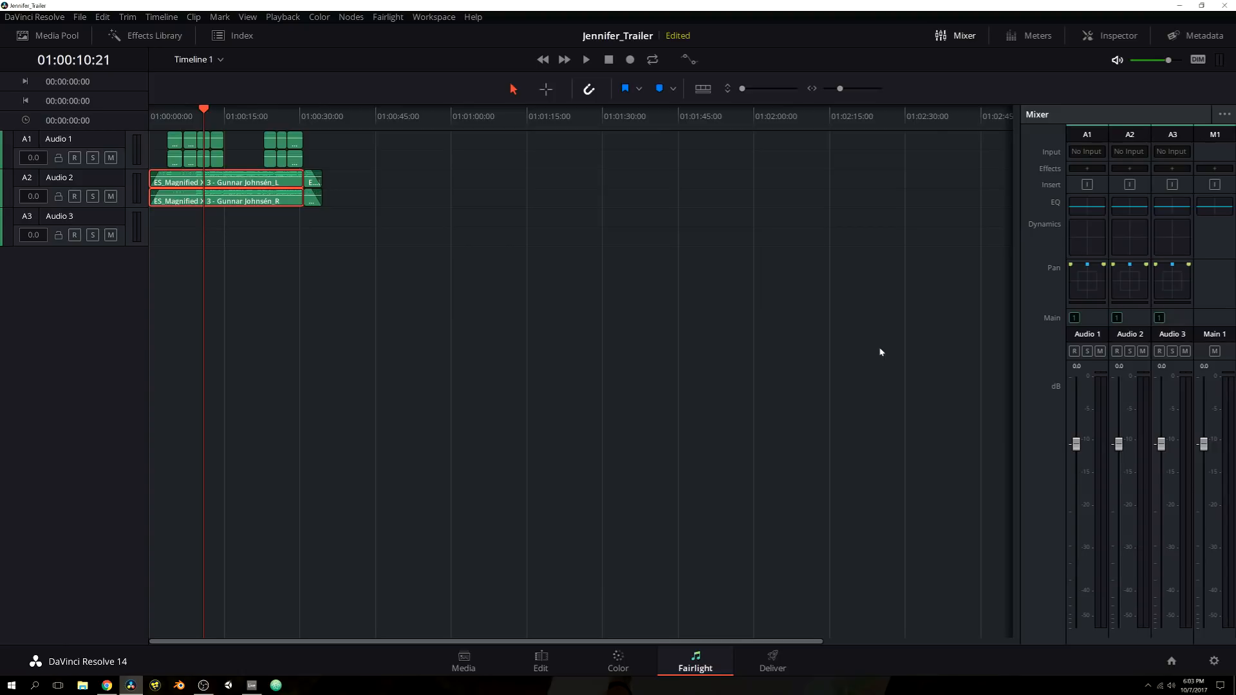
mouse_move(914, 410)
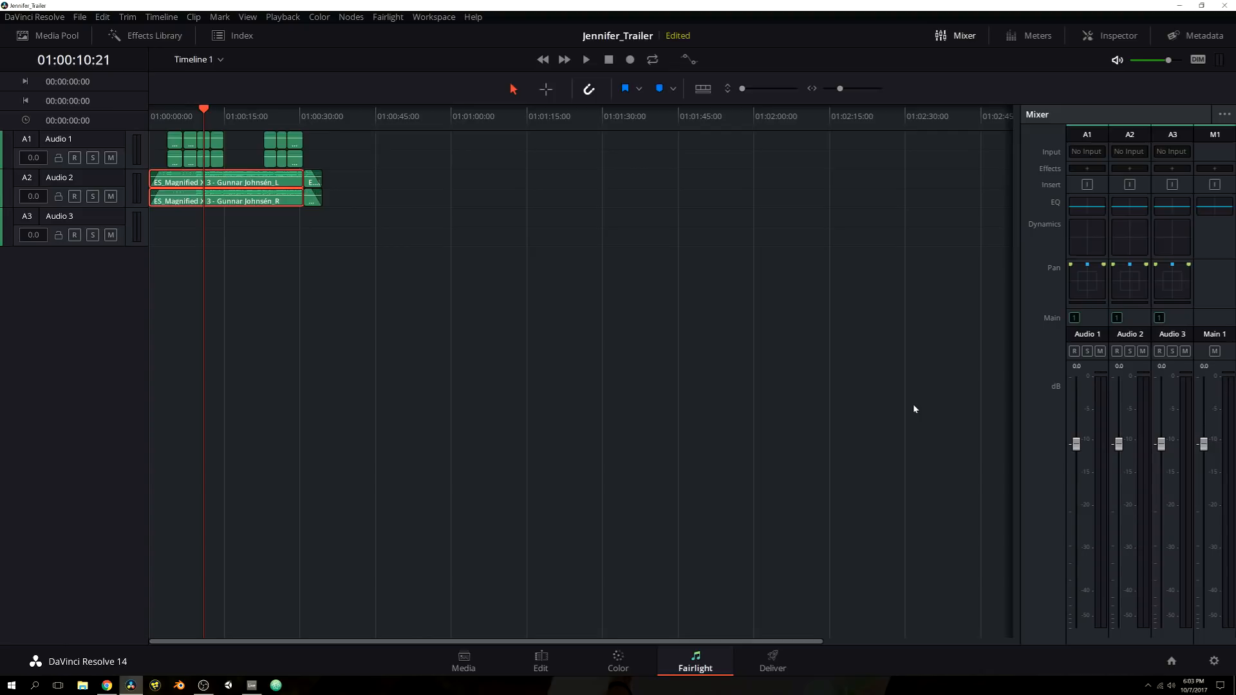
mouse_move(784, 484)
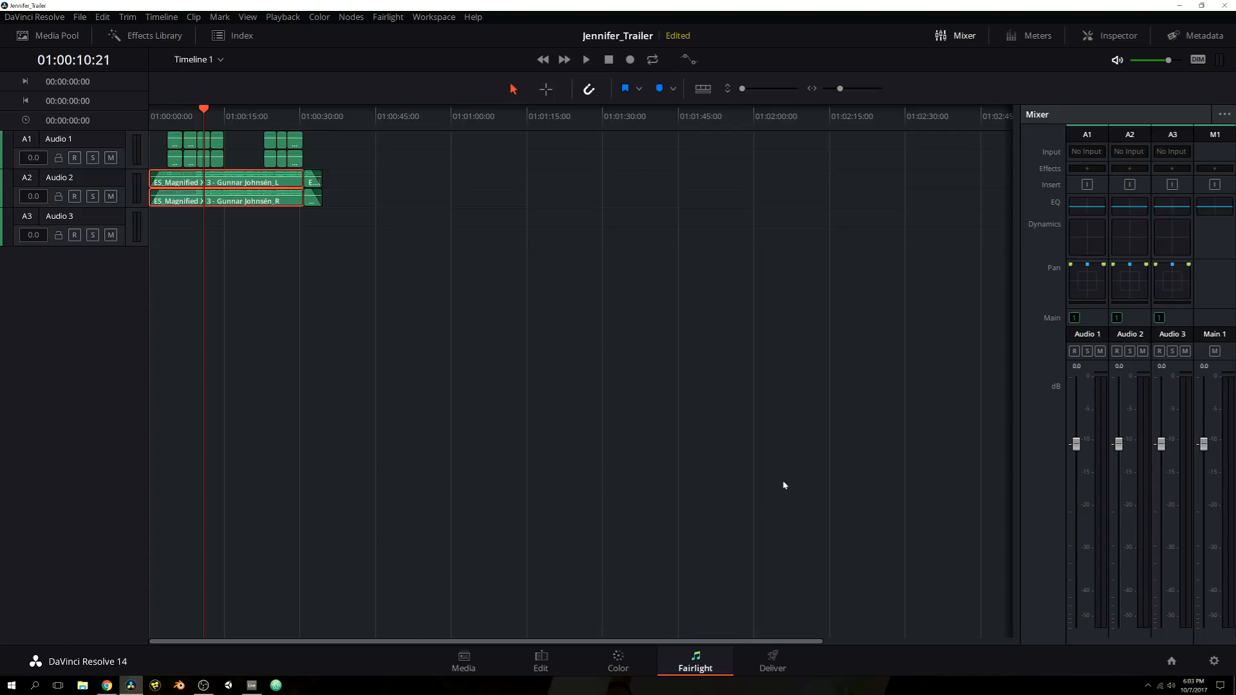
mouse_move(798, 481)
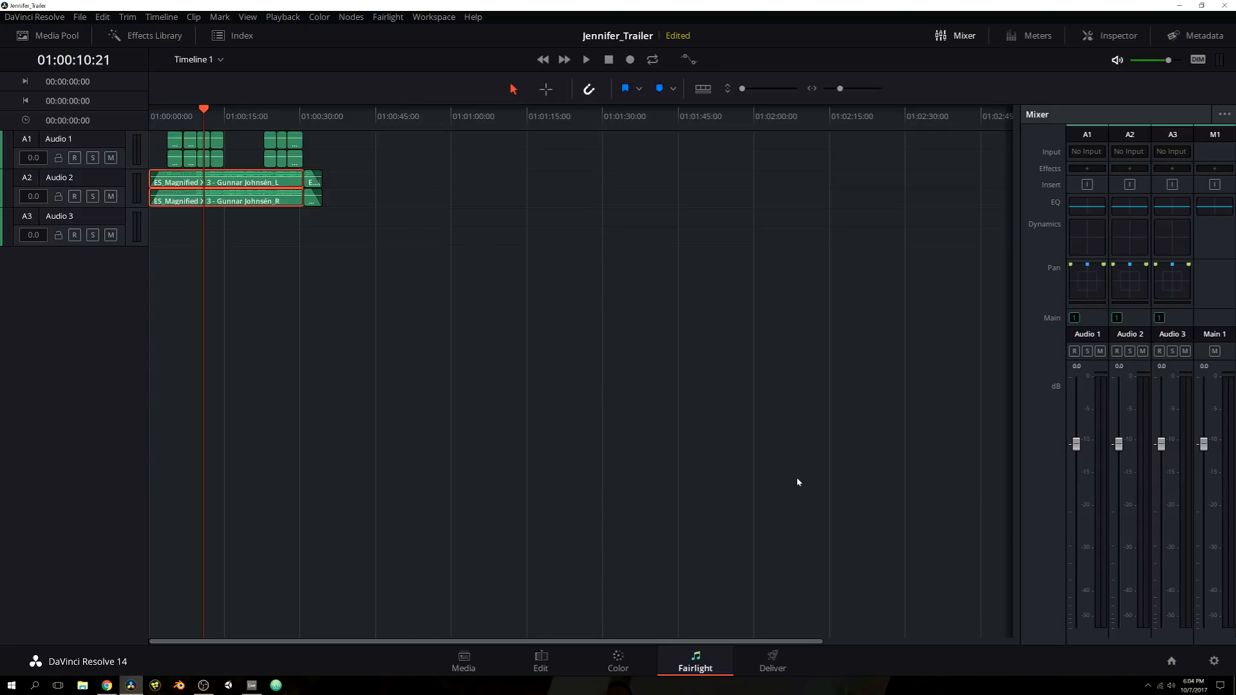
mouse_move(776, 487)
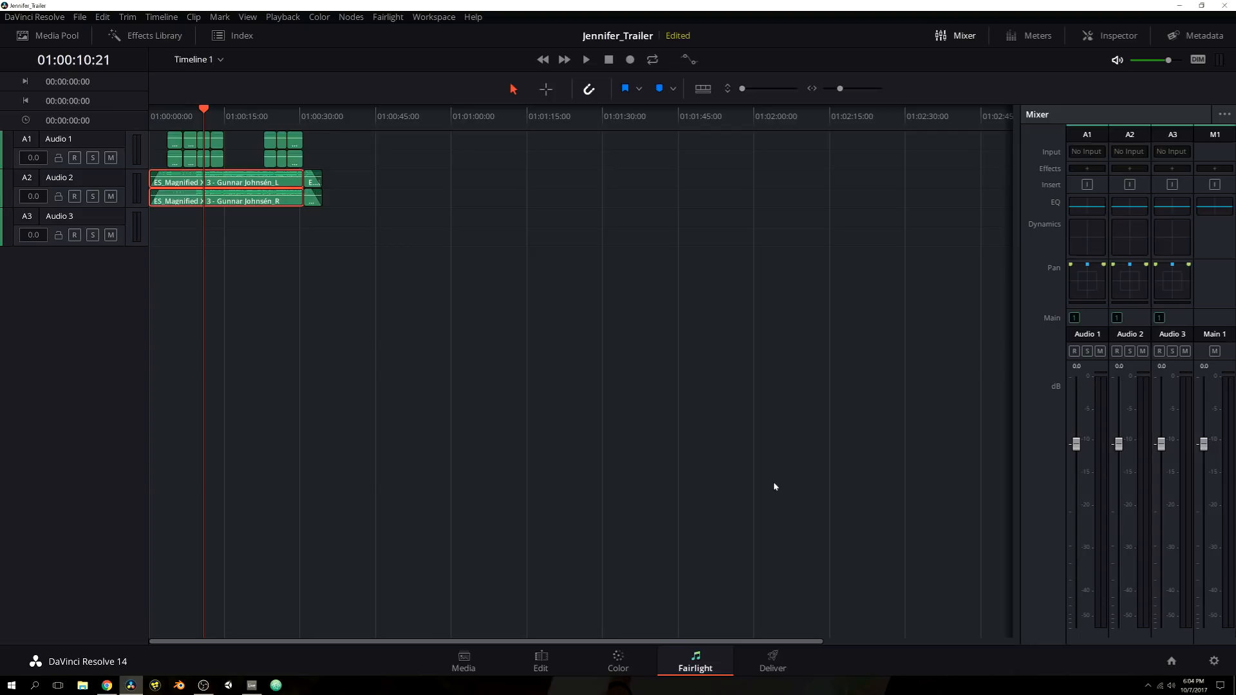
mouse_move(968, 490)
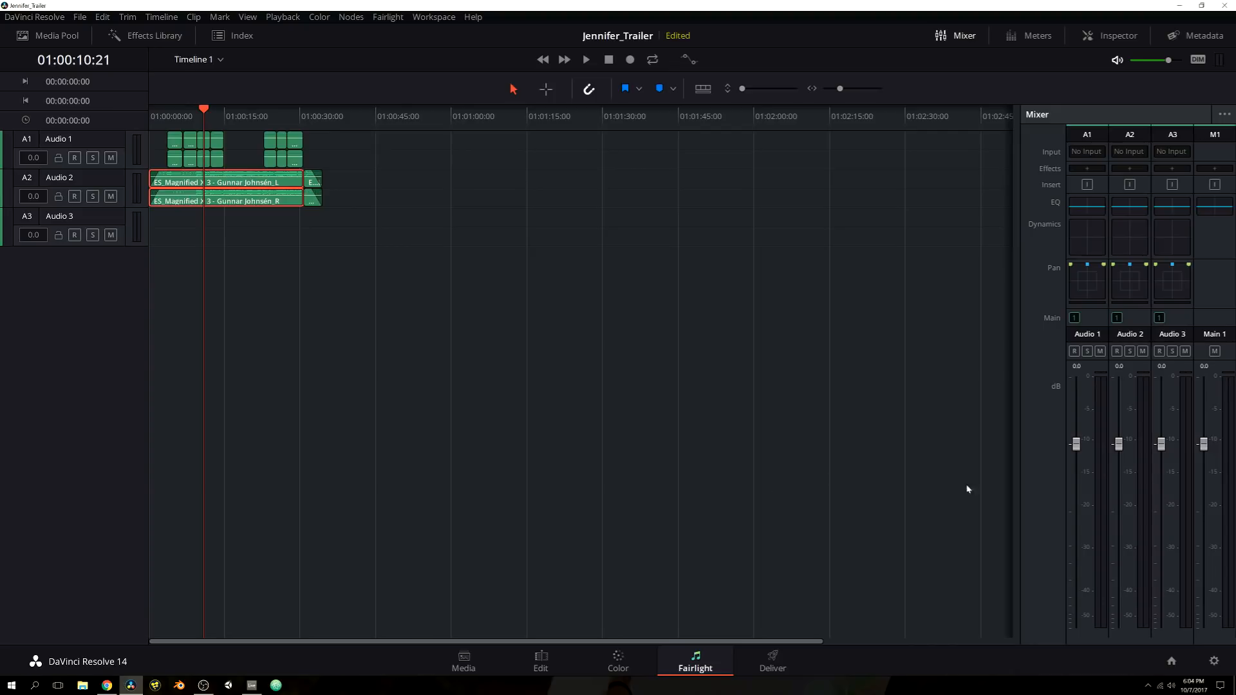
mouse_move(948, 499)
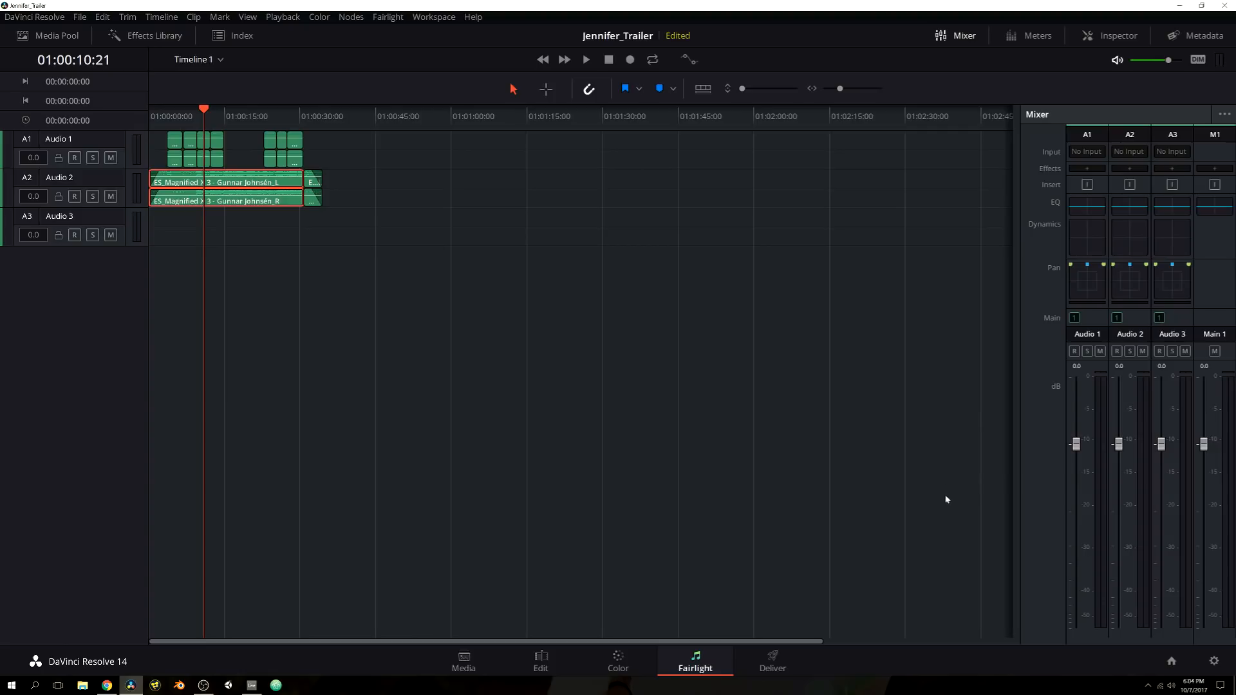
mouse_move(665, 556)
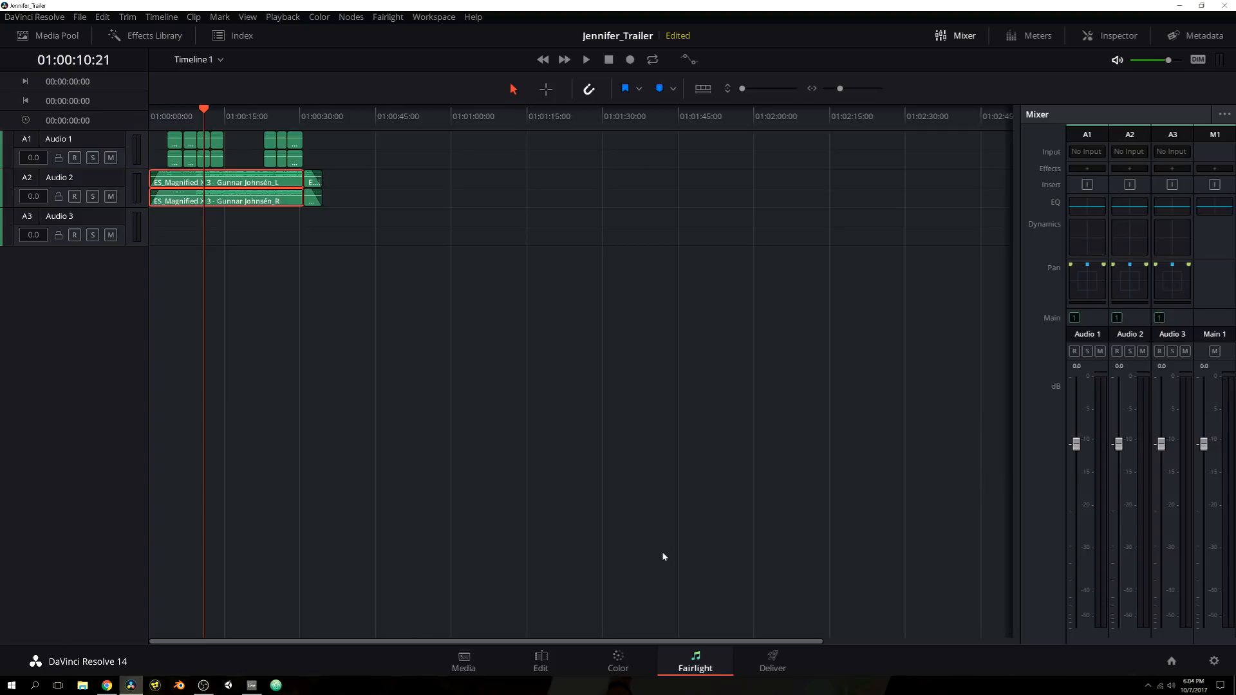
mouse_move(638, 456)
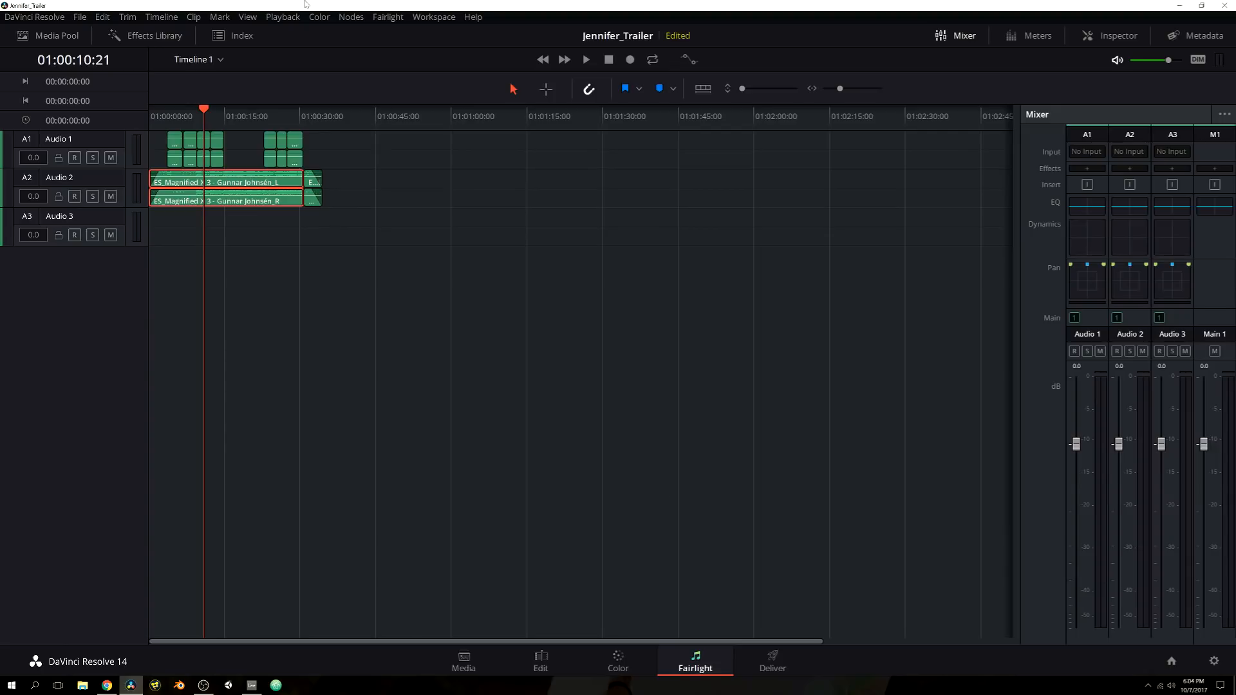
click(155, 34)
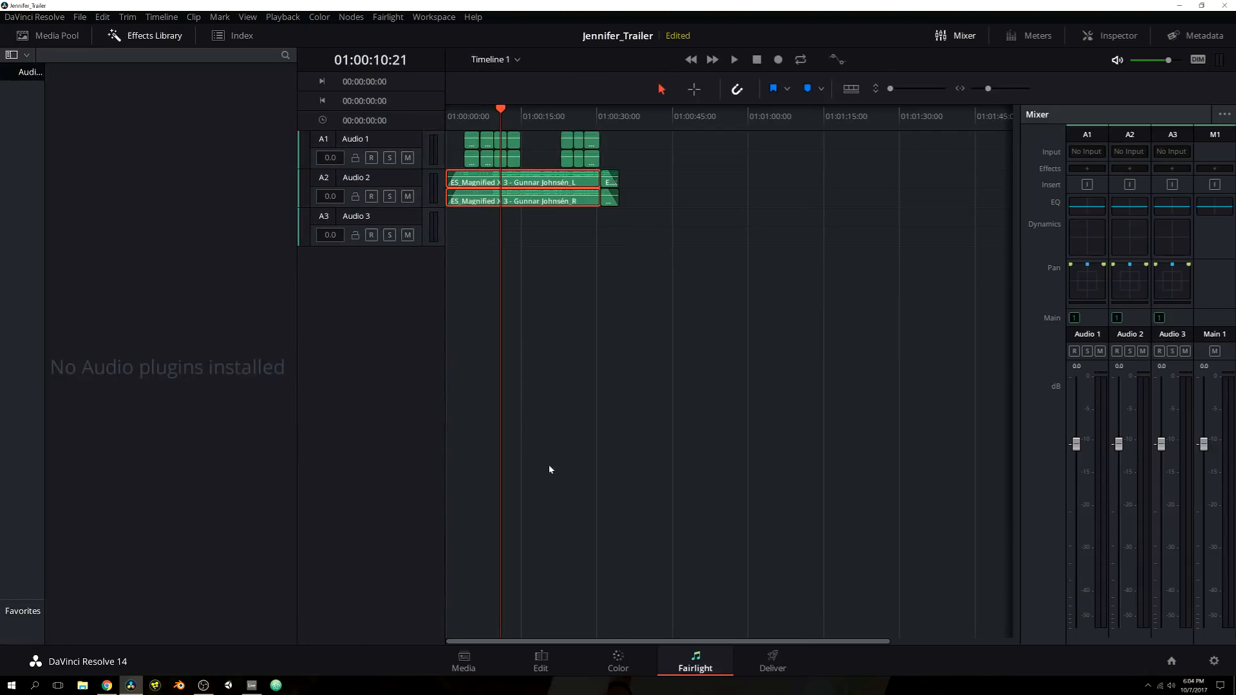
mouse_move(168, 40)
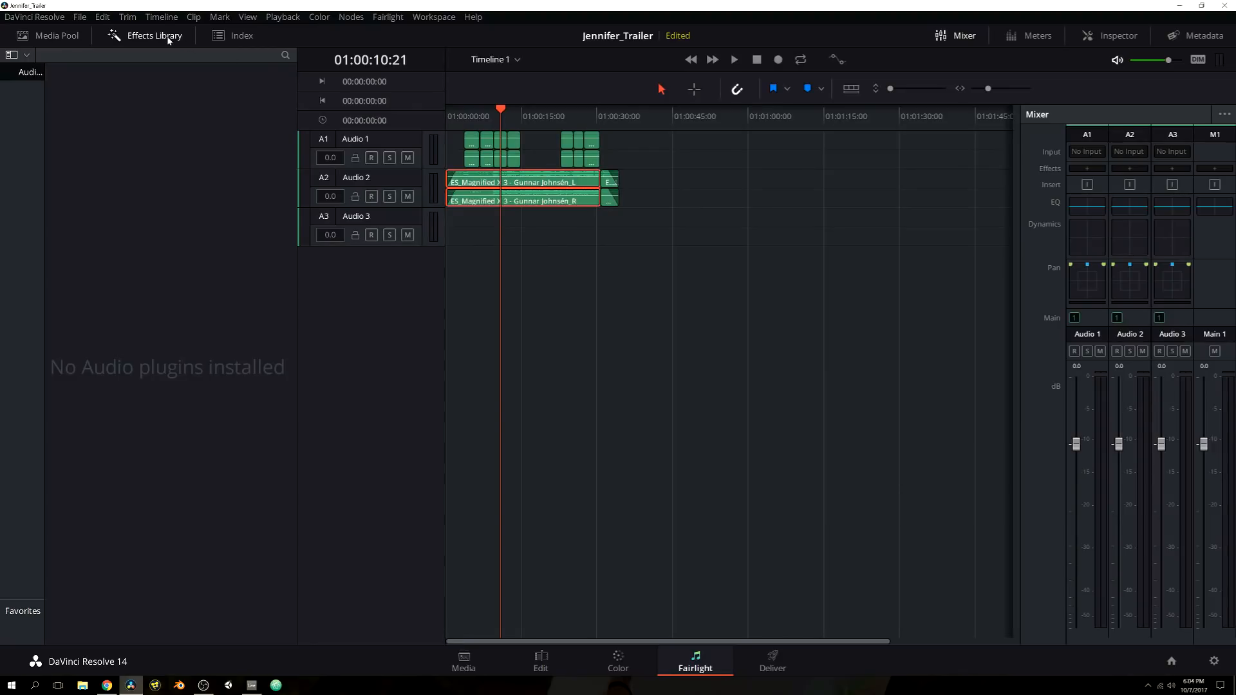
click(153, 36)
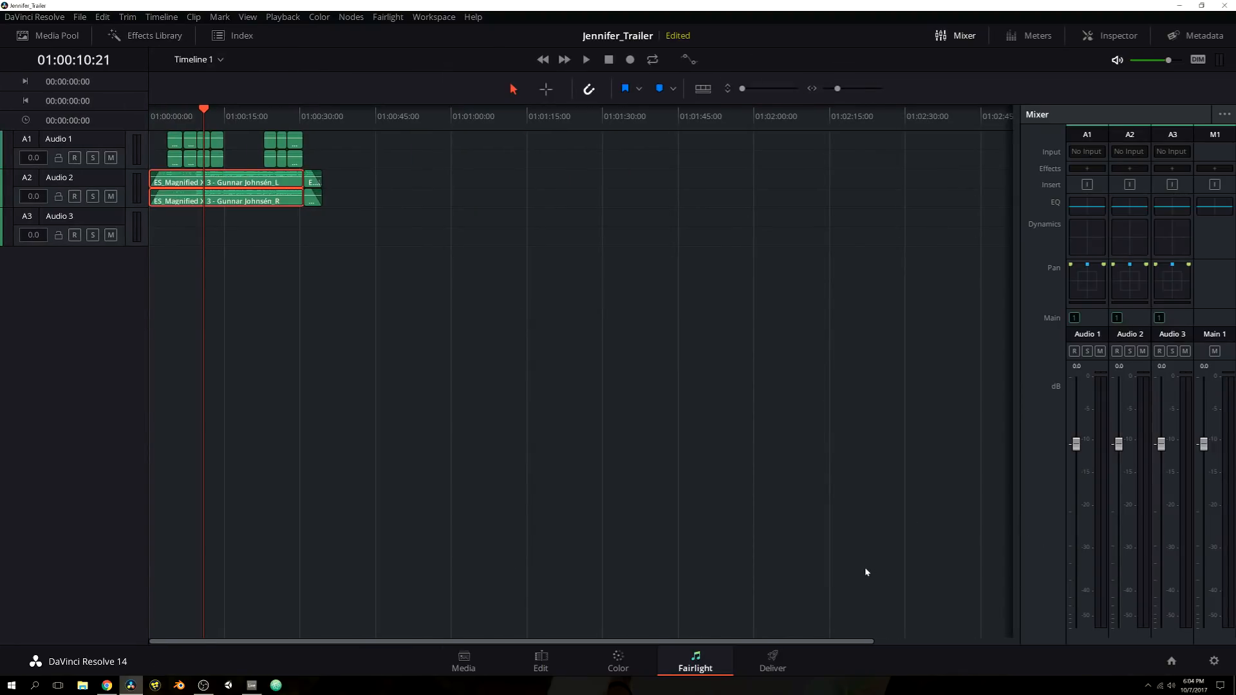